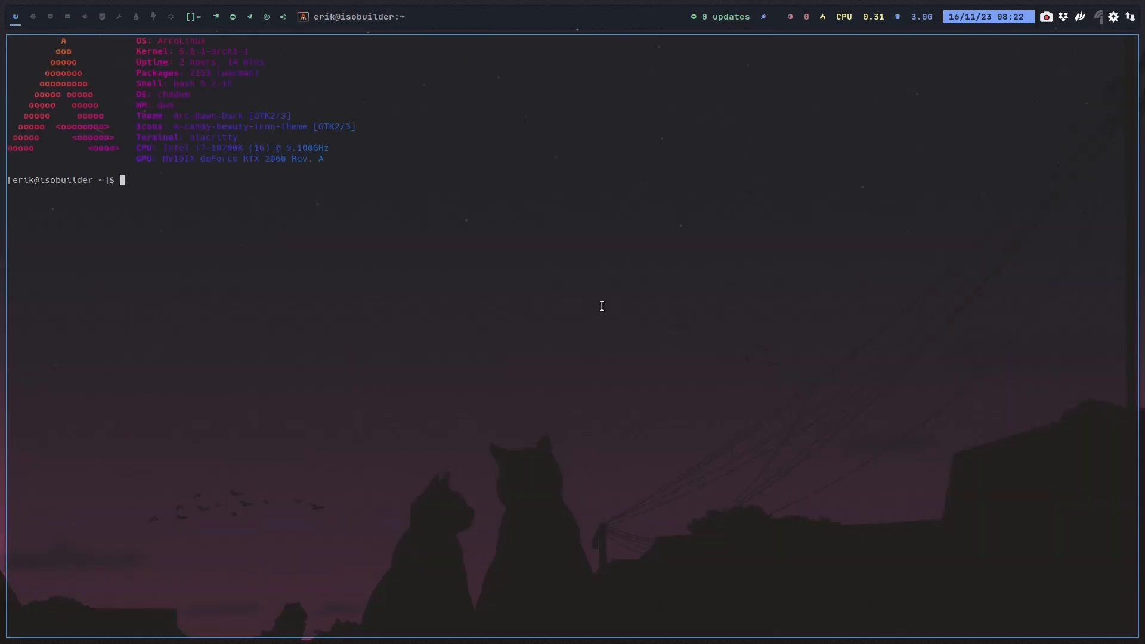
# Search for arcolinuxb and open the arcolinuxb.com site.
pyautogui.write('iso')
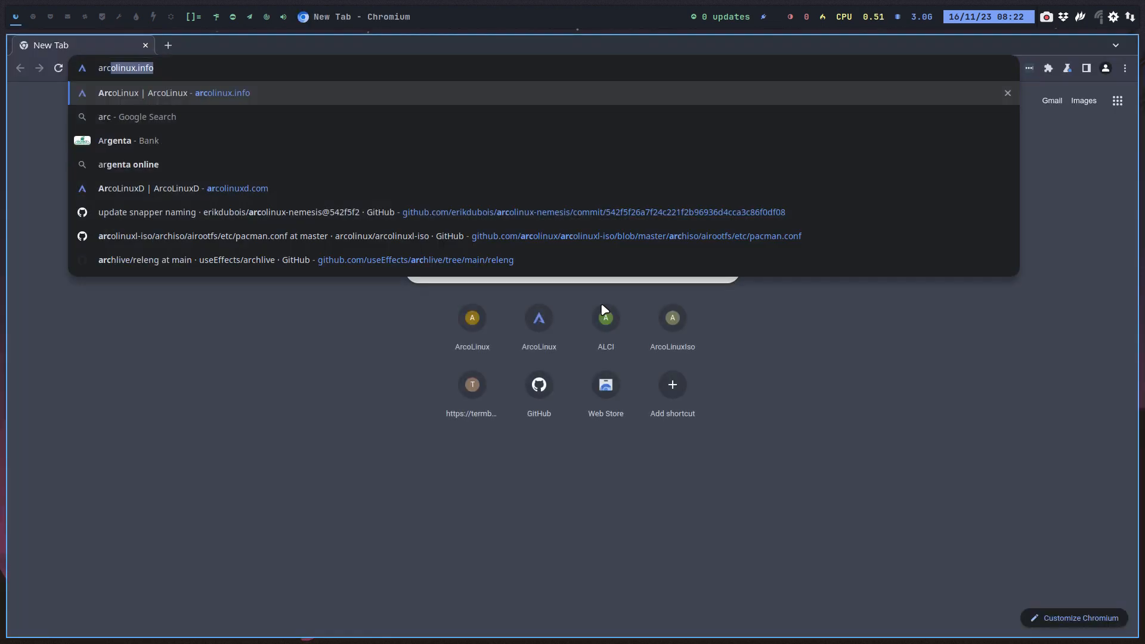
pyautogui.write('arcolinuxb.com')
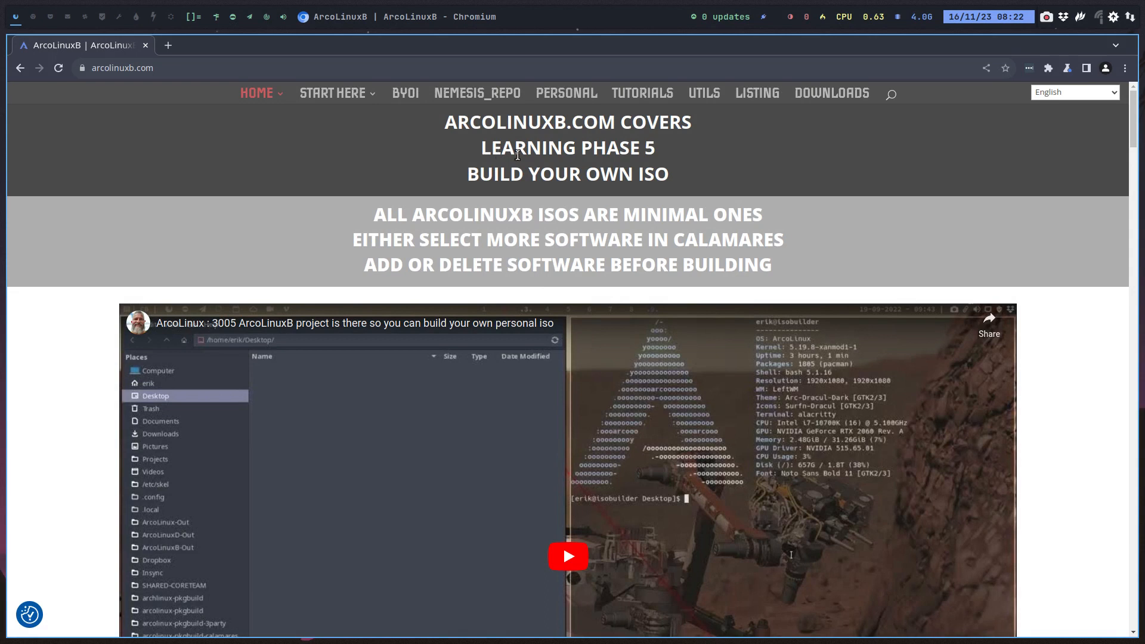
pyautogui.tripleClick(567, 173)
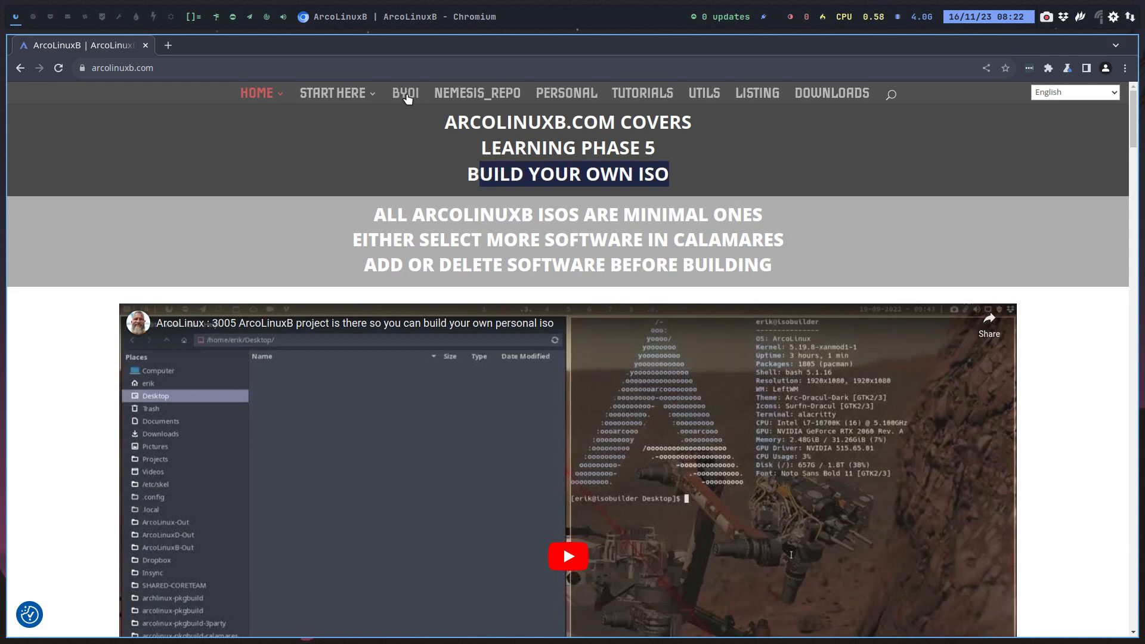
pyautogui.moveTo(406, 95)
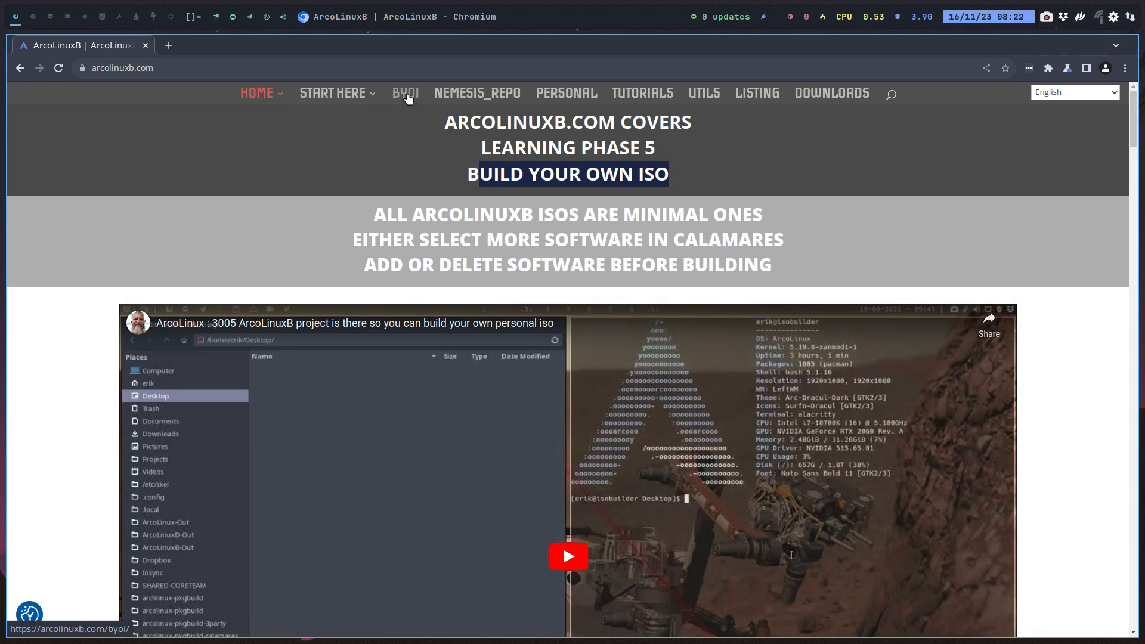
pyautogui.moveTo(646, 110)
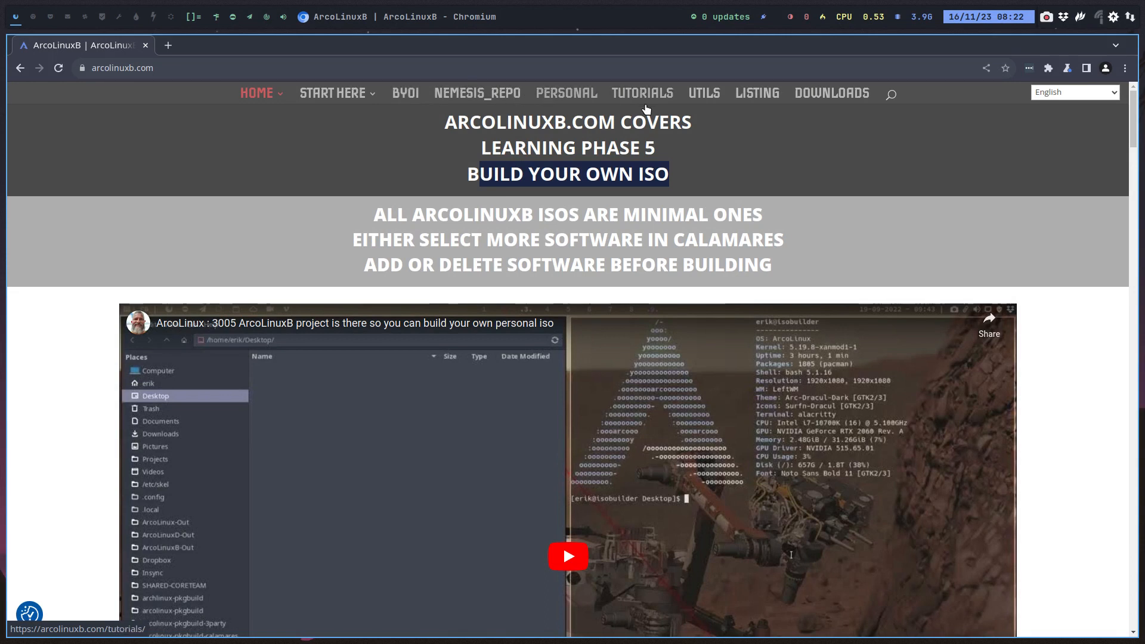
pyautogui.moveTo(668, 104)
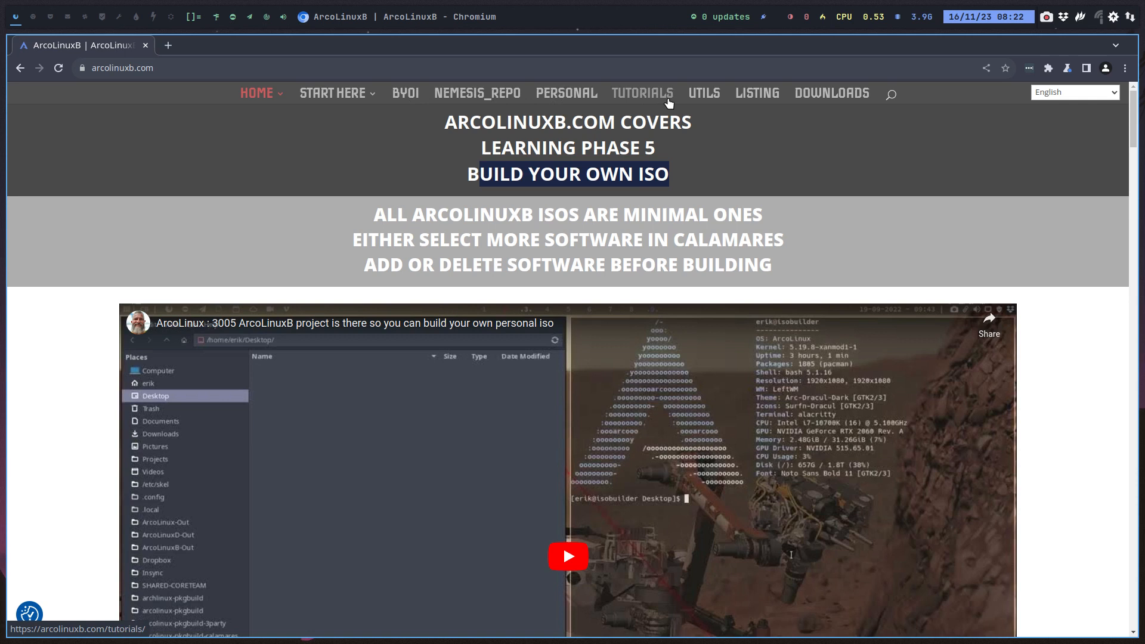
# Open the TUTORIALS section and scroll through the ISO-building posts.
pyautogui.click(642, 93)
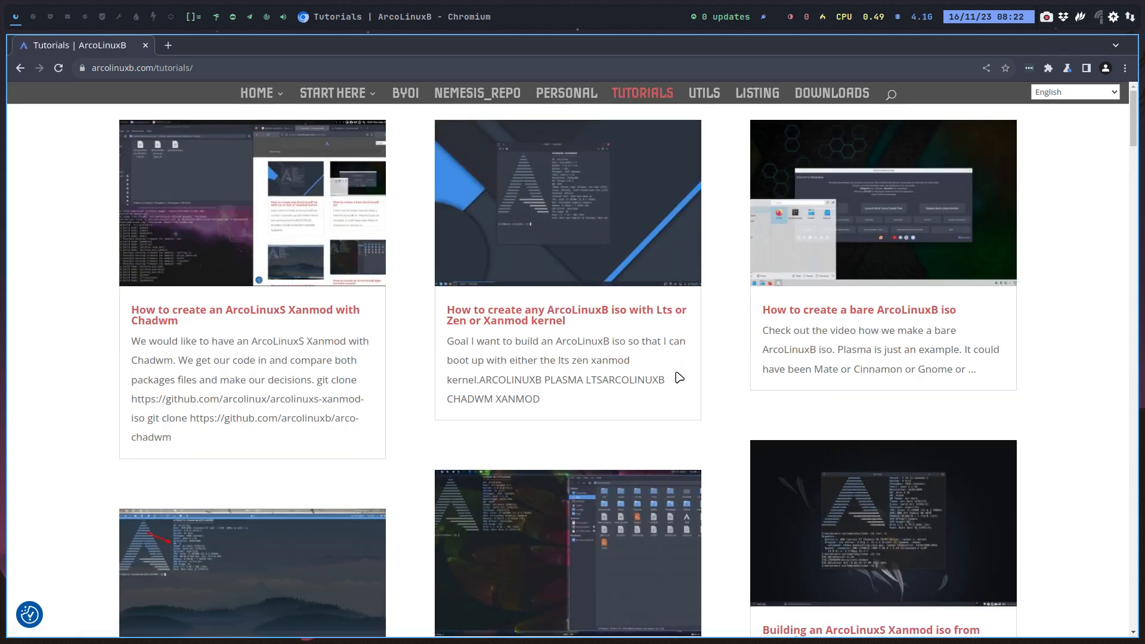
pyautogui.scroll(-3)
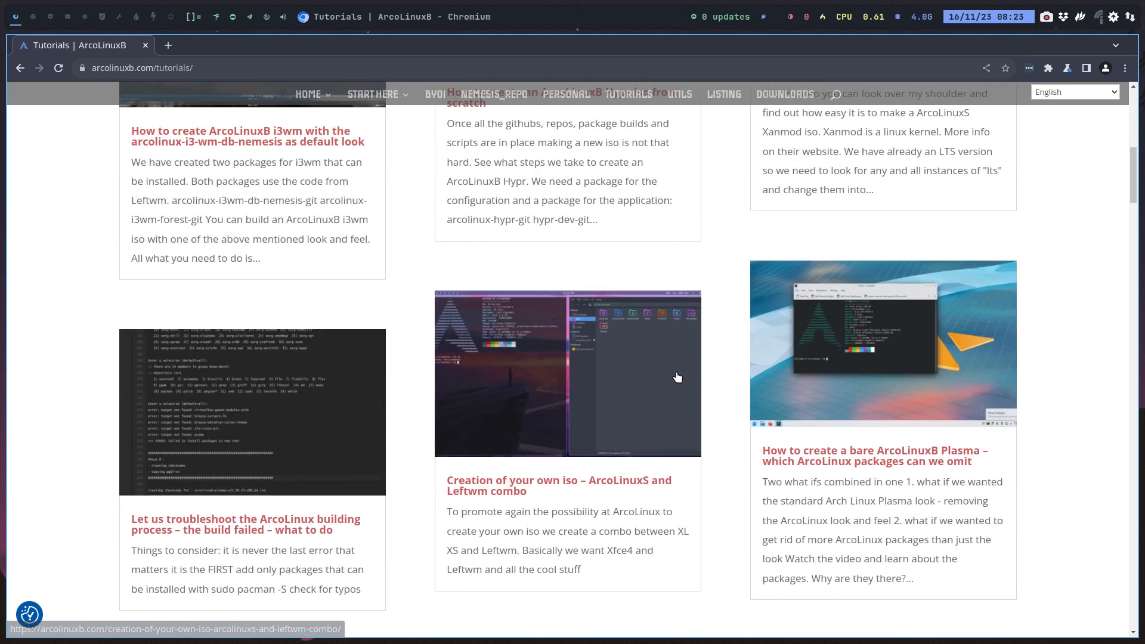
pyautogui.scroll(-3)
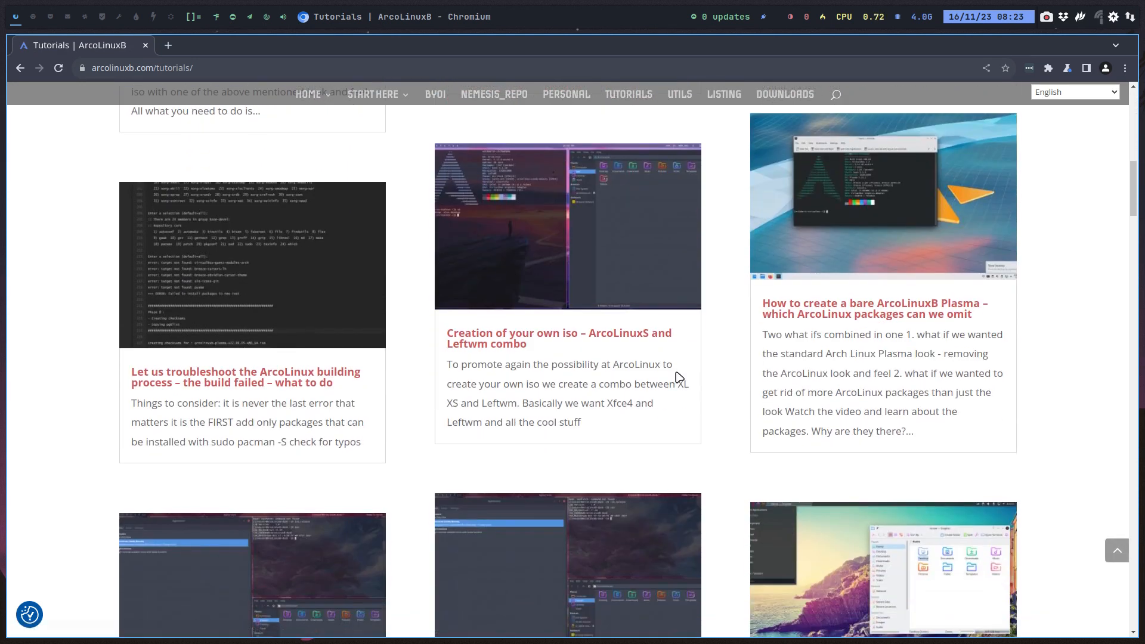
pyautogui.scroll(-3)
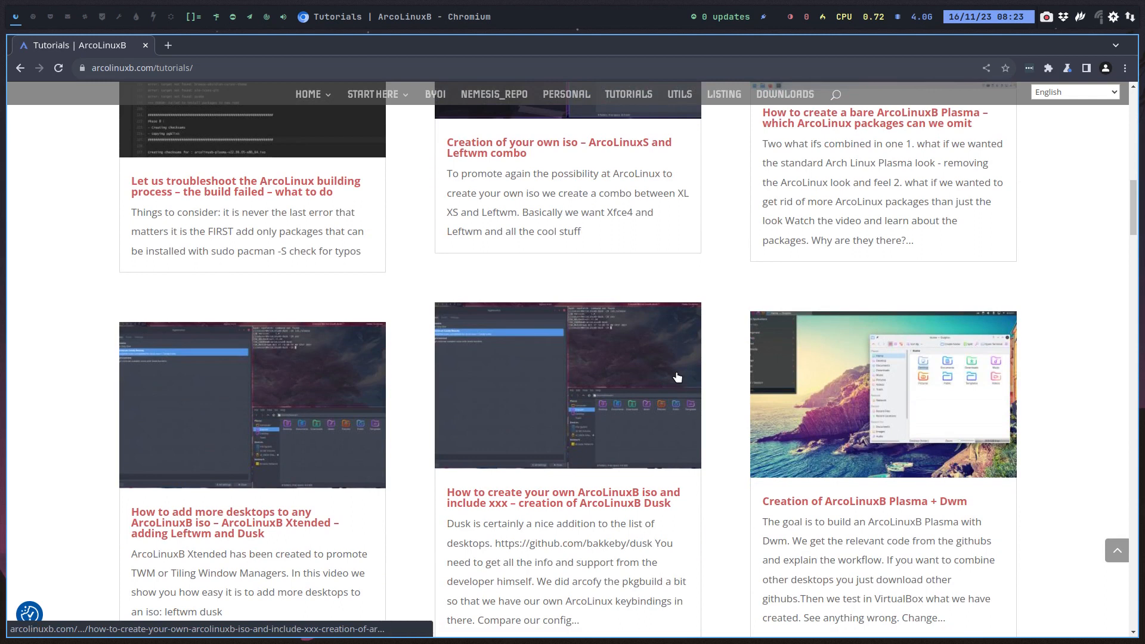
pyautogui.scroll(-3)
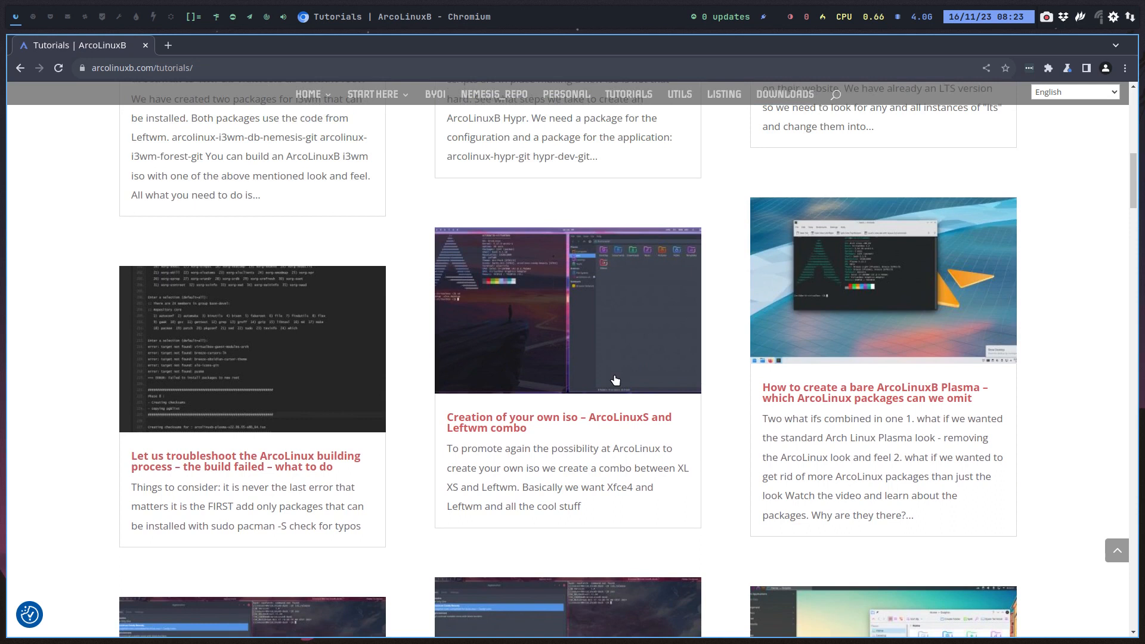
pyautogui.scroll(-3)
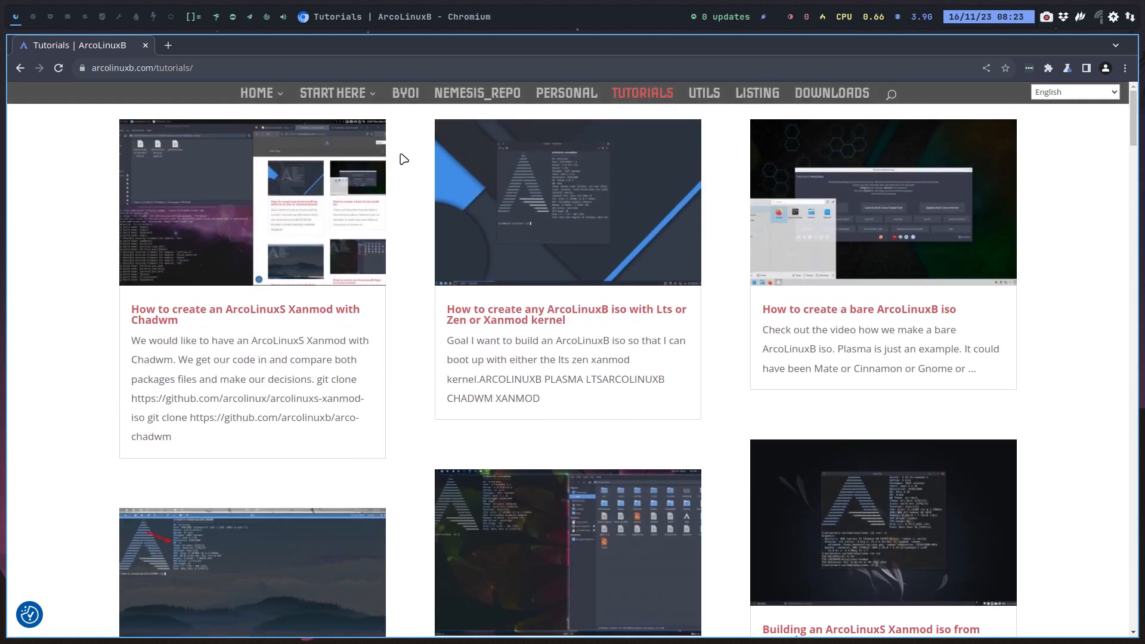
pyautogui.click(404, 93)
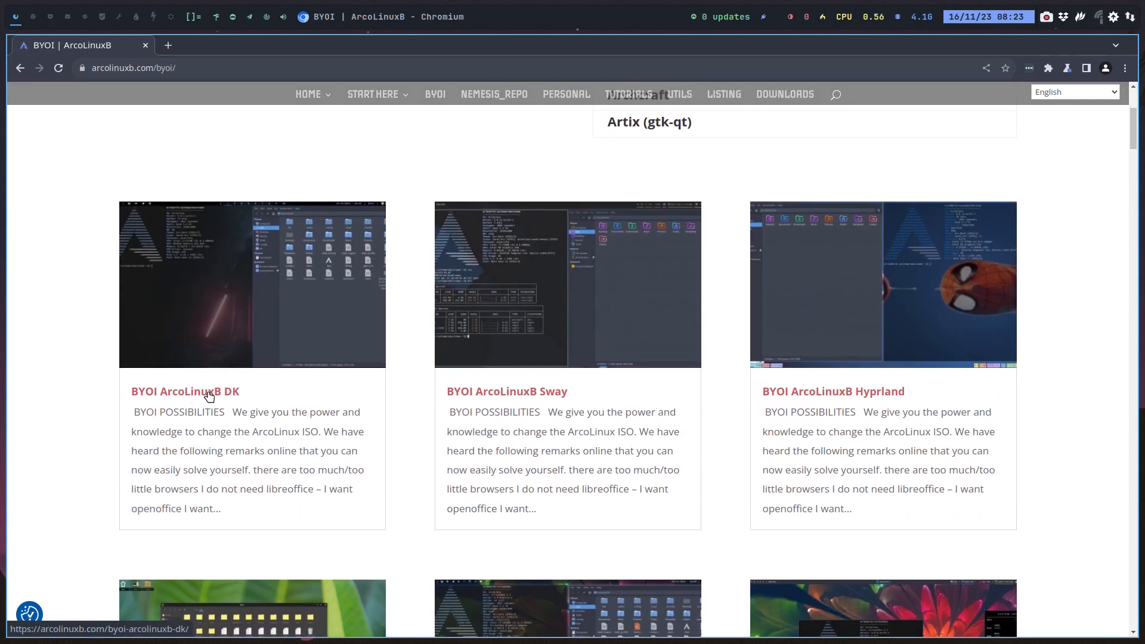
pyautogui.moveTo(615, 286)
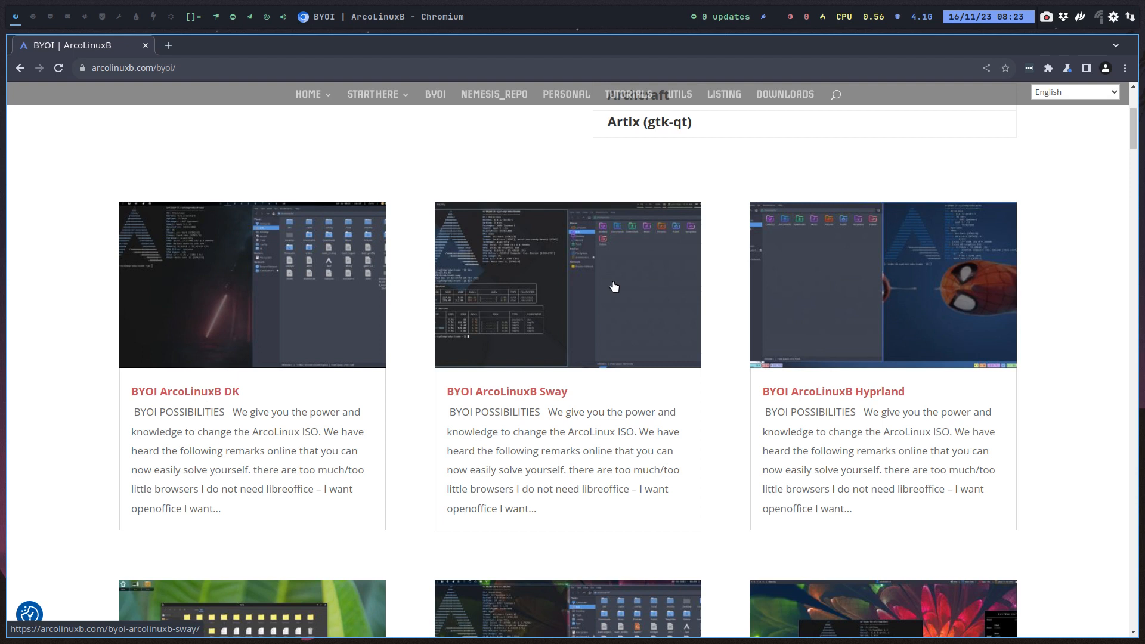
pyautogui.moveTo(677, 195)
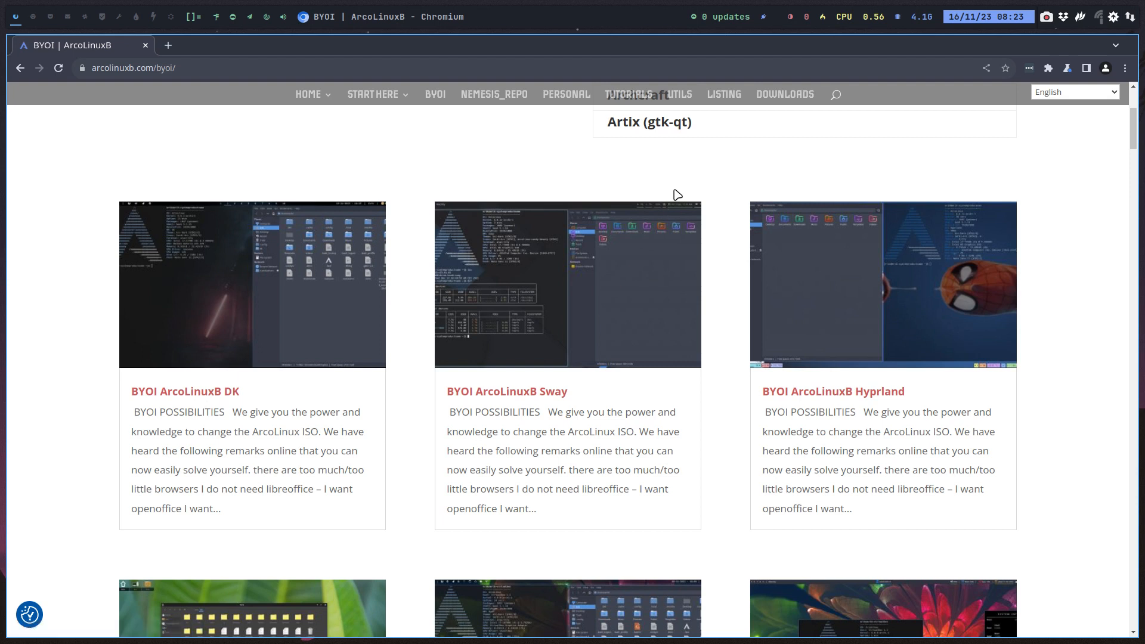
pyautogui.moveTo(232, 400)
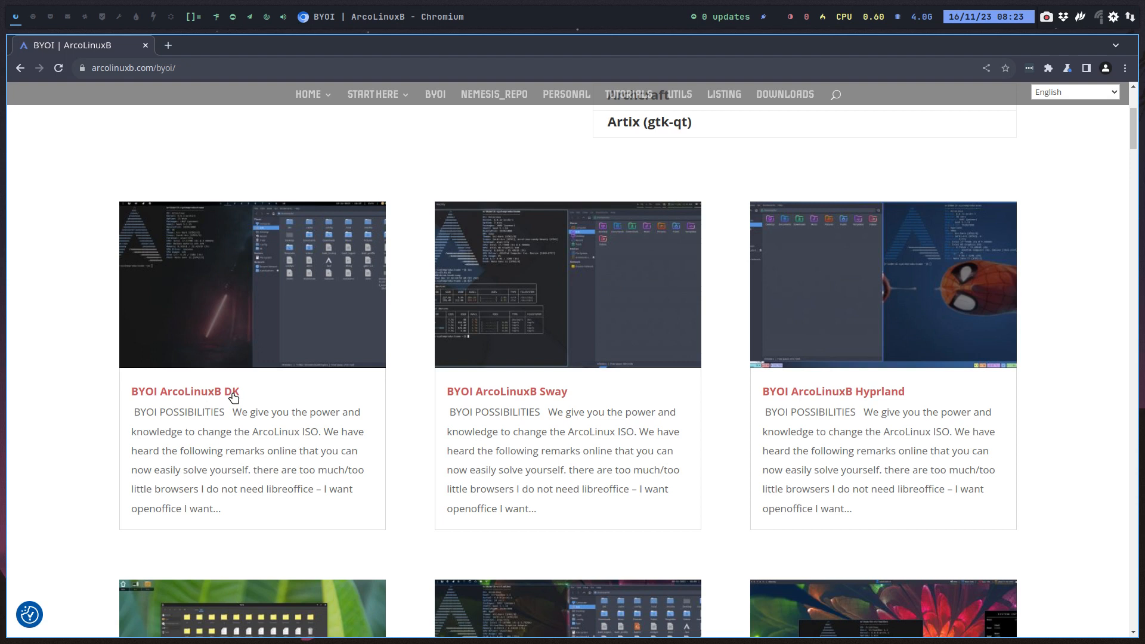
pyautogui.moveTo(698, 175)
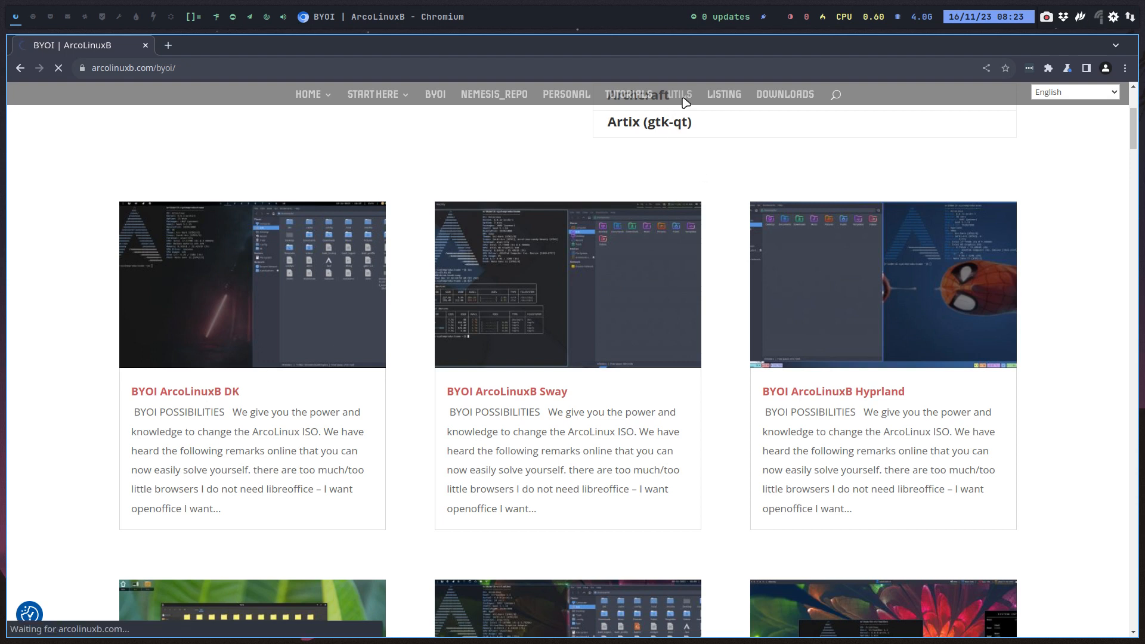
pyautogui.click(679, 95)
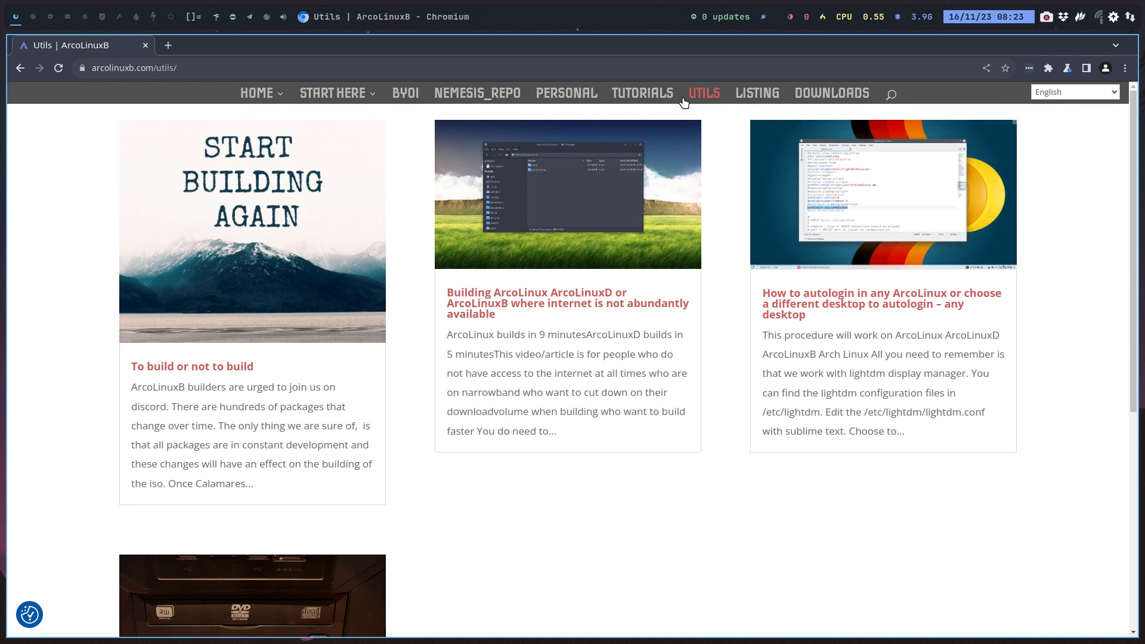
pyautogui.scroll(-3)
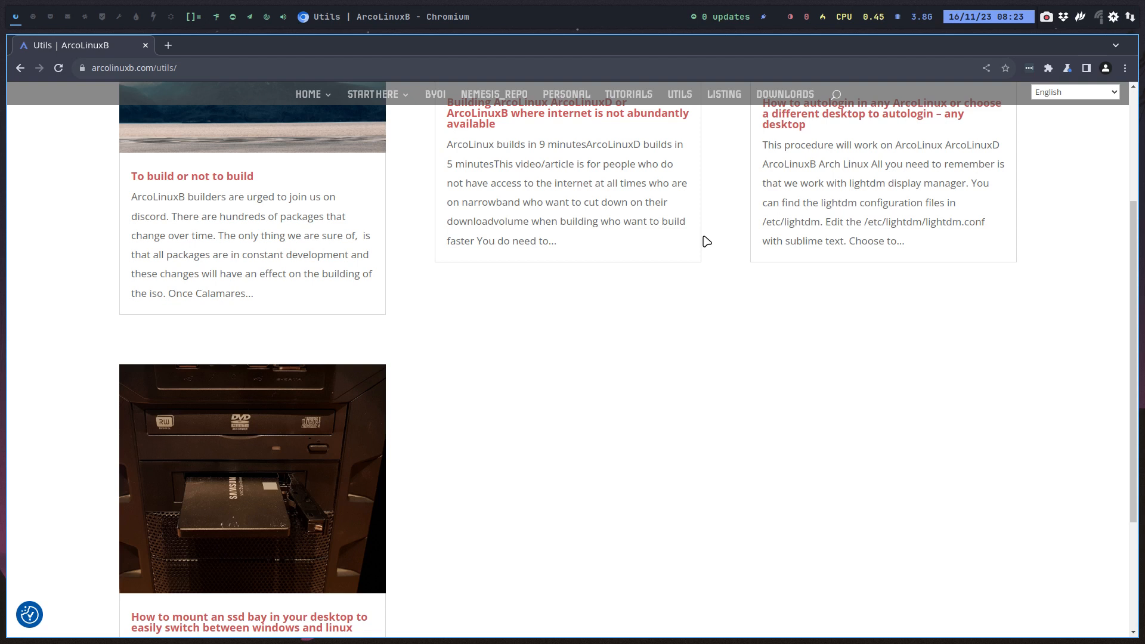
pyautogui.click(642, 93)
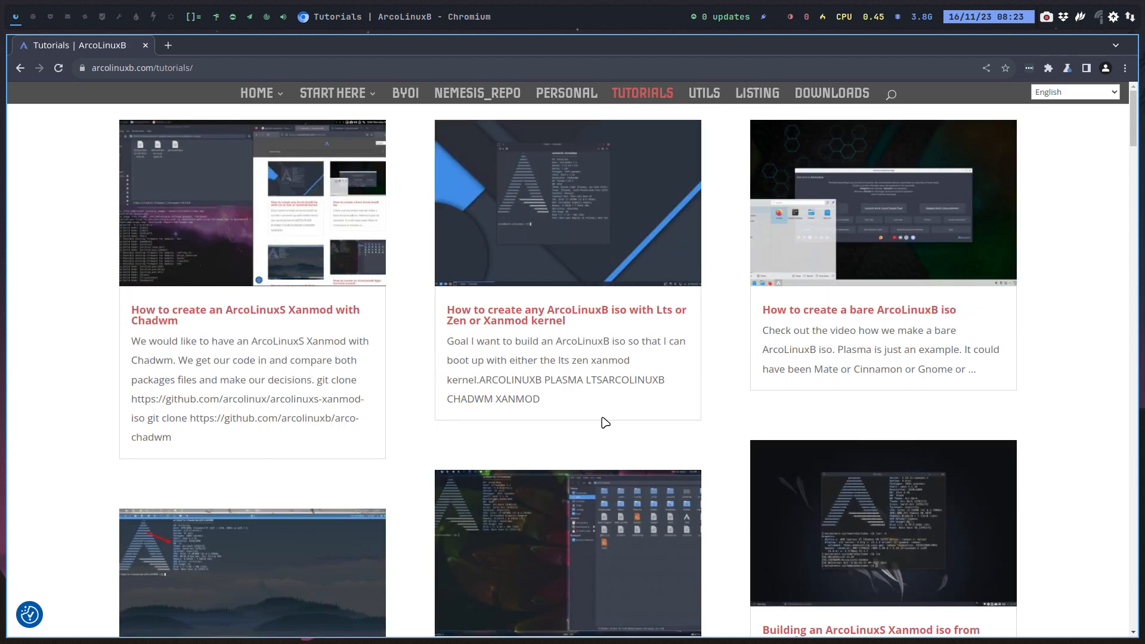
# Find 'xtend' on the Tutorials page to locate the Xtended desktops guide.
pyautogui.press('ctrl+f')
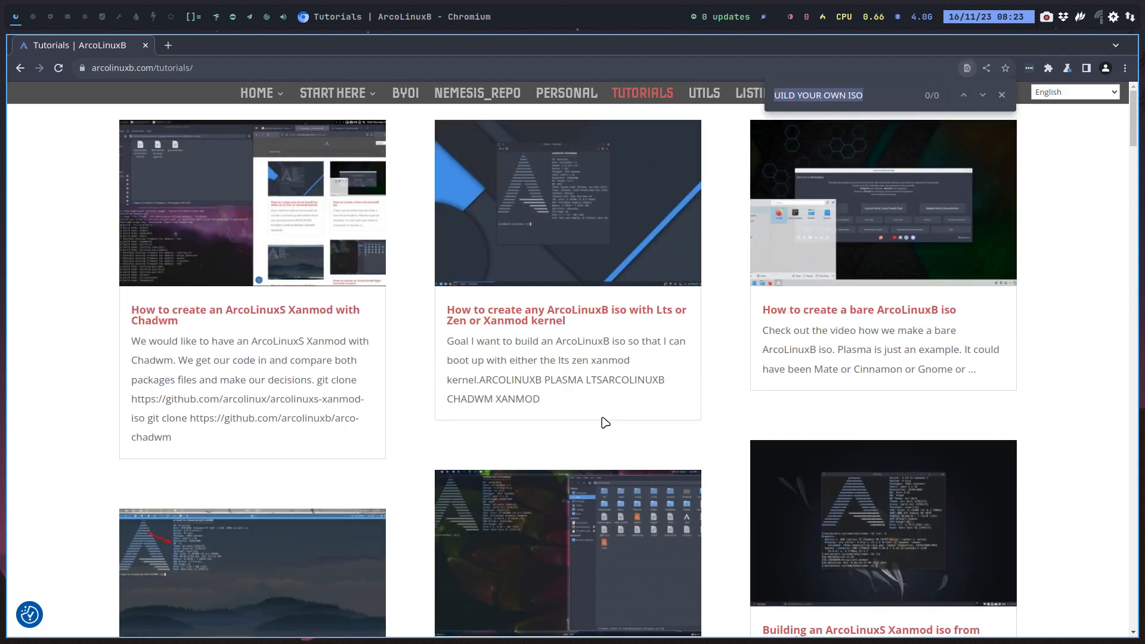
pyautogui.write('xtend')
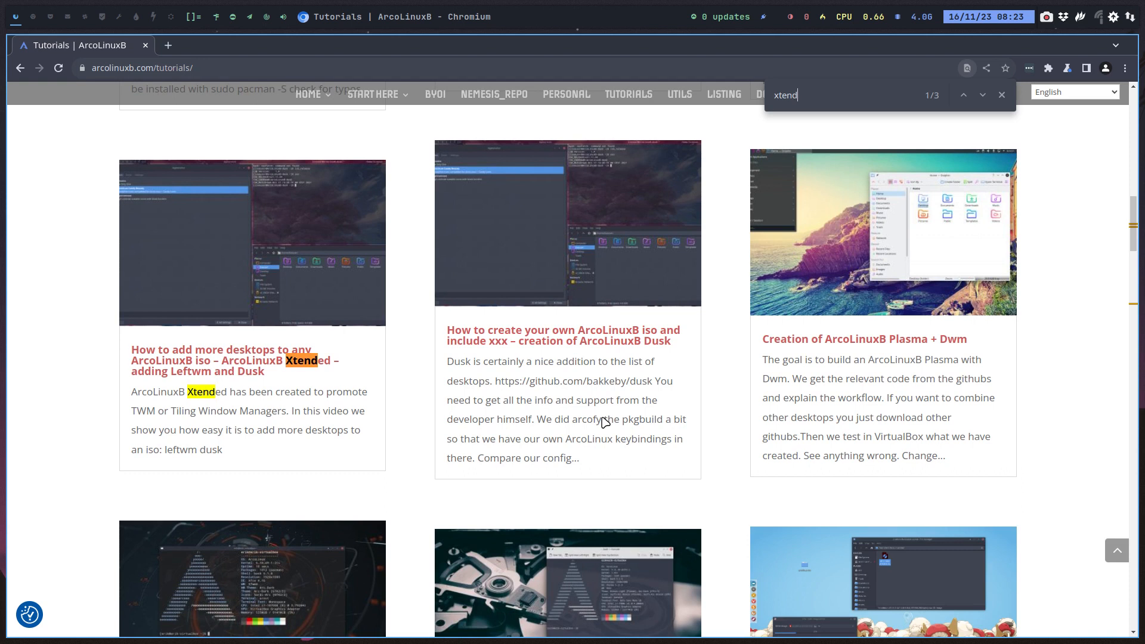
pyautogui.moveTo(264, 365)
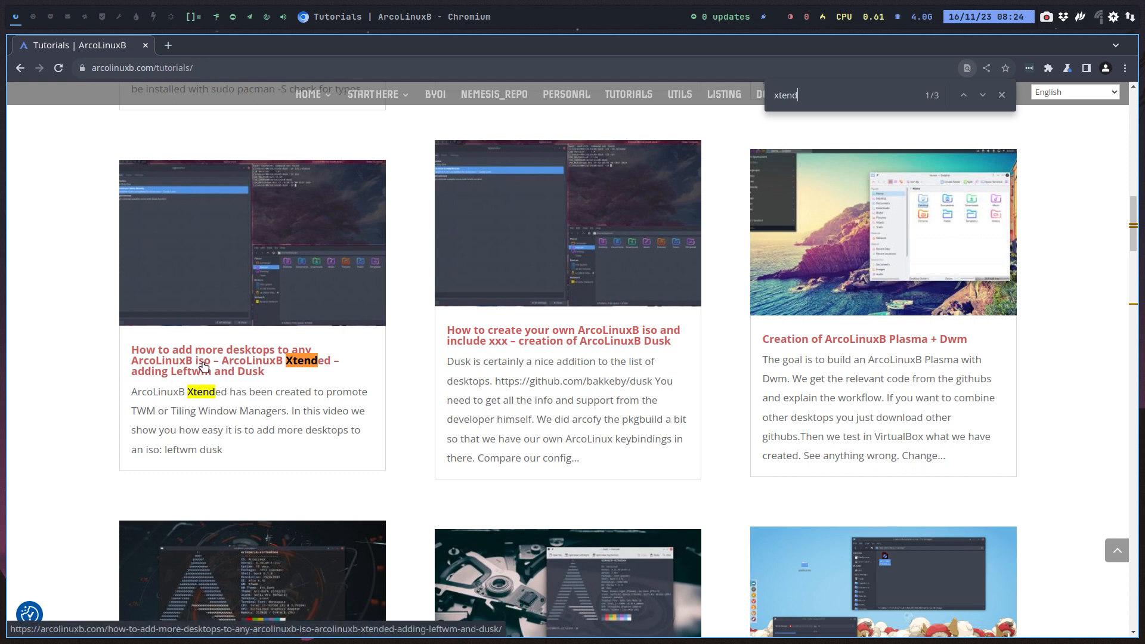
pyautogui.moveTo(162, 407)
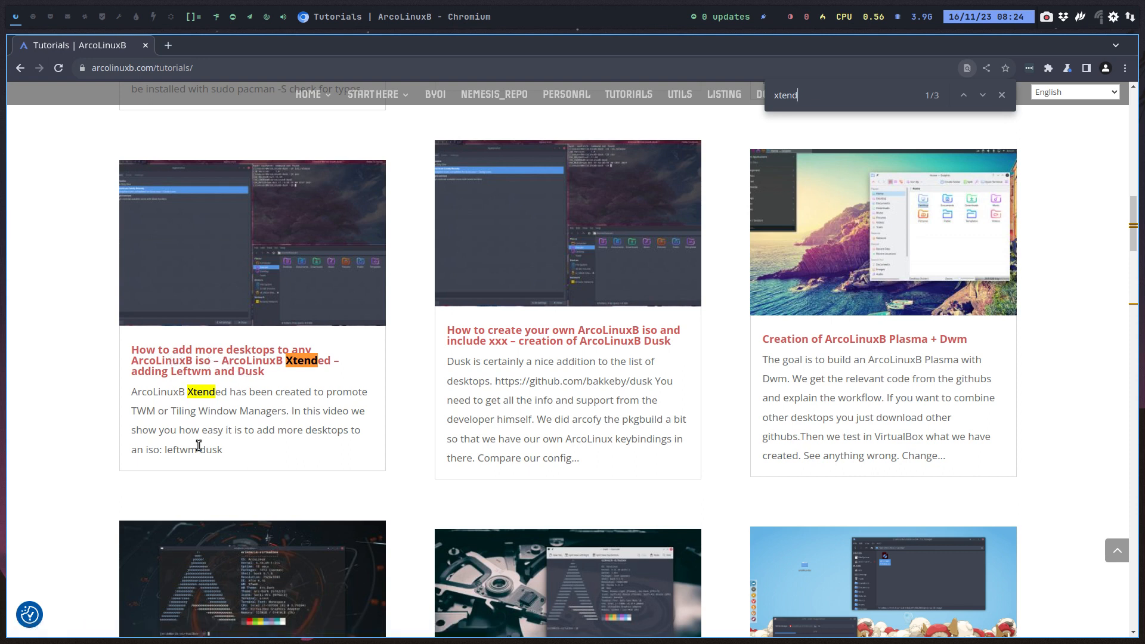
pyautogui.moveTo(1005, 162)
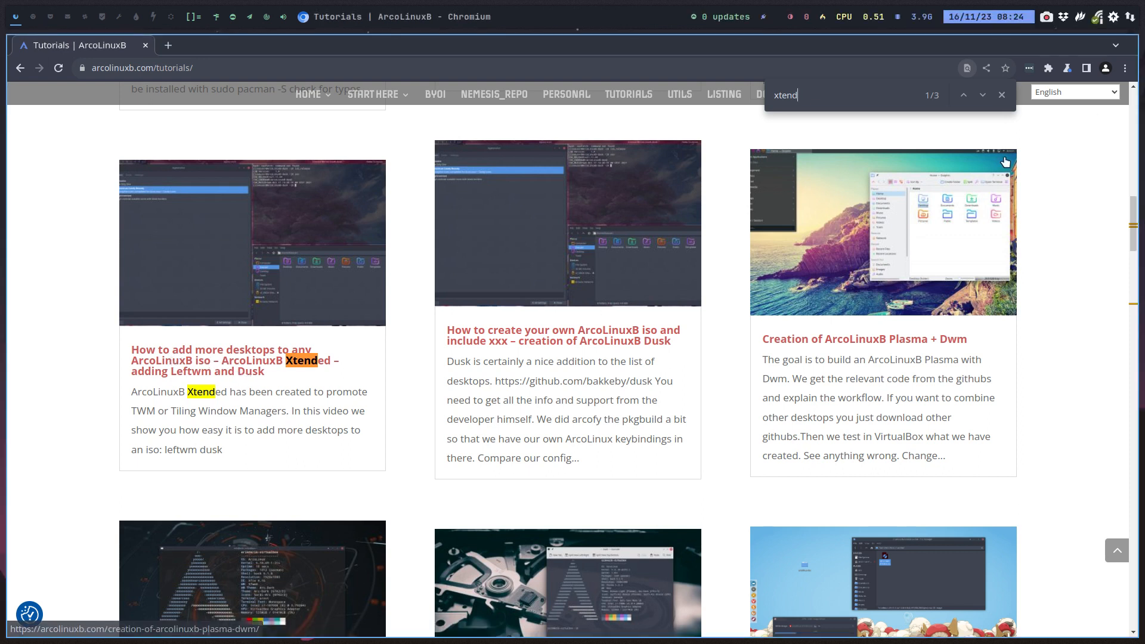
pyautogui.moveTo(781, 284)
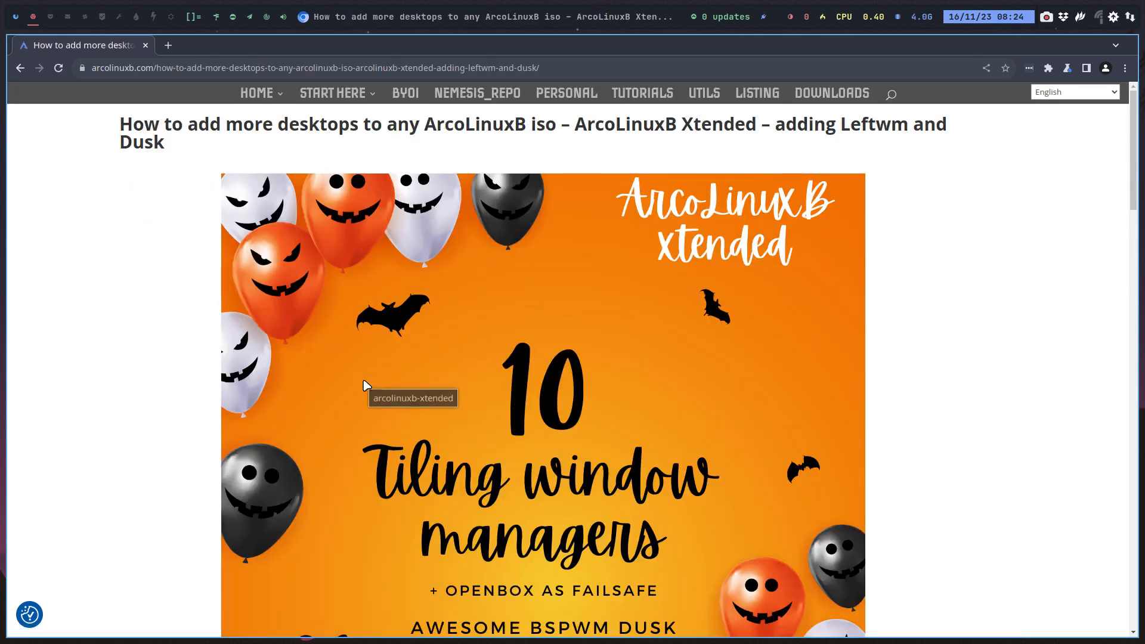
# Scroll down through the 'How to add more desktops' tutorial article.
pyautogui.scroll(-3)
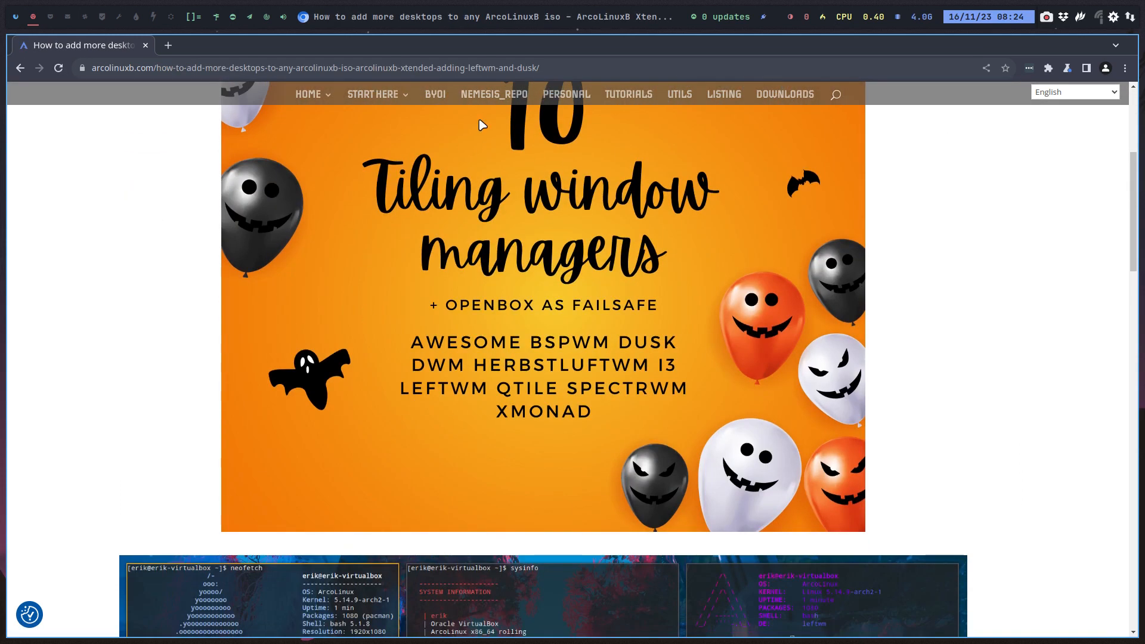
pyautogui.scroll(-3)
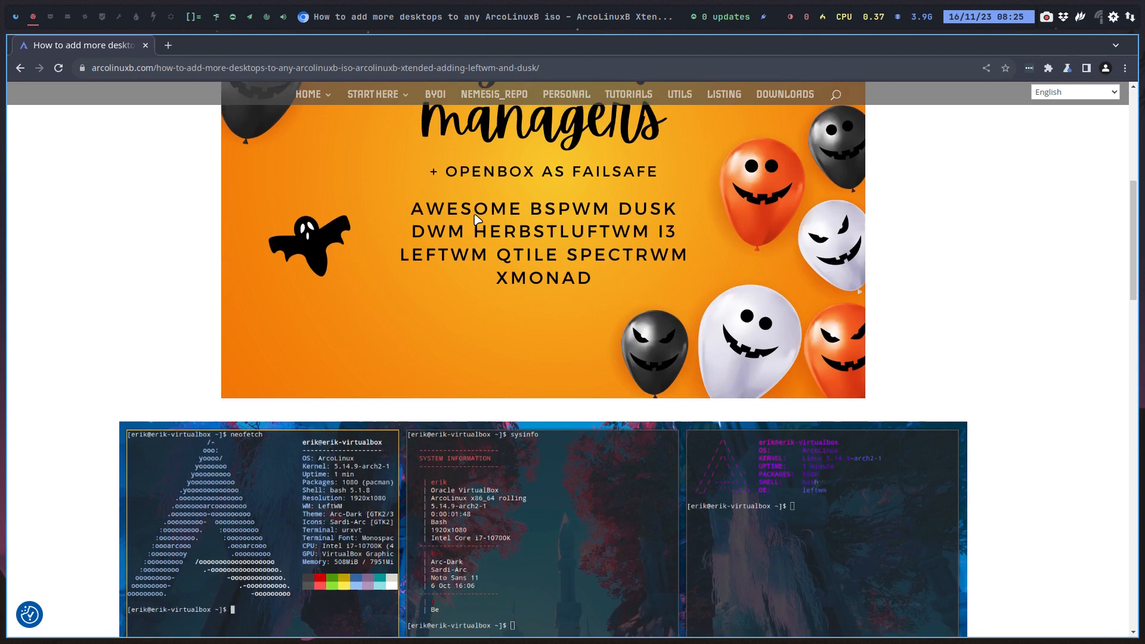
pyautogui.scroll(-3)
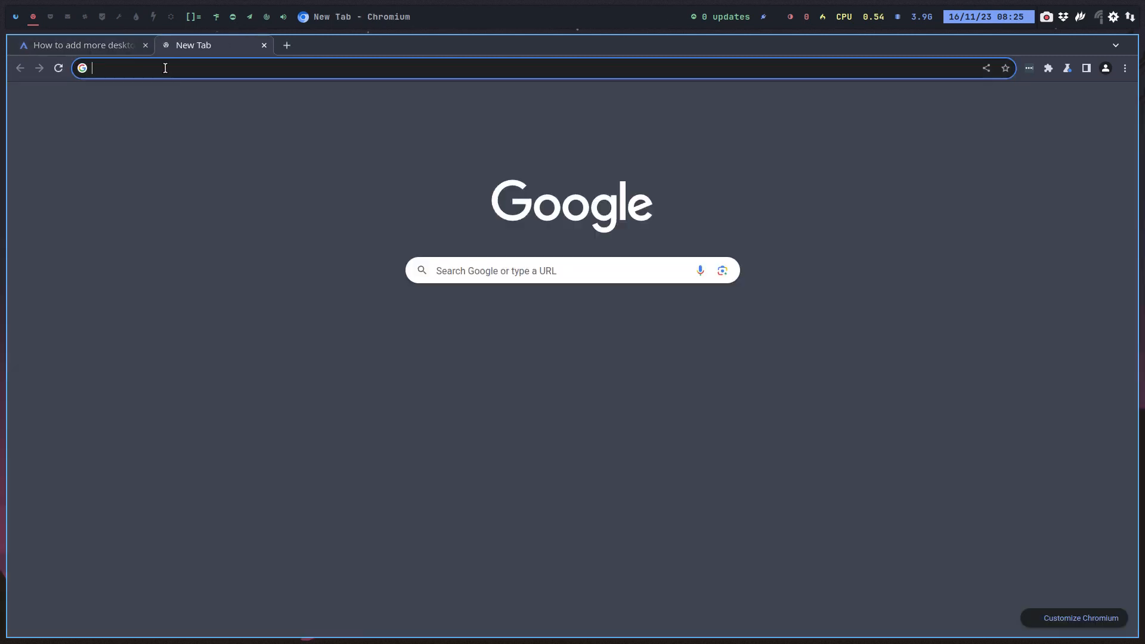
# Search for 'github arcolinu' and open the arcolinuxb GitHub organisation page.
pyautogui.write('github ar')
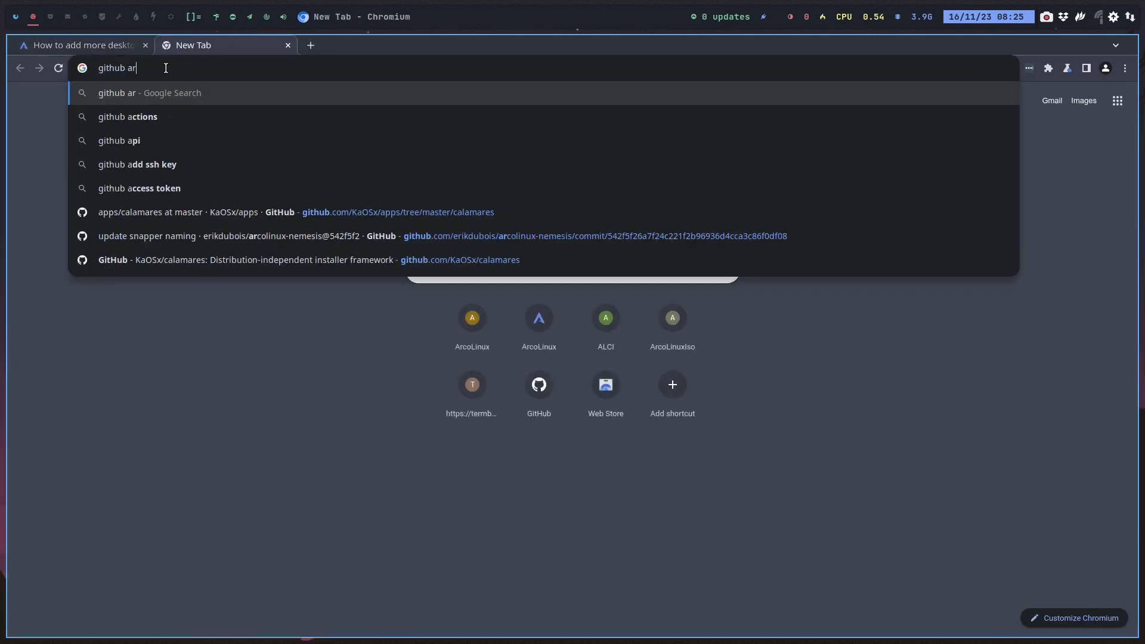
pyautogui.write('colinu')
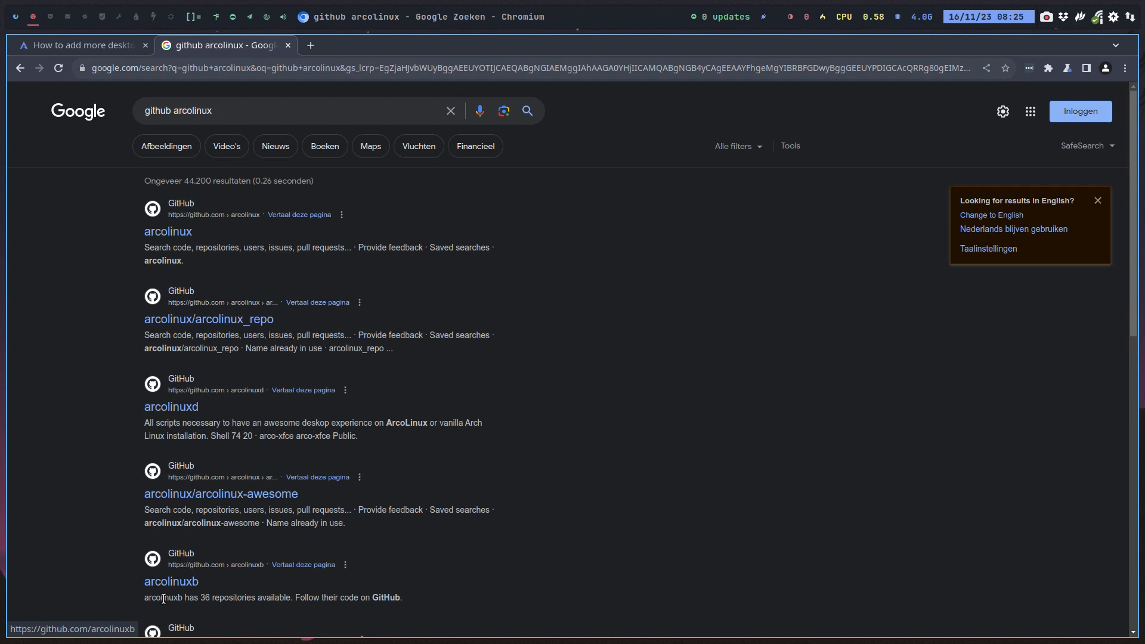
pyautogui.click(171, 581)
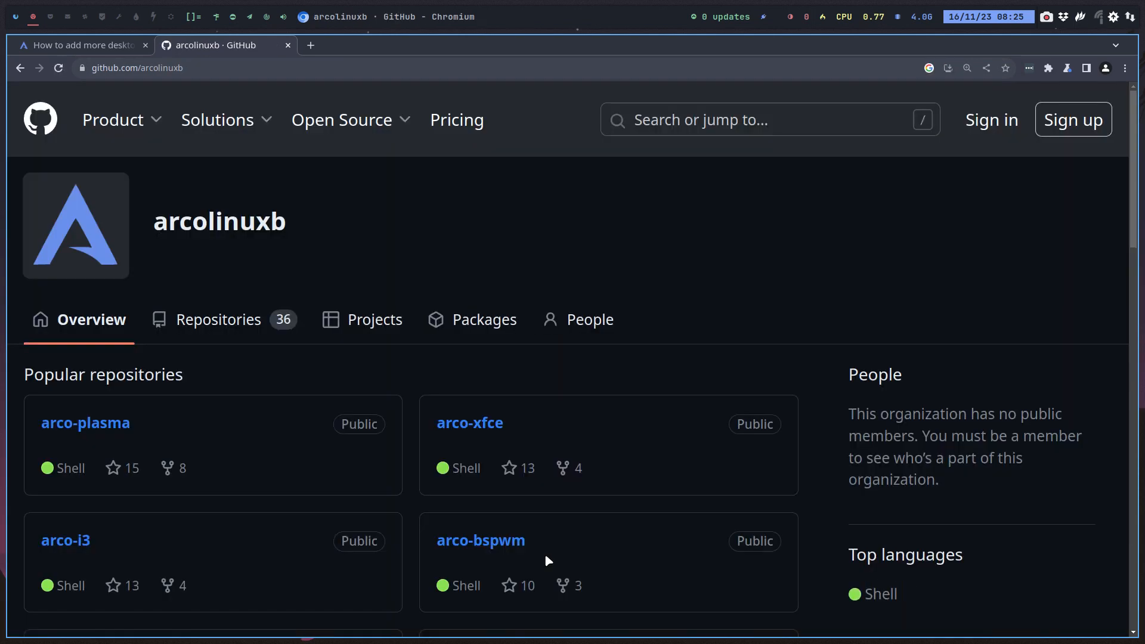
# Filter repositories by 'xt', open arco-xtended and copy its HTTPS clone URL.
pyautogui.scroll(-3)
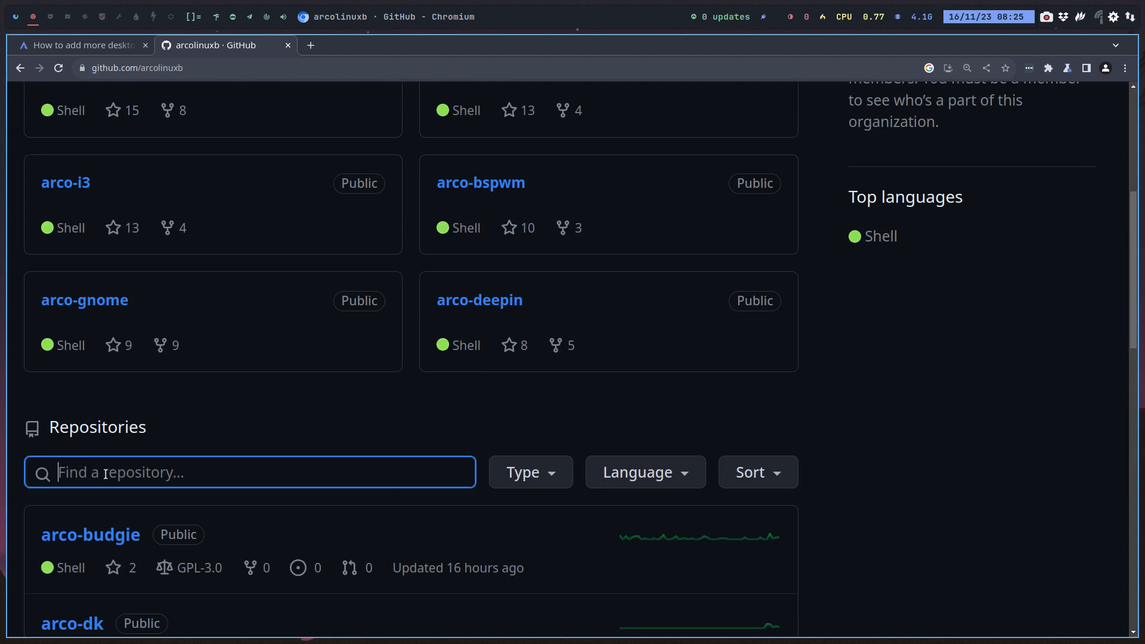
pyautogui.write('xt')
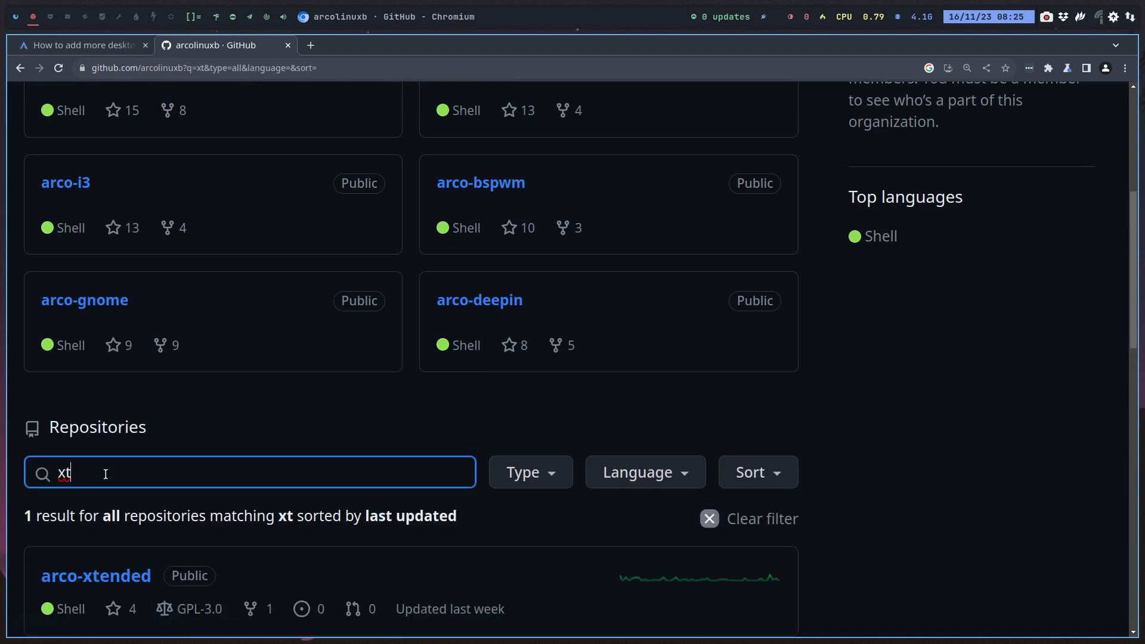
pyautogui.scroll(-3)
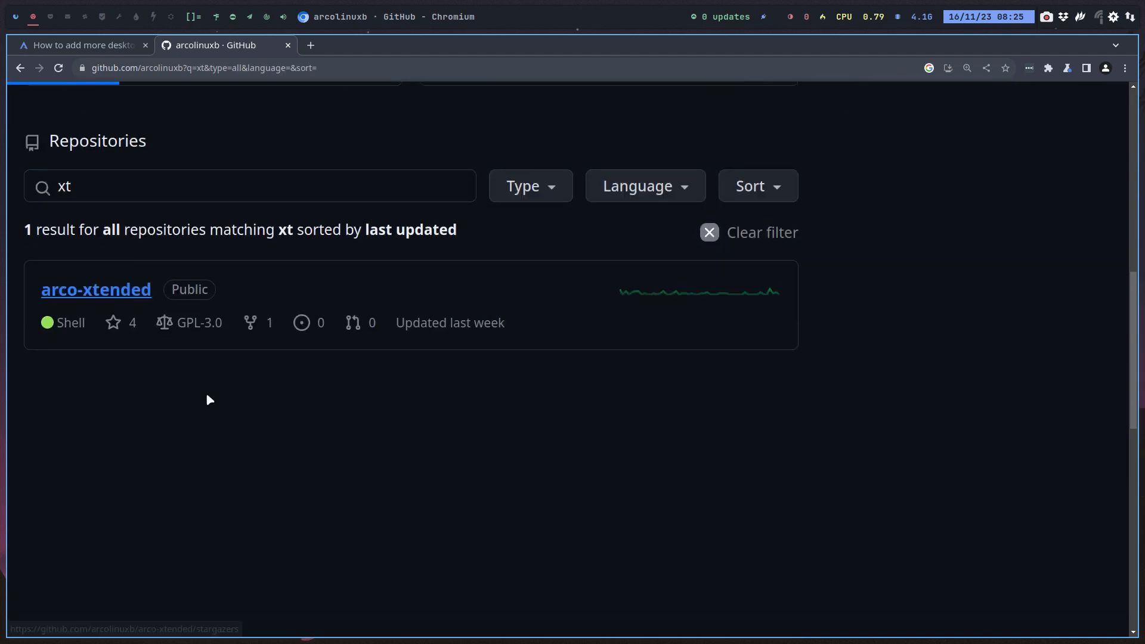
pyautogui.click(96, 290)
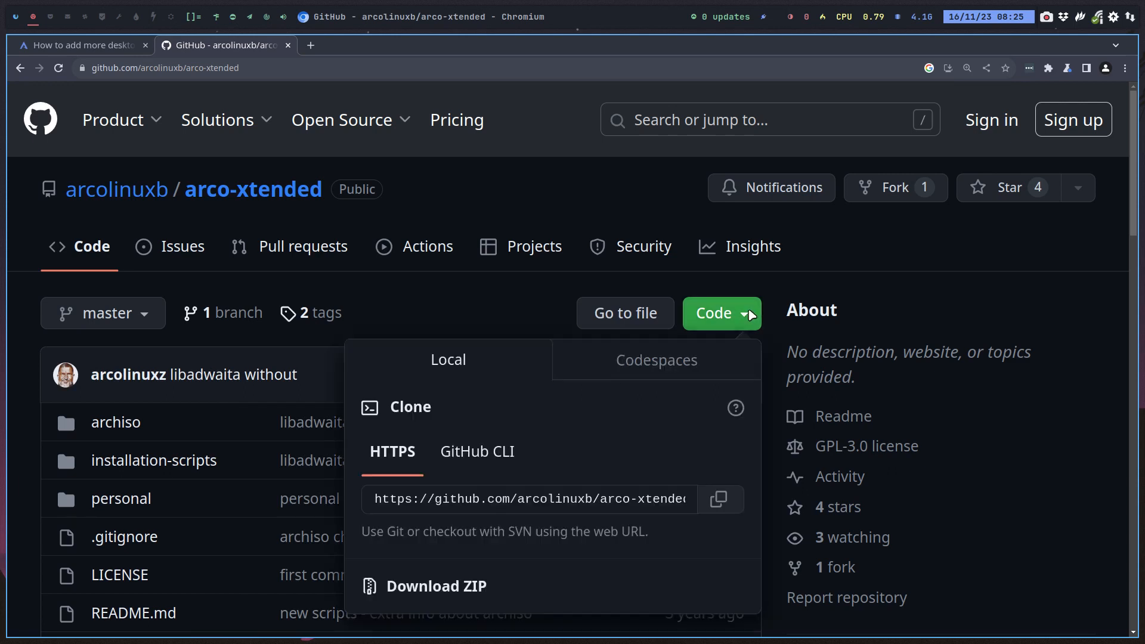
pyautogui.click(721, 499)
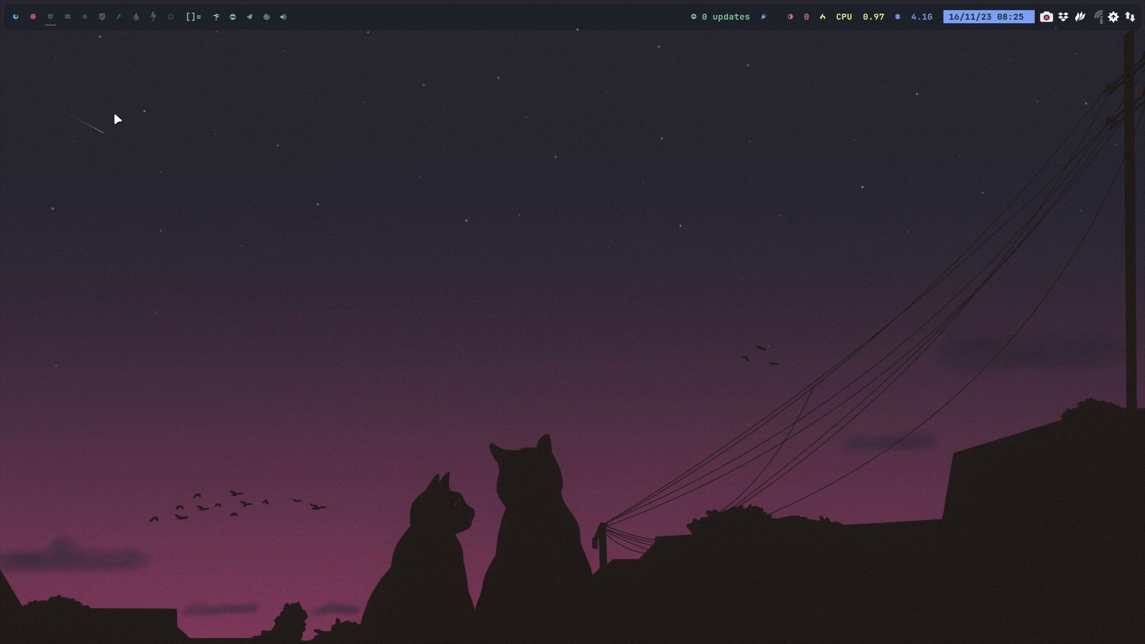
pyautogui.click(51, 16)
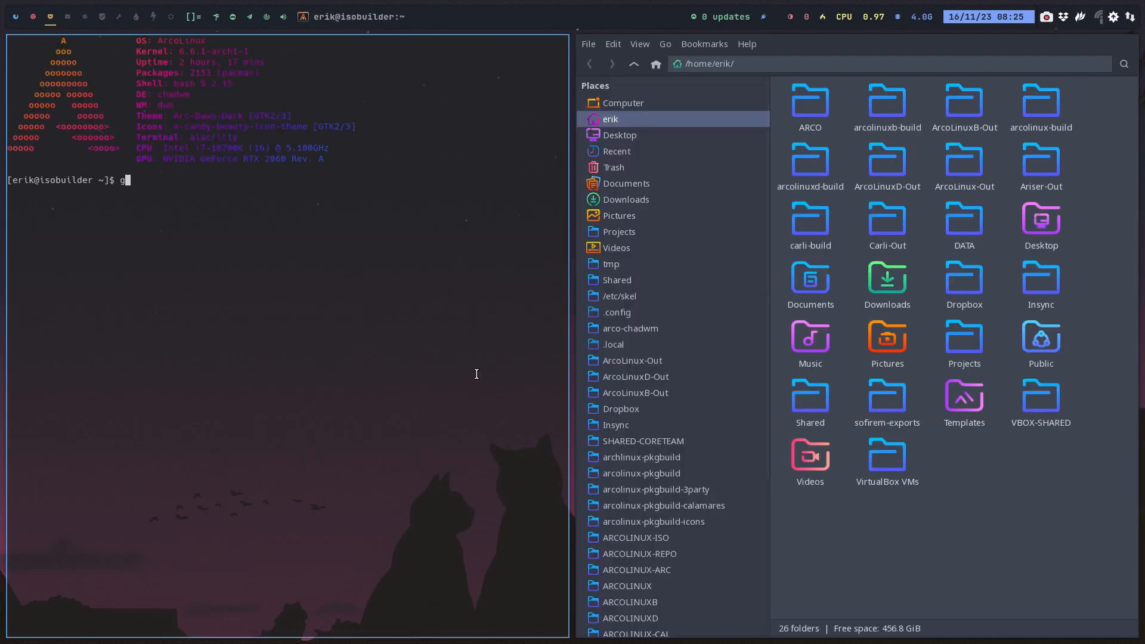
pyautogui.write('it clone')
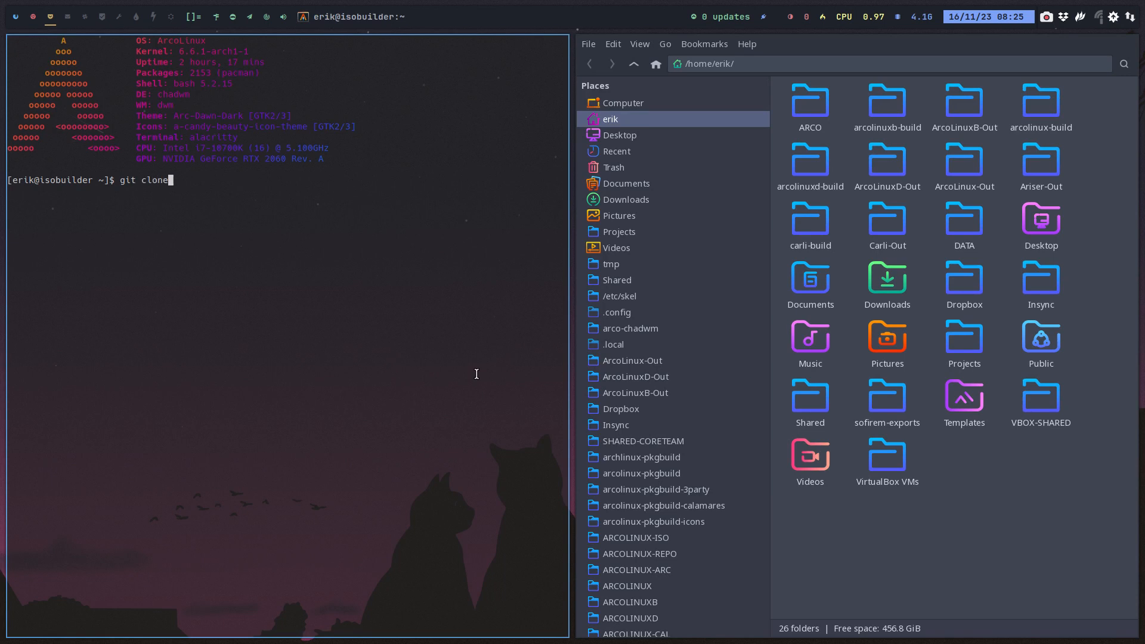
pyautogui.write('https://github.com/arcolinuxb/arco-xtended.git')
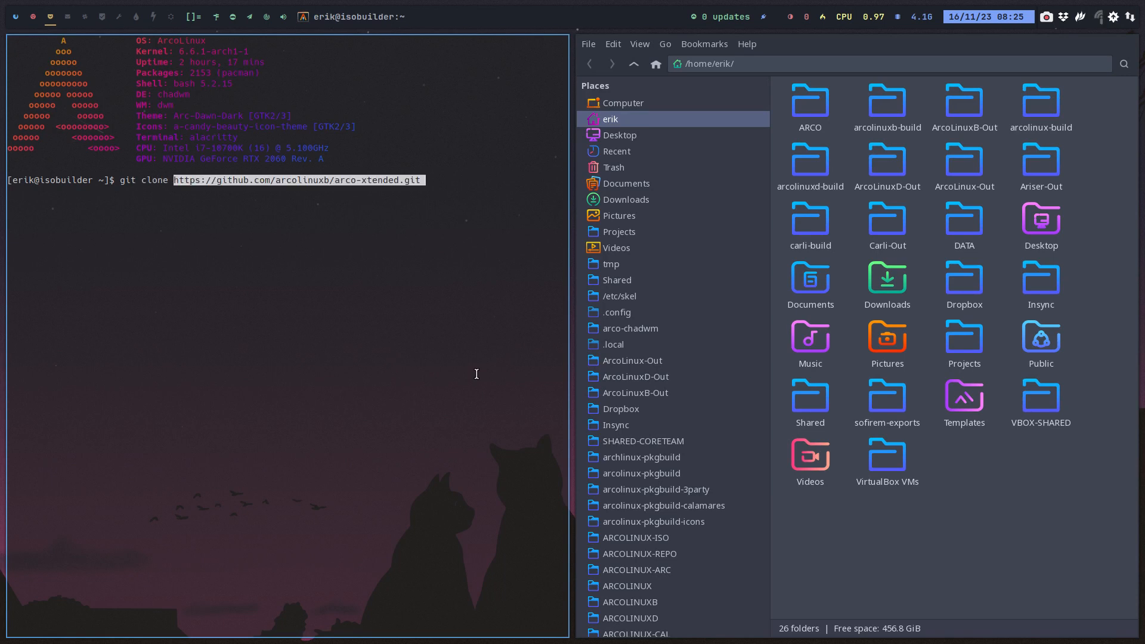
pyautogui.moveTo(431, 324)
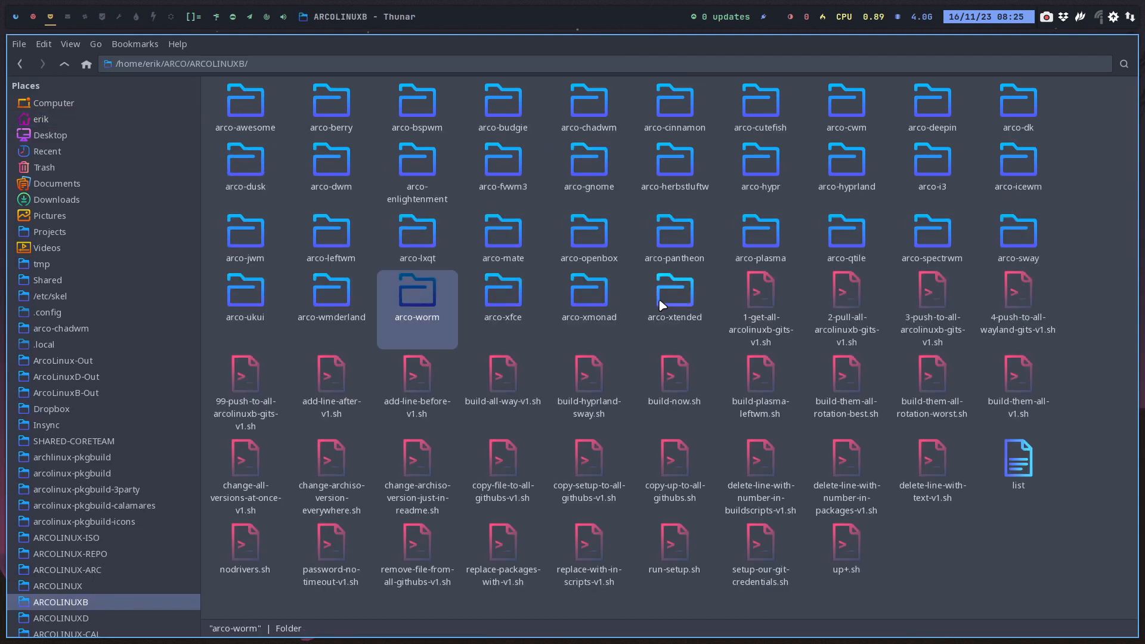
pyautogui.doubleClick(675, 290)
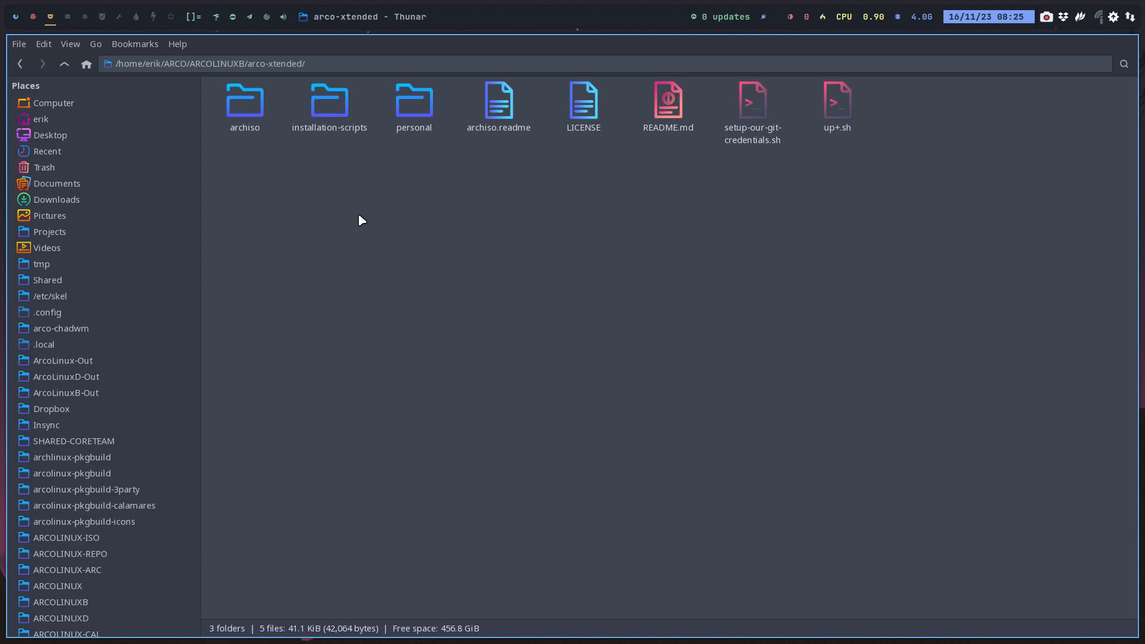
pyautogui.moveTo(875, 191)
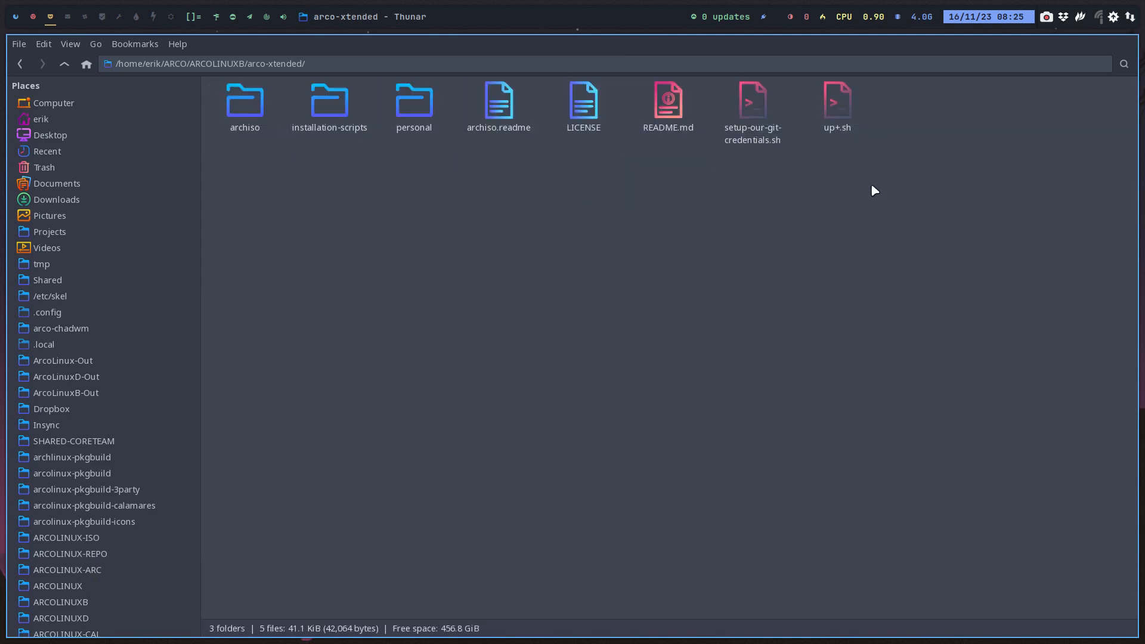
# Inspect the credentials script, archiso.readme and the personal folder in arco-xtended.
pyautogui.click(753, 101)
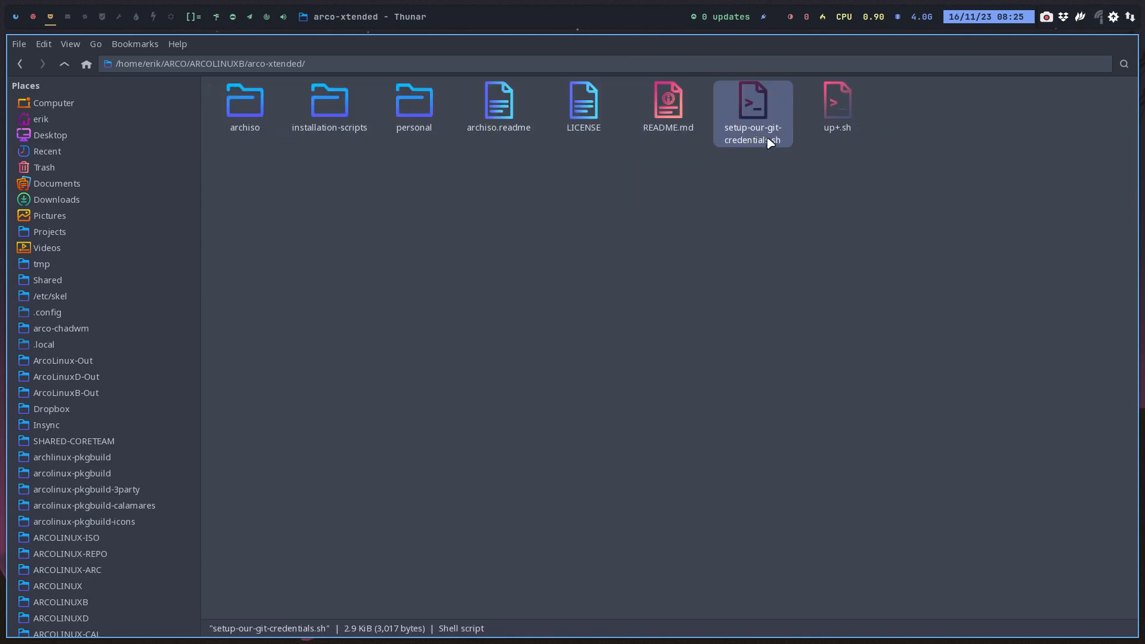
pyautogui.moveTo(753, 161)
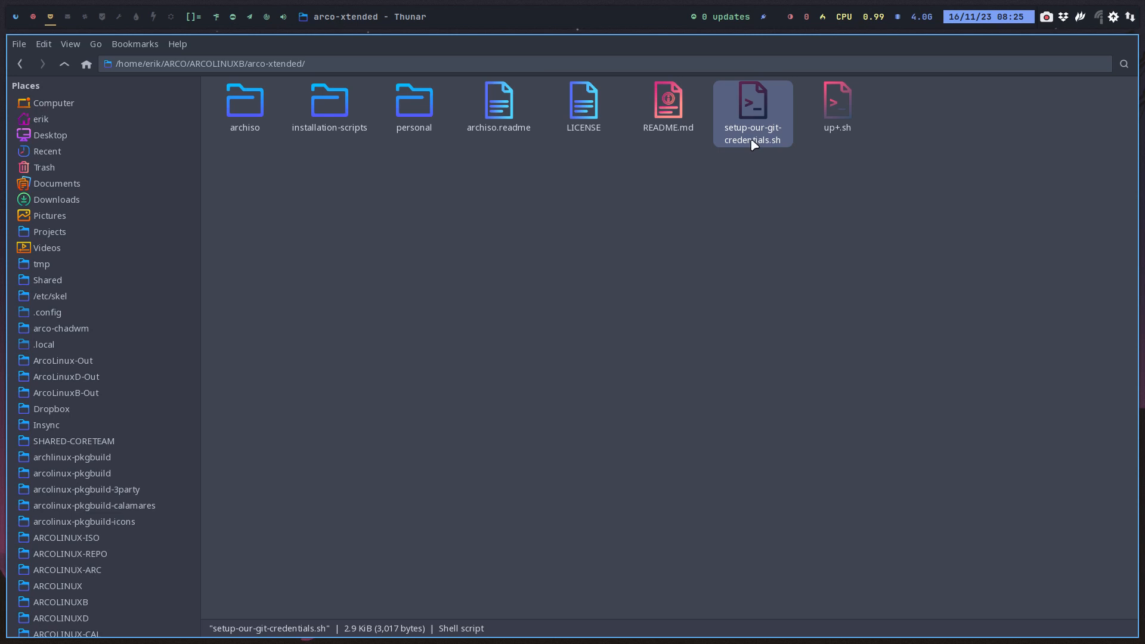
pyautogui.click(498, 104)
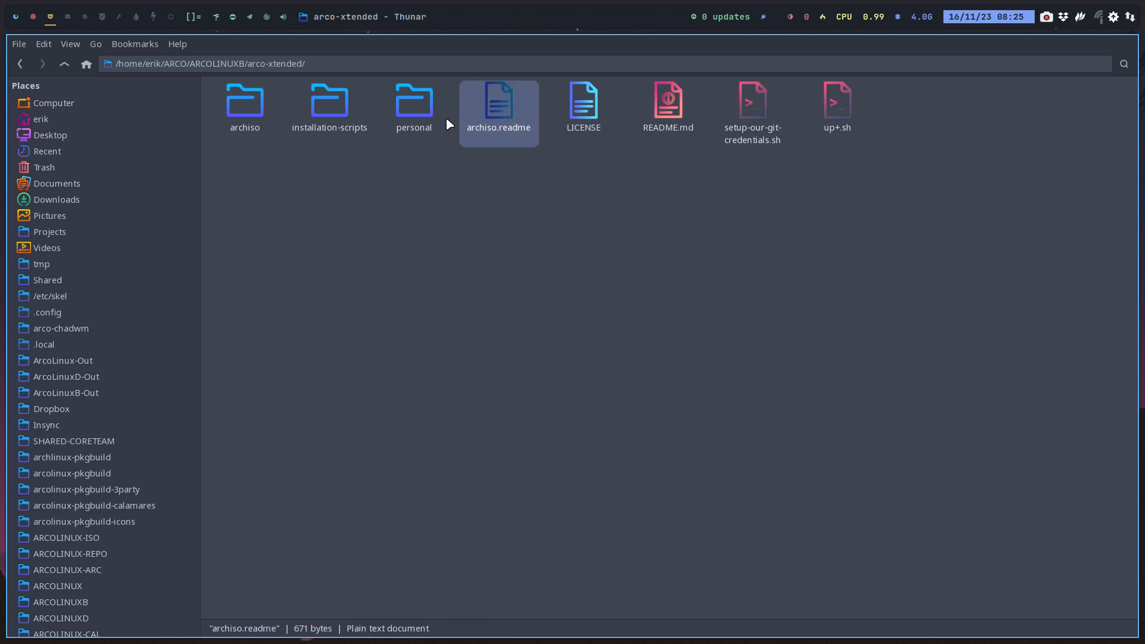
pyautogui.doubleClick(413, 99)
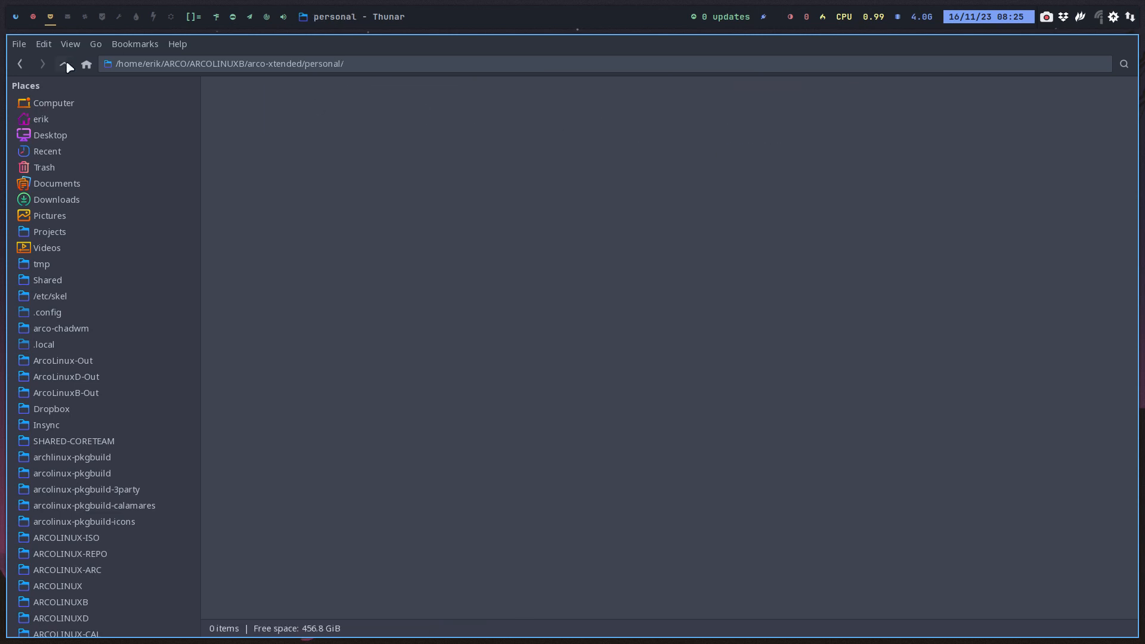
pyautogui.click(63, 64)
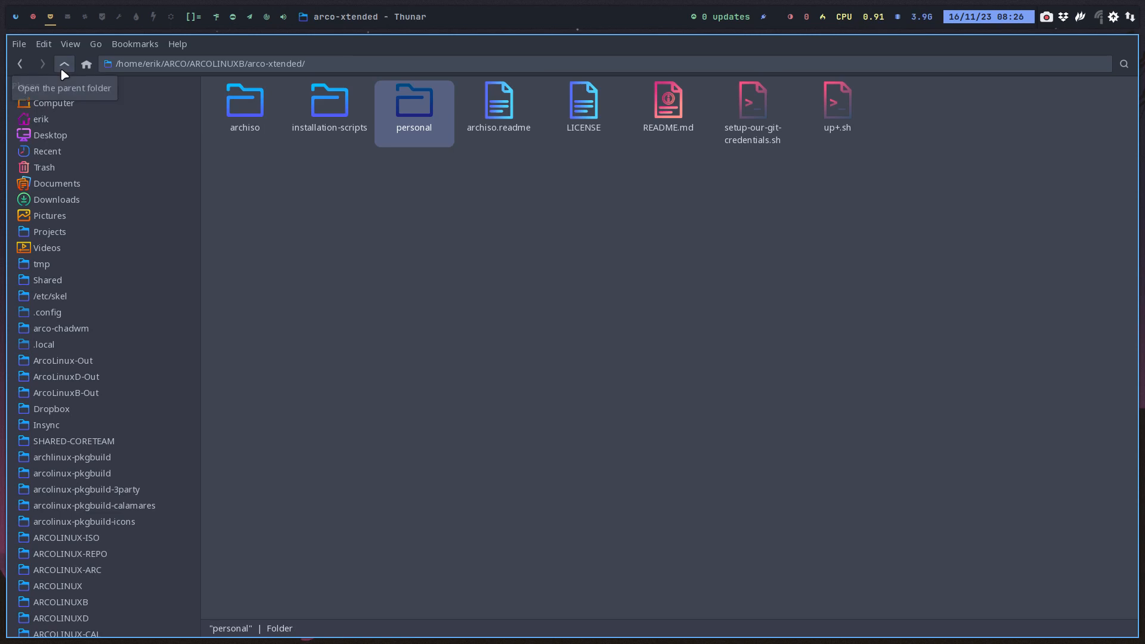
pyautogui.moveTo(406, 111)
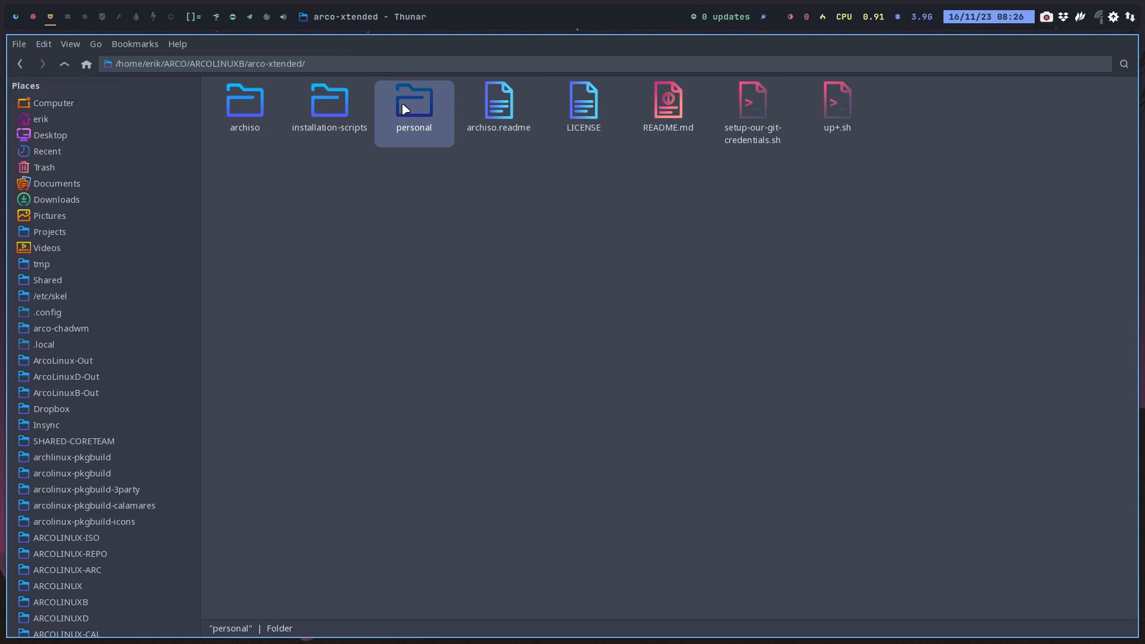
pyautogui.moveTo(415, 111)
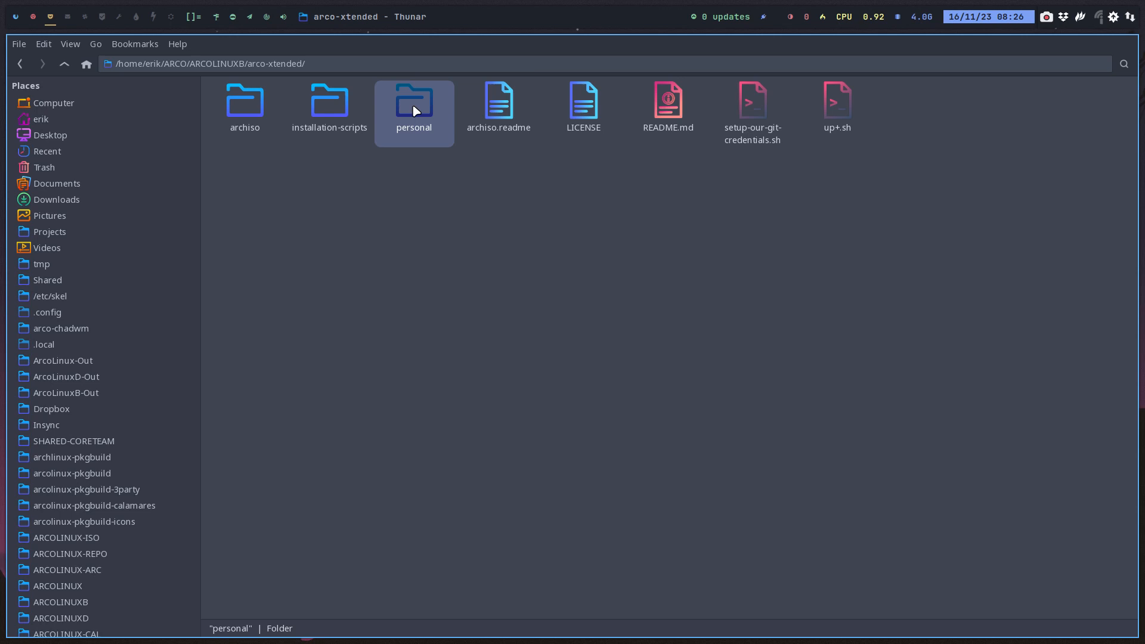
pyautogui.moveTo(378, 128)
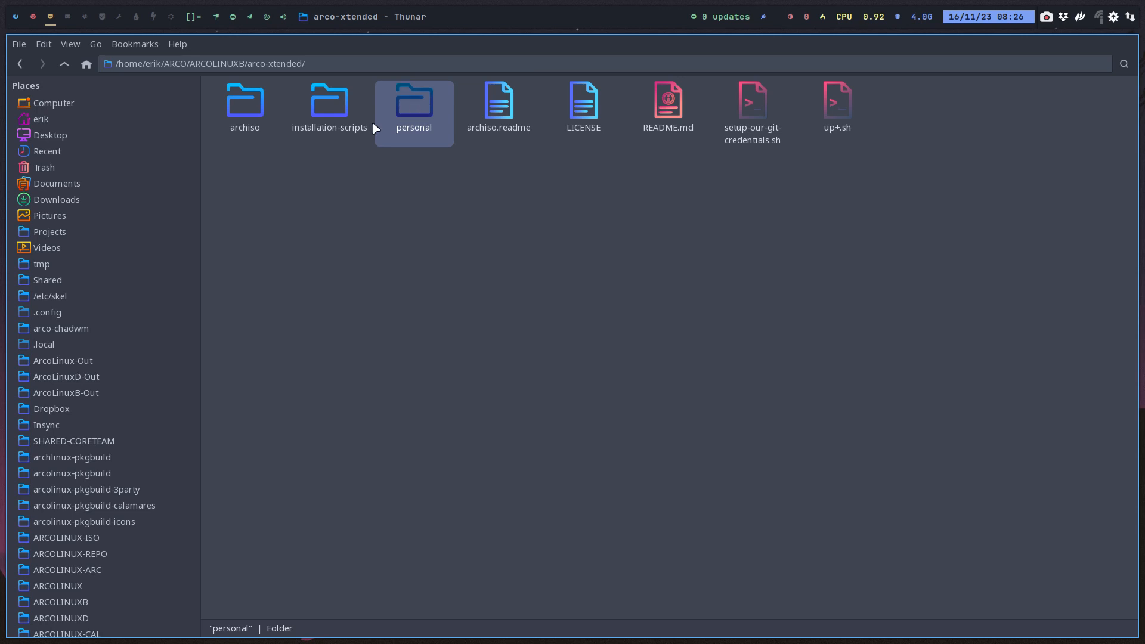
pyautogui.moveTo(336, 118)
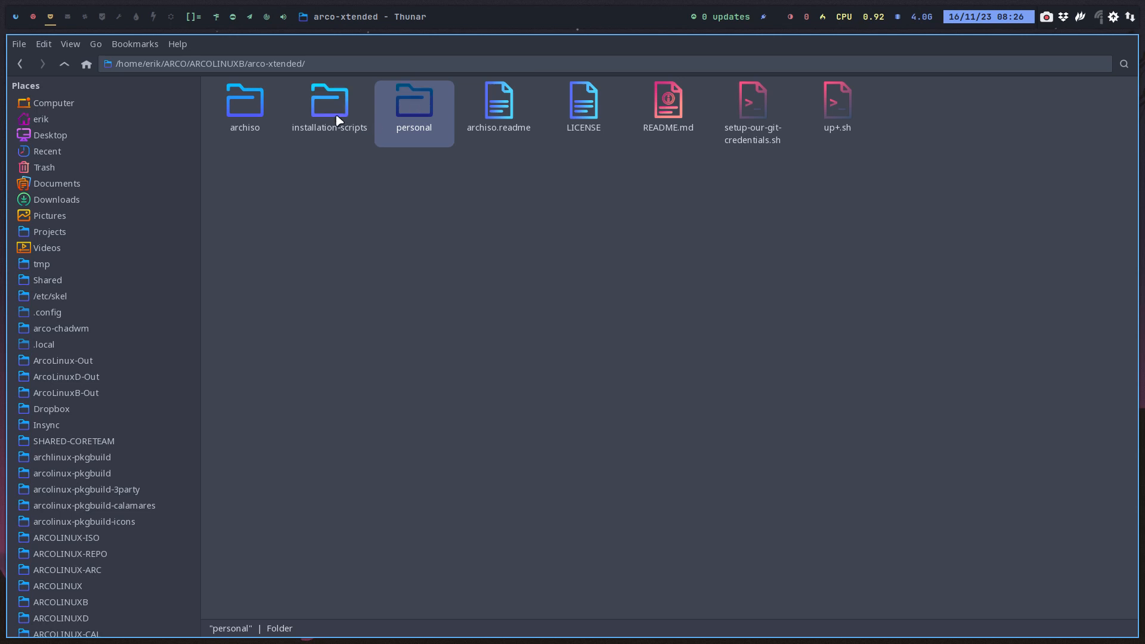
# Check installation-scripts, then open archiso/packages.x86_64 in Sublime Text.
pyautogui.click(330, 107)
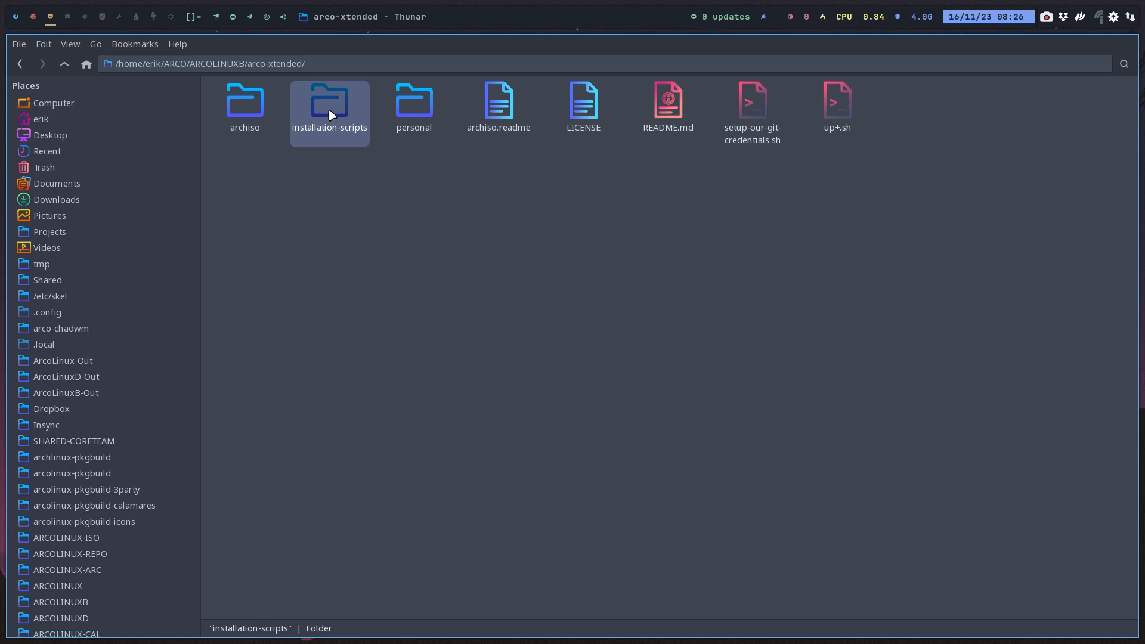
pyautogui.doubleClick(329, 102)
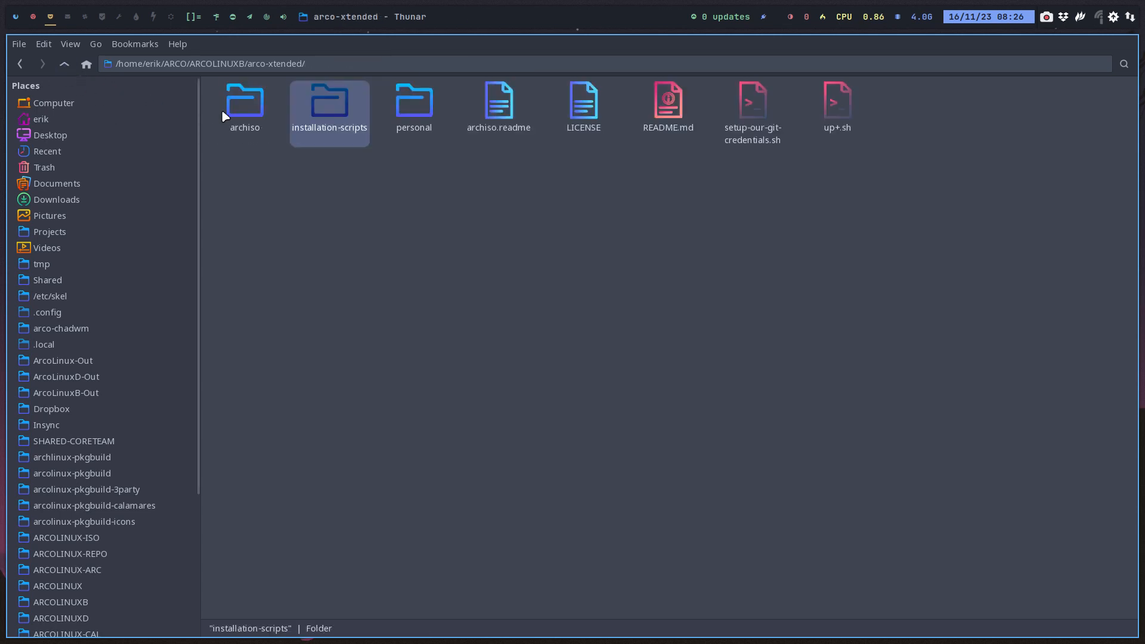
pyautogui.doubleClick(245, 98)
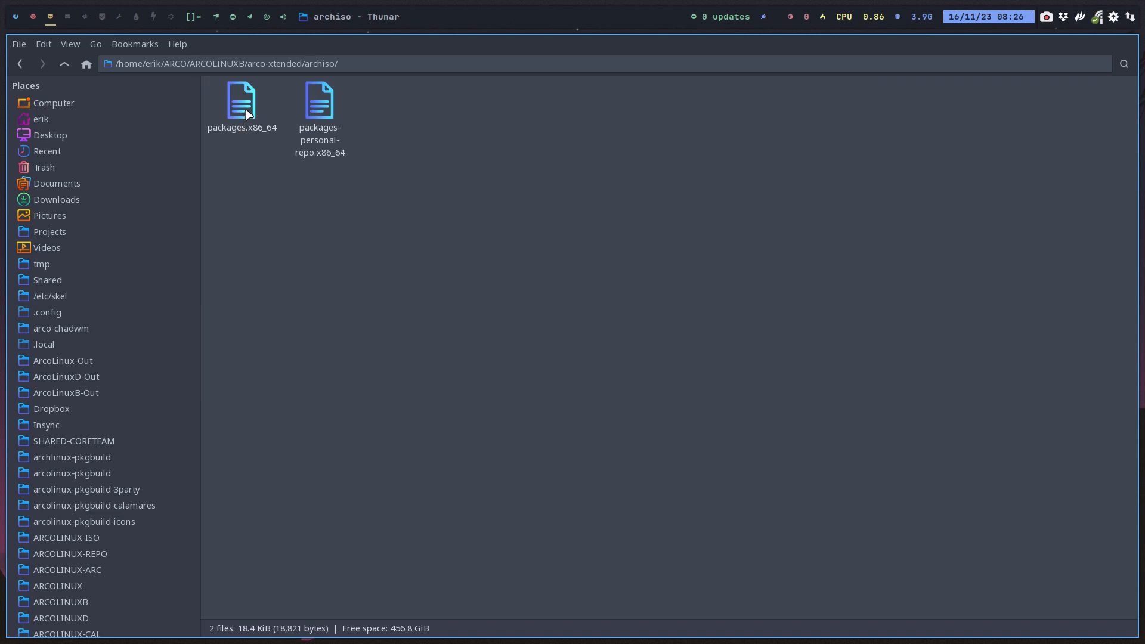
pyautogui.doubleClick(242, 101)
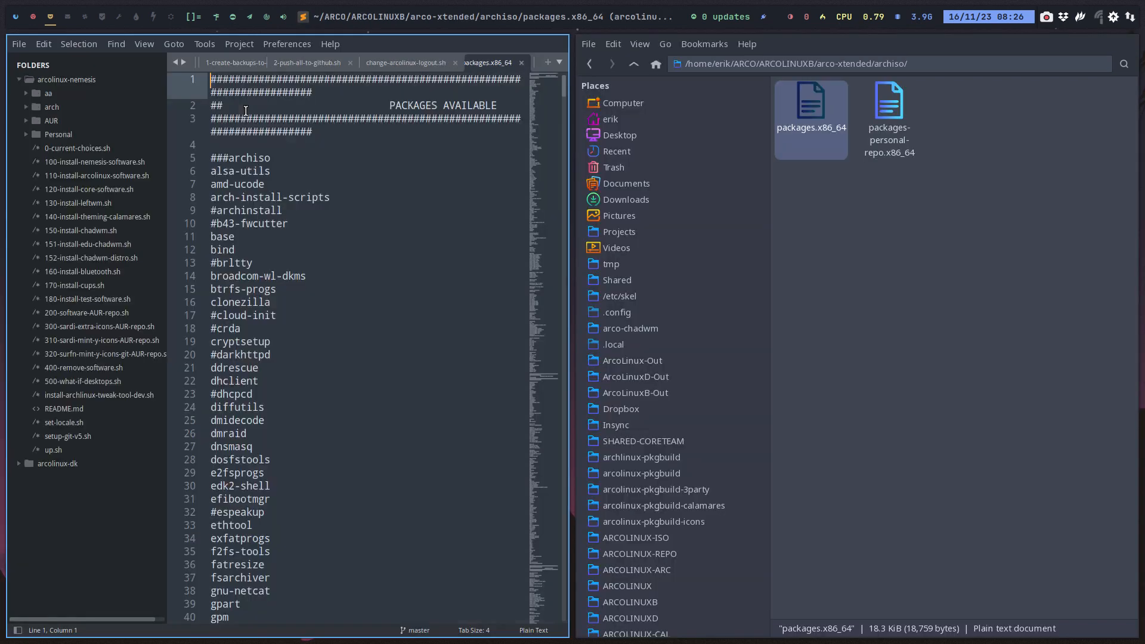
# Duplicate the worm section at the file end as '#desktop specific dk' with dk and arcolinux-dk-git.
pyautogui.scroll(-3)
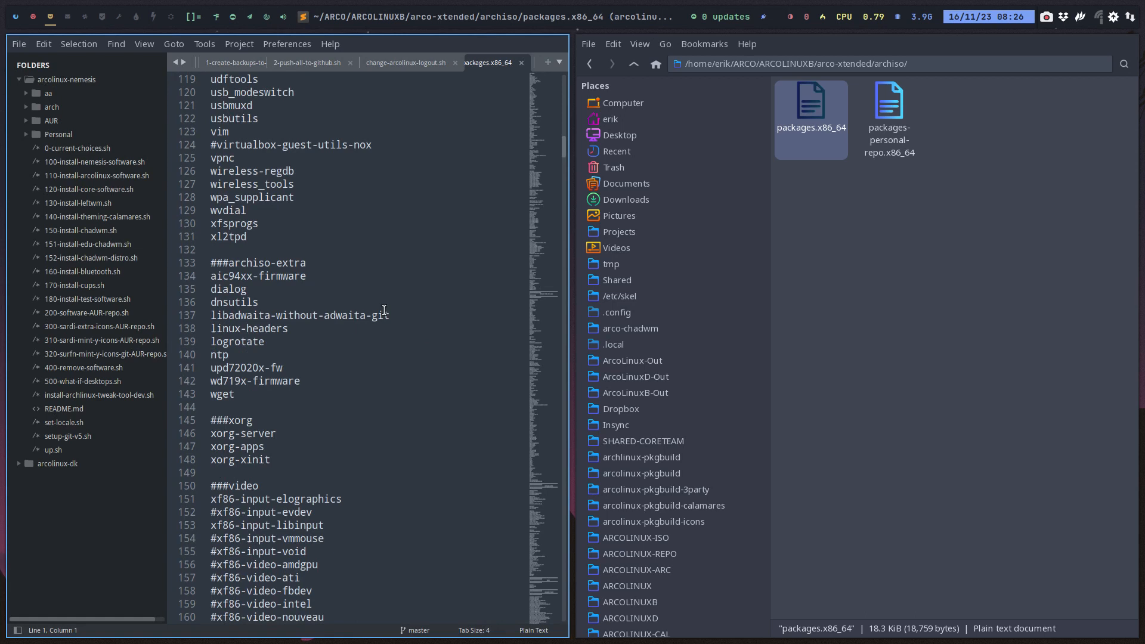
pyautogui.scroll(-3)
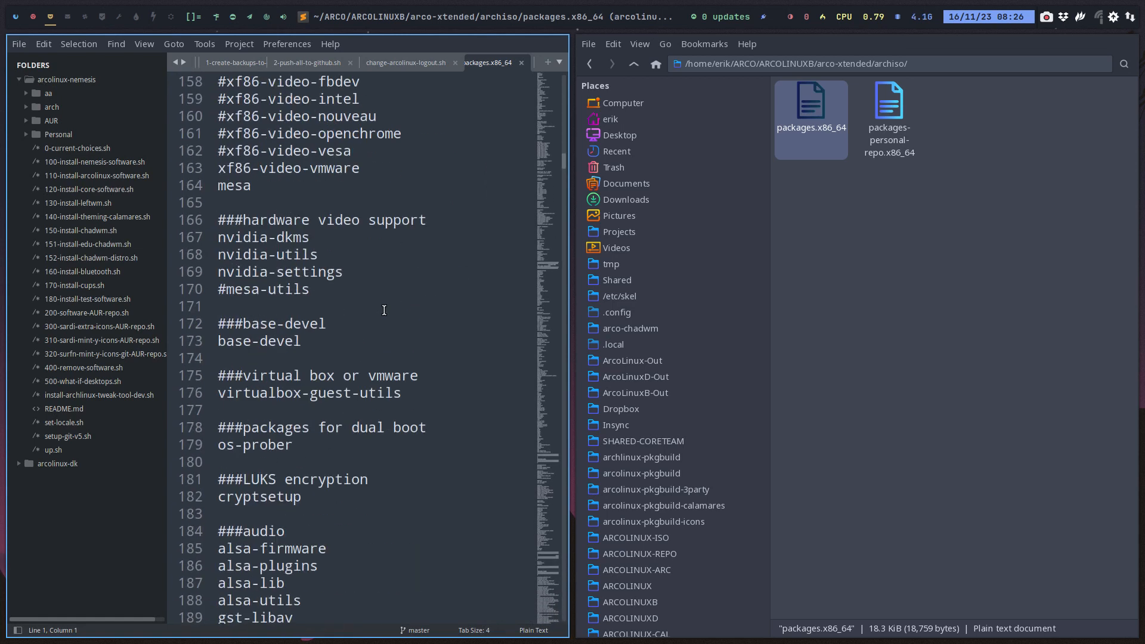
pyautogui.scroll(-3)
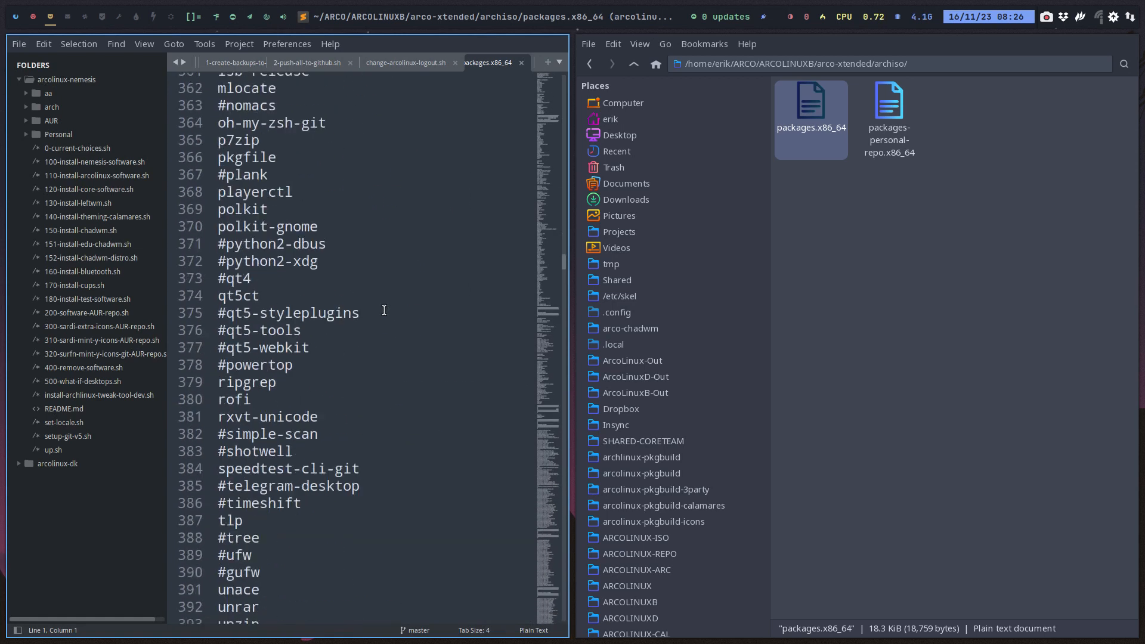
pyautogui.scroll(-3)
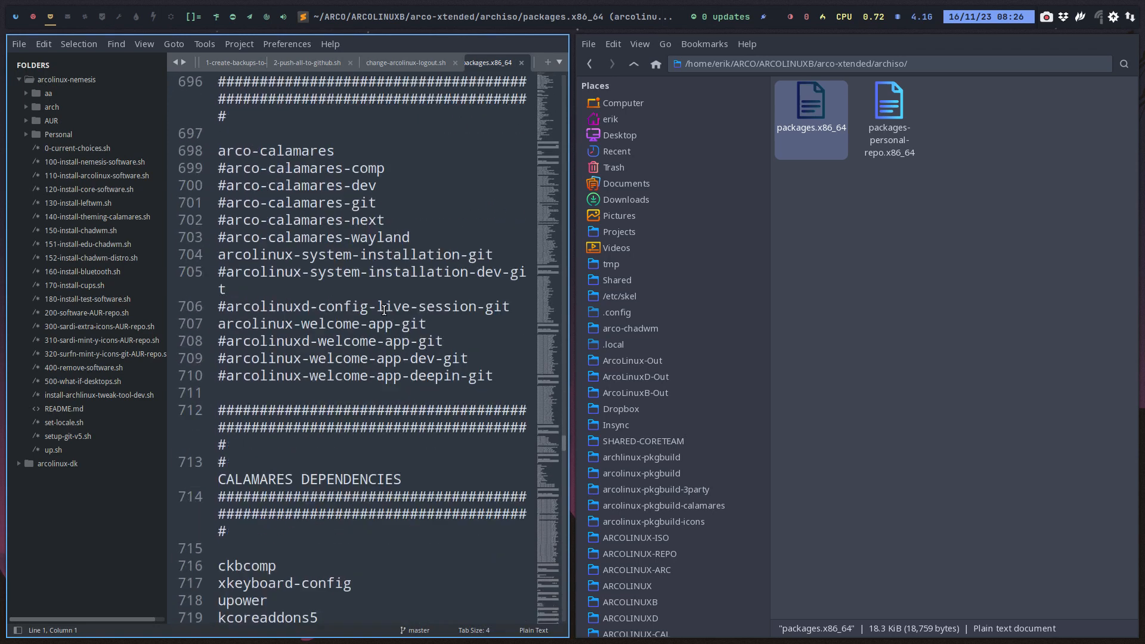
pyautogui.scroll(-3)
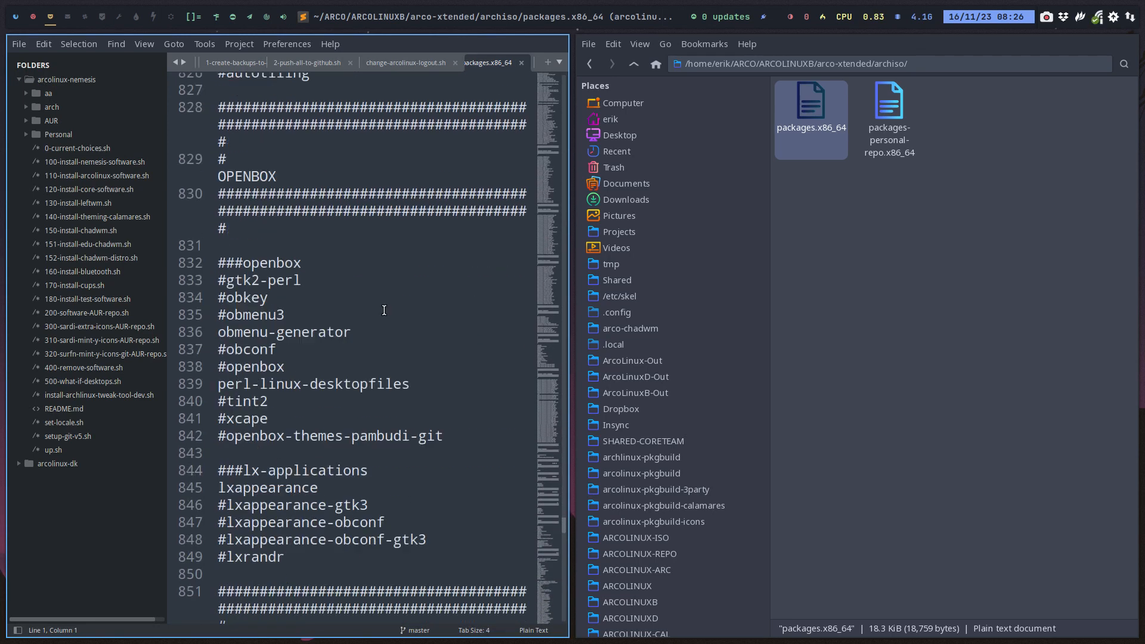
pyautogui.scroll(-3)
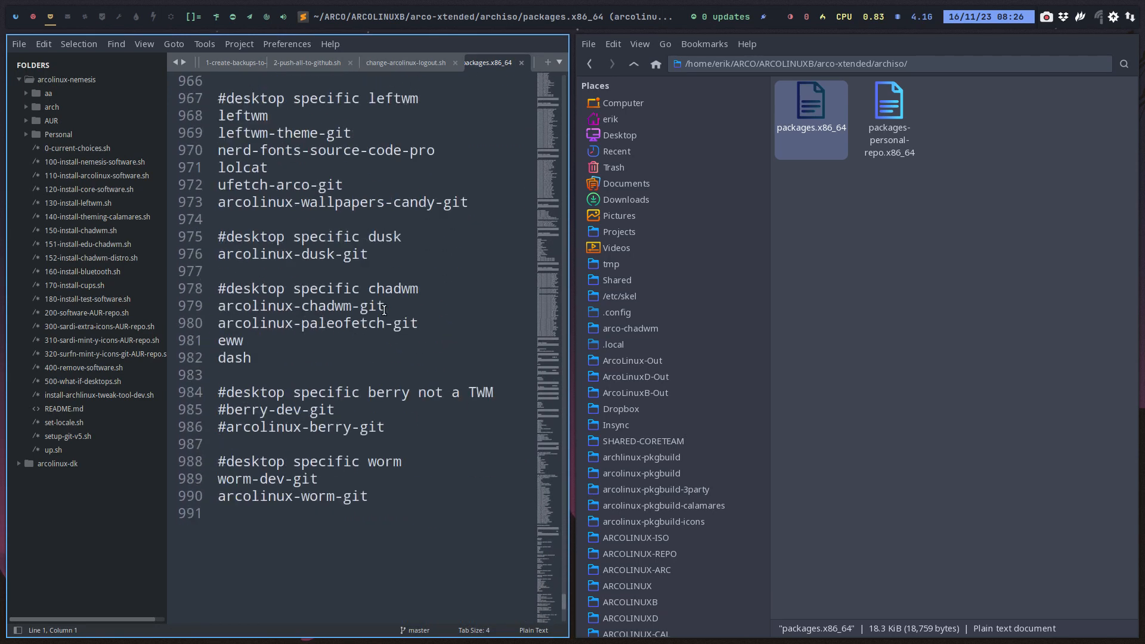
pyautogui.scroll(-3)
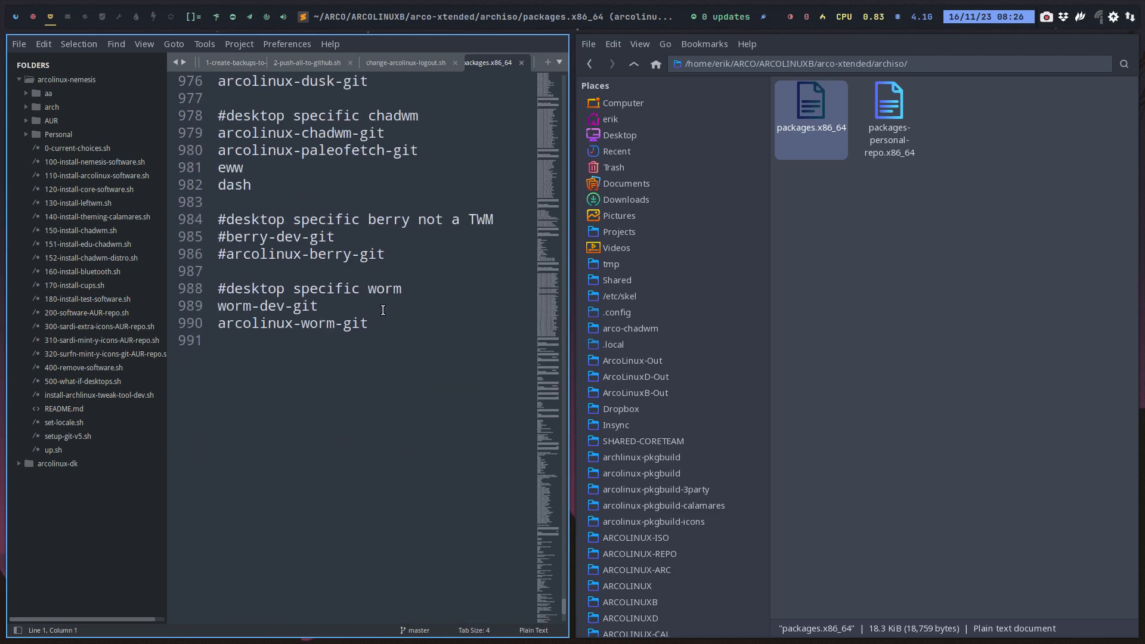
pyautogui.click(369, 323)
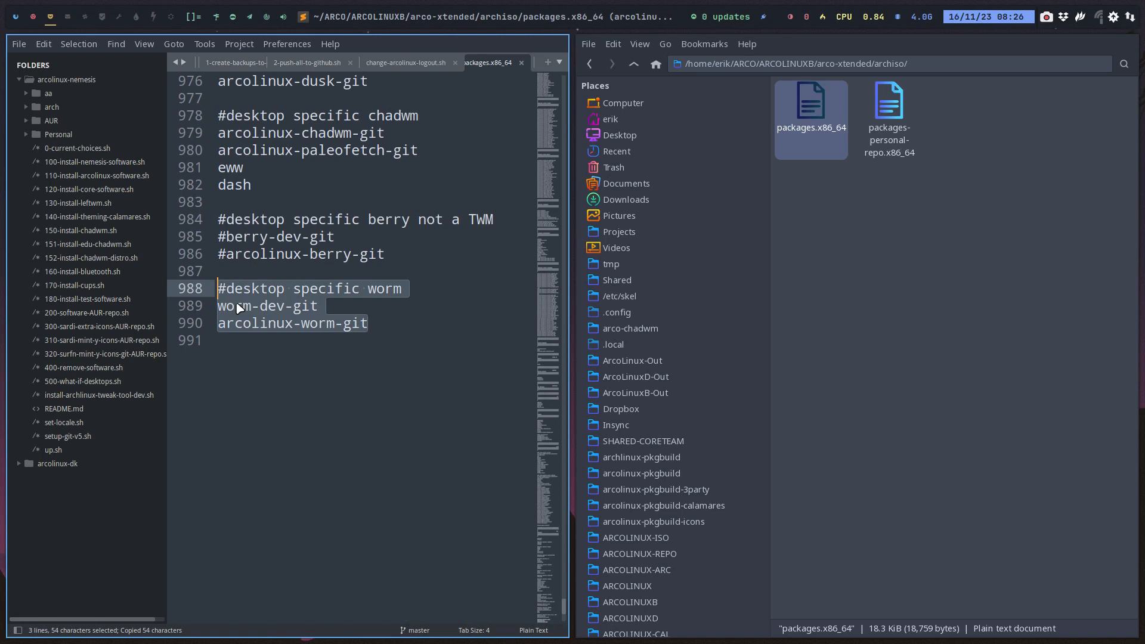
pyautogui.press('ctrl+v')
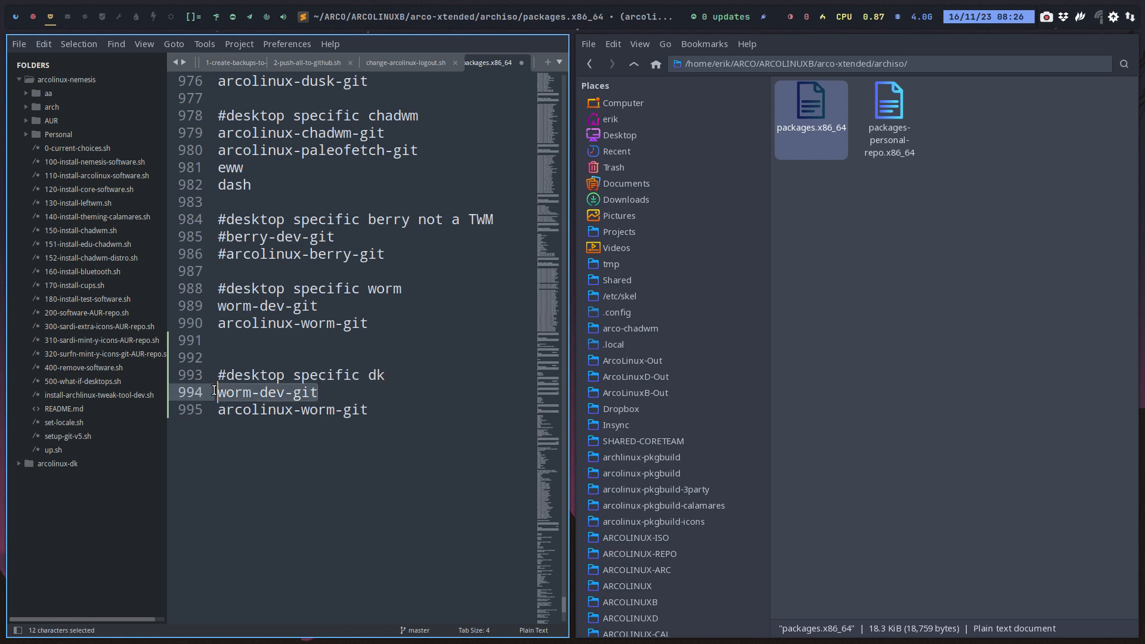
pyautogui.write('dk')
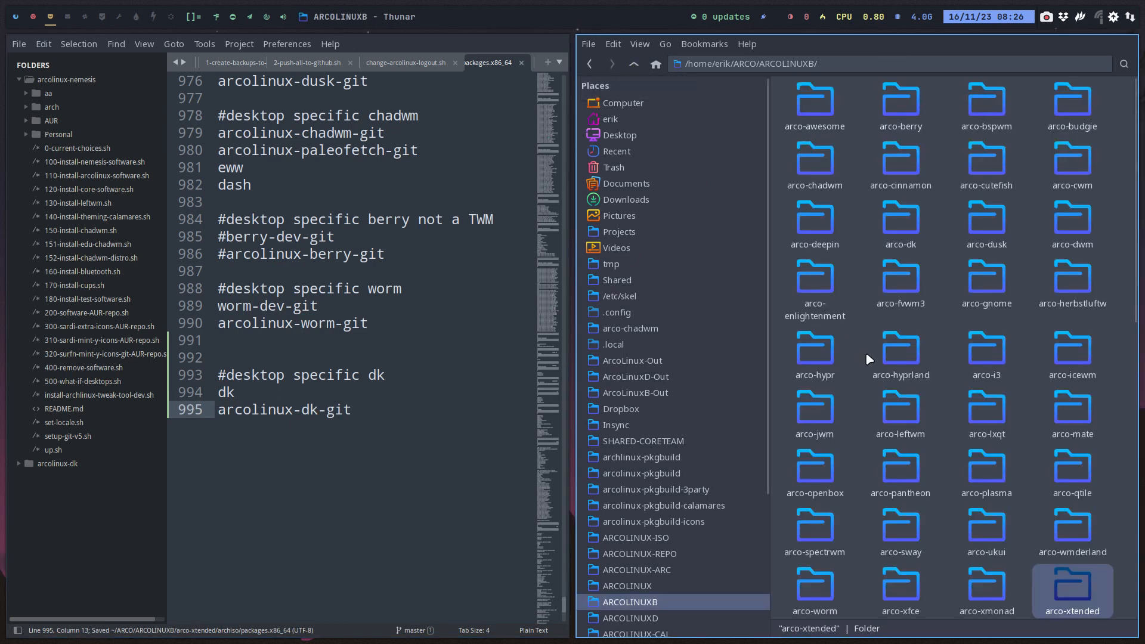
# Open arco-dk/archiso/packages.x86_64 and view its desktop specific packages.
pyautogui.doubleClick(901, 216)
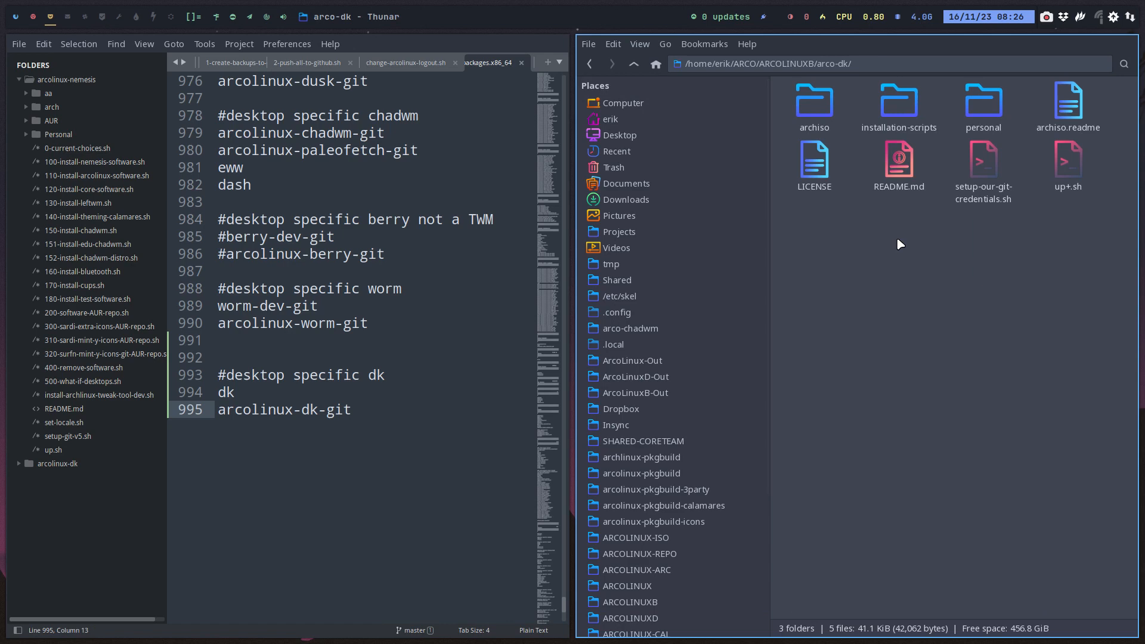
pyautogui.doubleClick(814, 101)
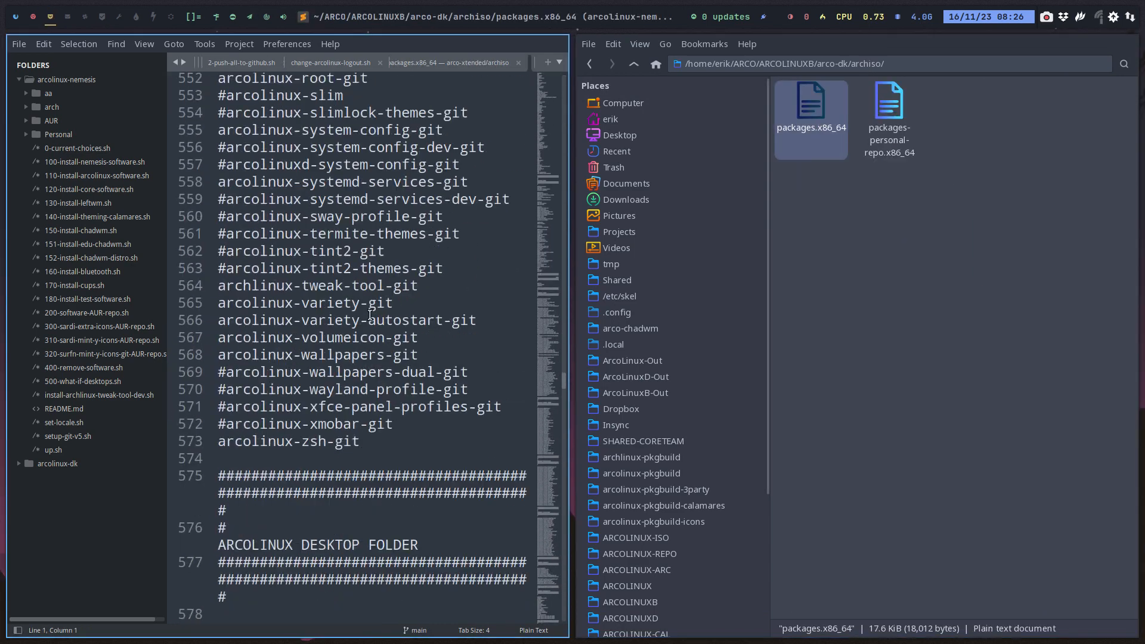
pyautogui.scroll(-3)
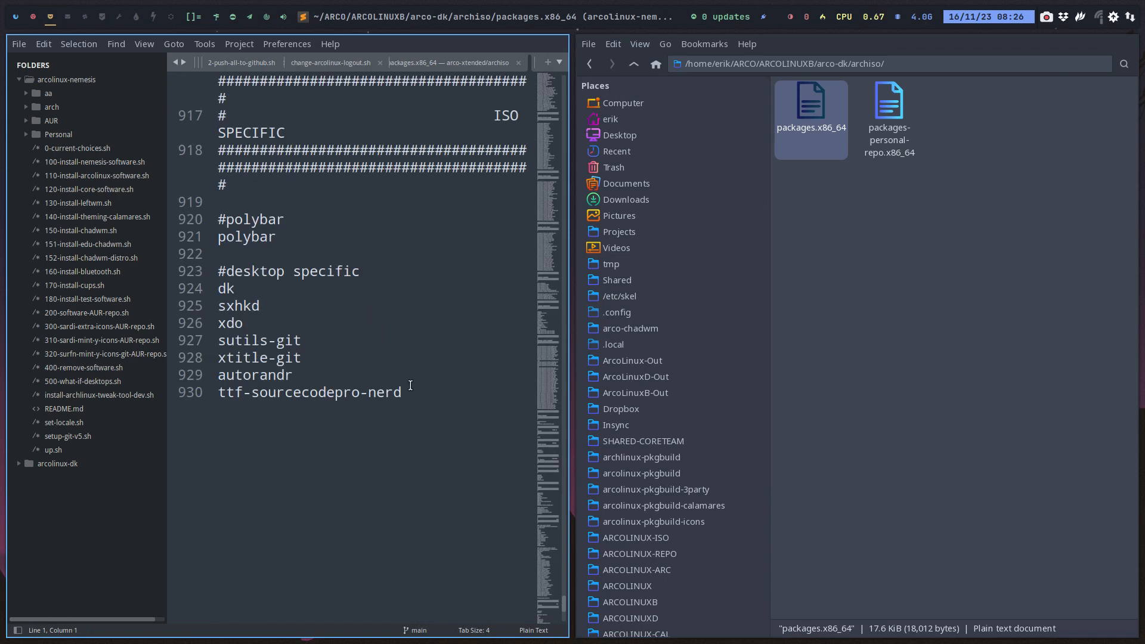
# Search 'polybar' in the arco-xtended package list, stepping through the matches.
pyautogui.moveTo(217, 237); pyautogui.dragTo(400, 393)
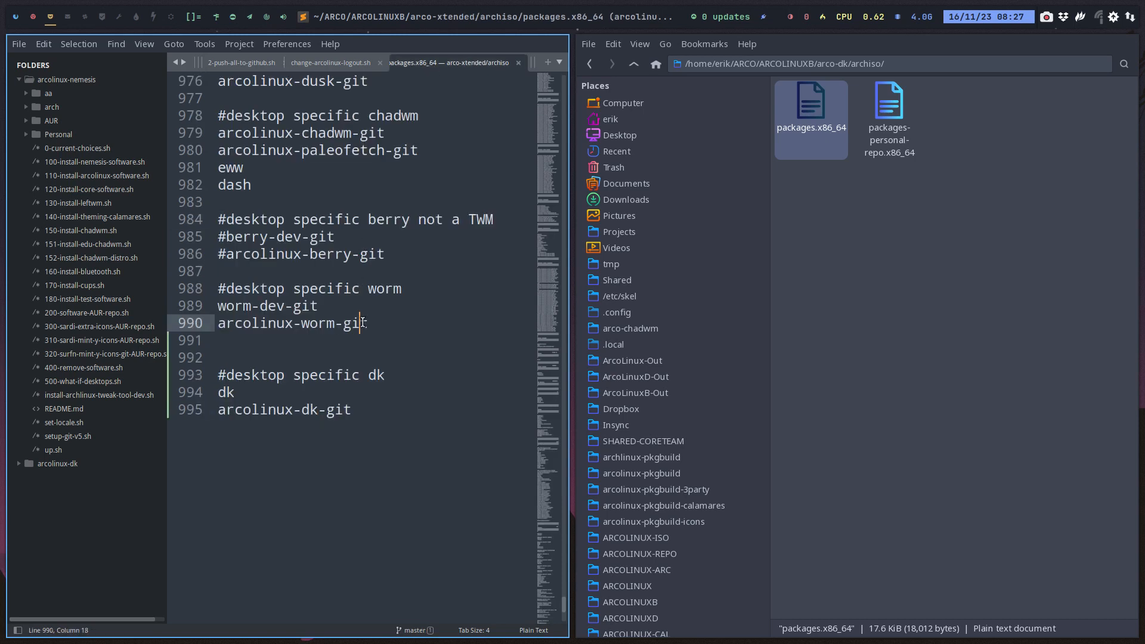
pyautogui.write('polybar')
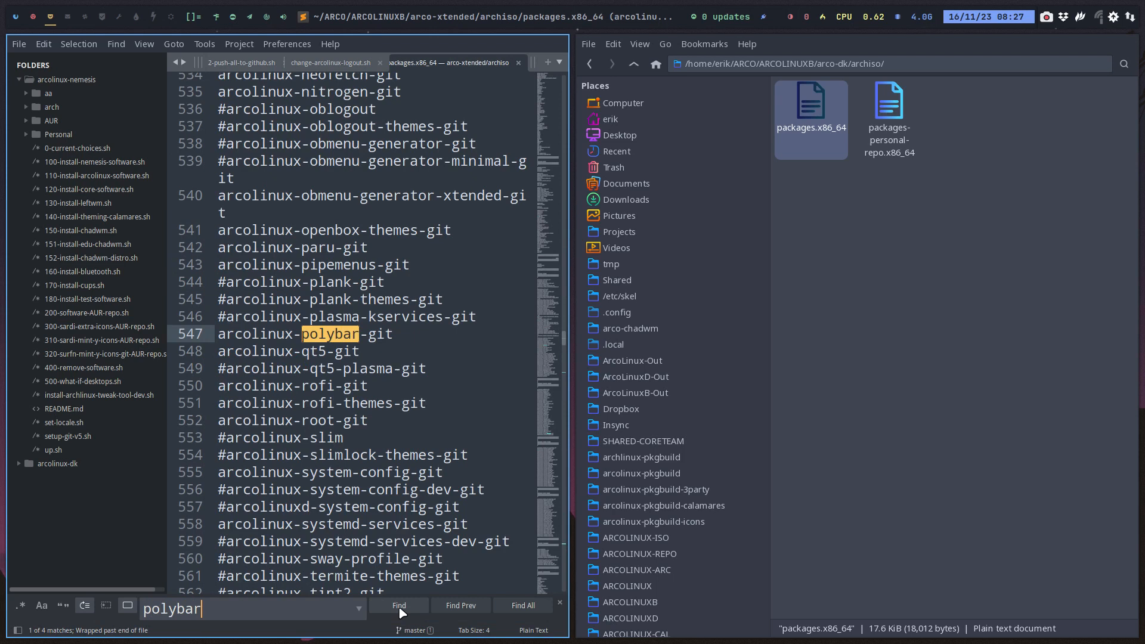
pyautogui.click(398, 605)
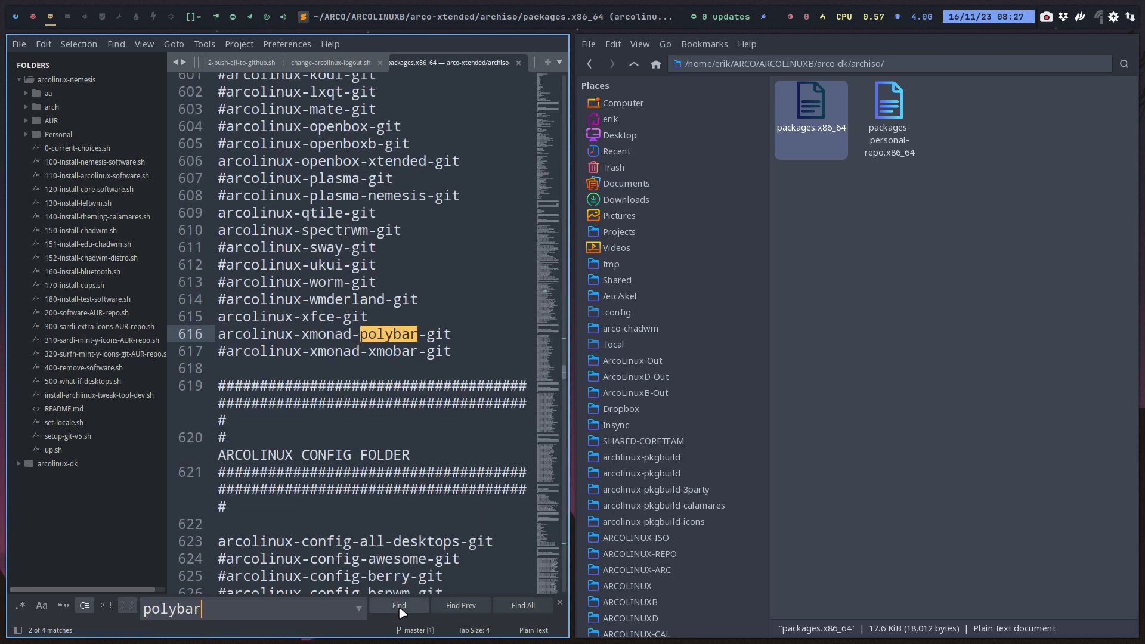
pyautogui.click(398, 606)
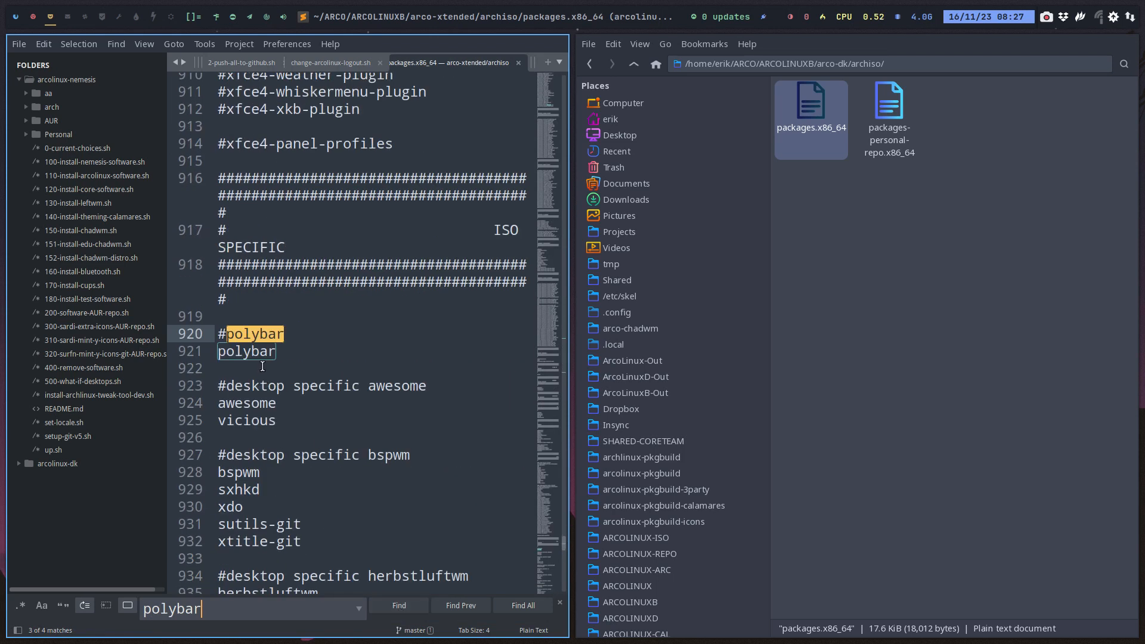
pyautogui.click(398, 605)
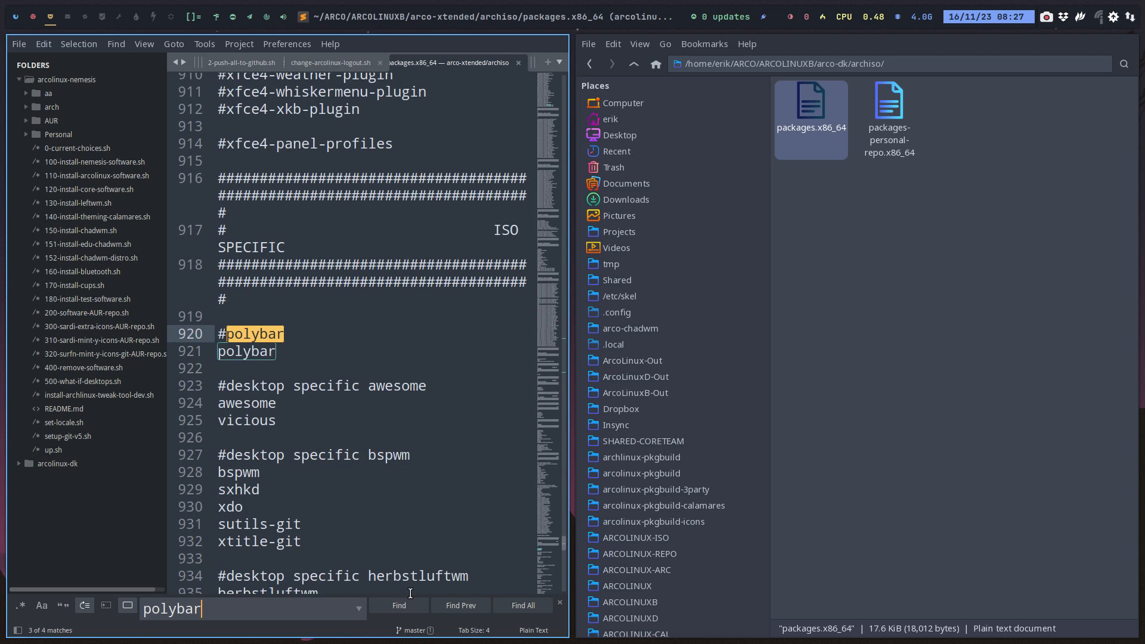
pyautogui.moveTo(341, 407)
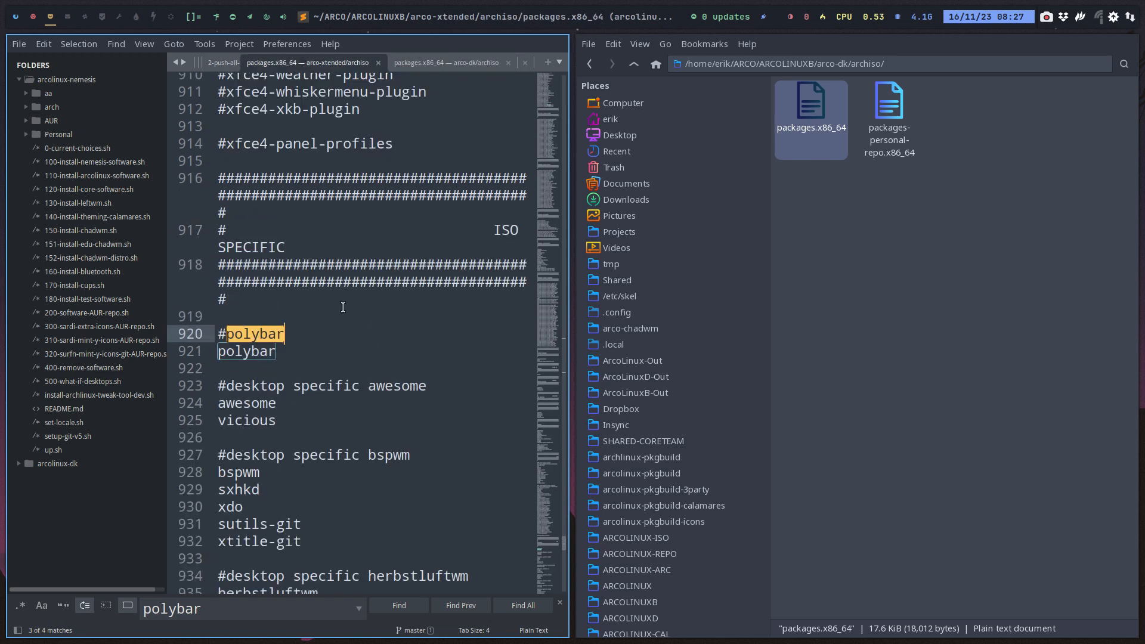
# Compare sx across both lists and add ttf-sourcecodepro-nerd below arcolinux-dk-git.
pyautogui.write('sx')
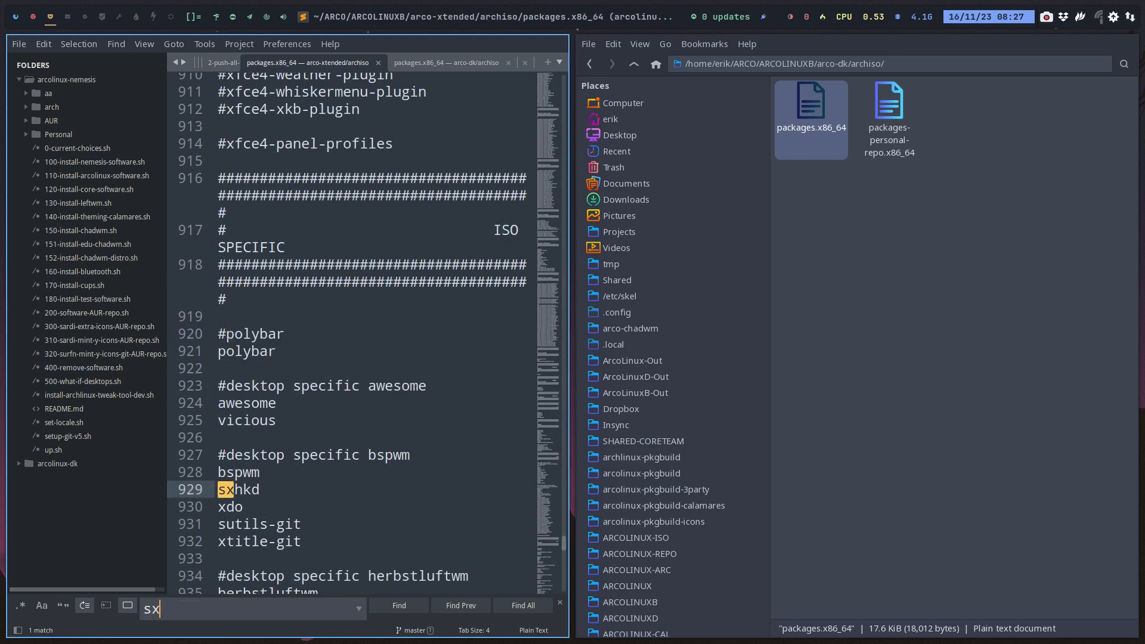
pyautogui.click(457, 62)
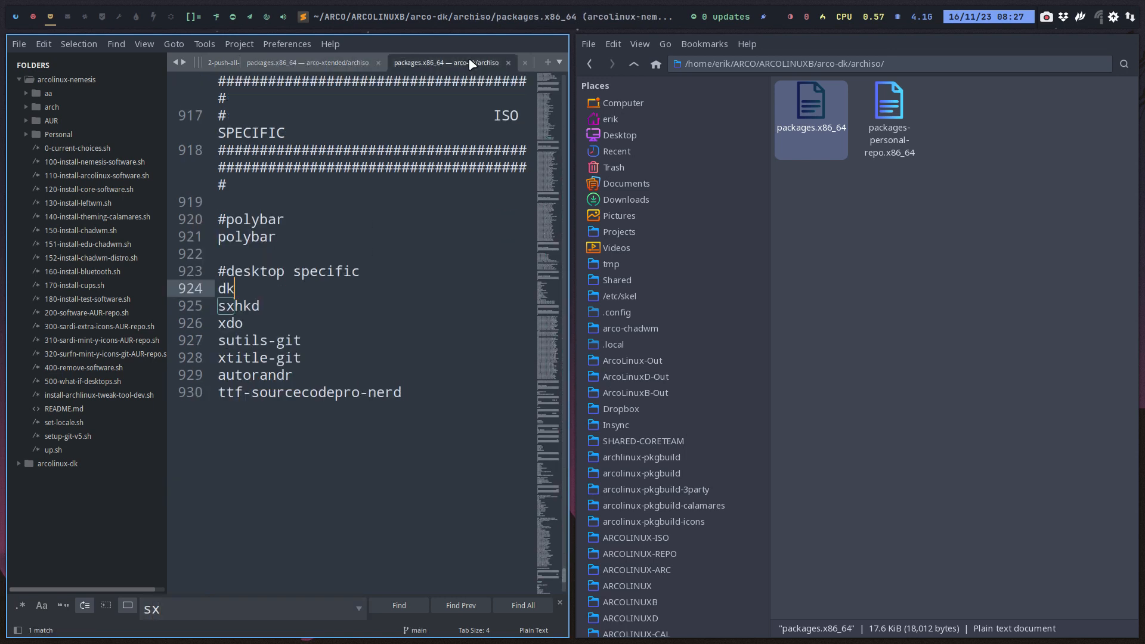
pyautogui.click(313, 62)
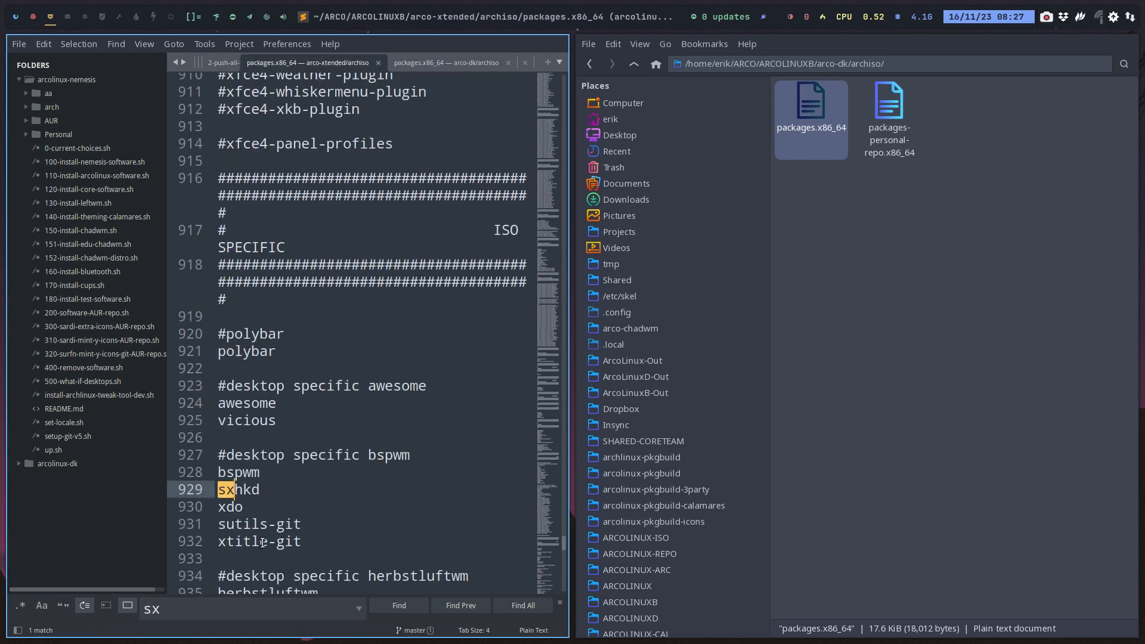
pyautogui.click(451, 63)
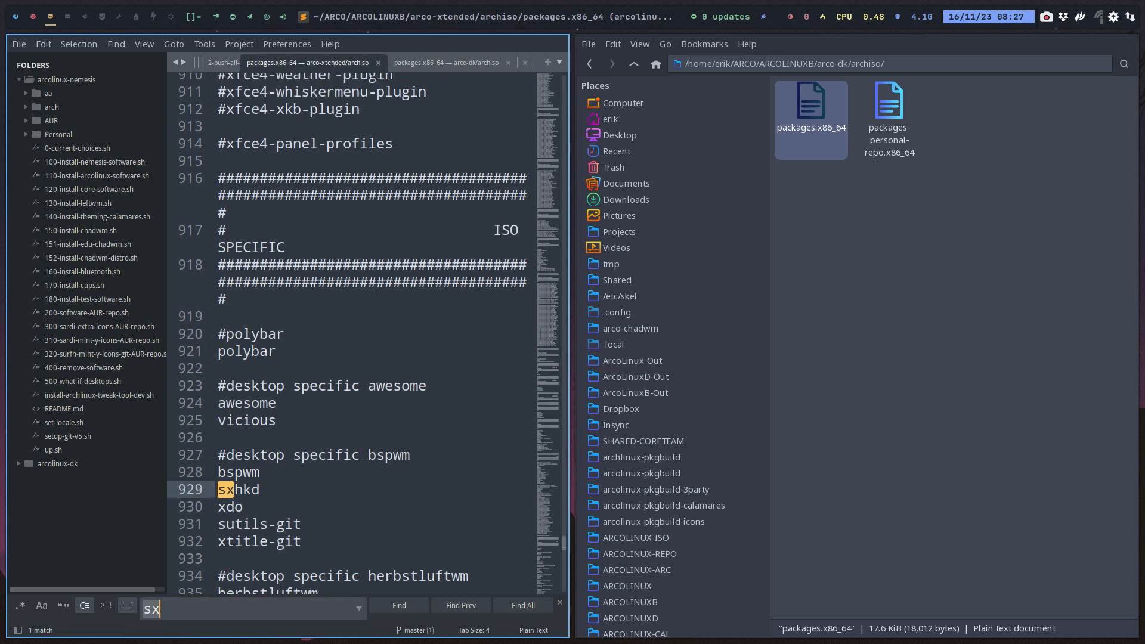
pyautogui.write('ttf-sourcecodepro-nerd')
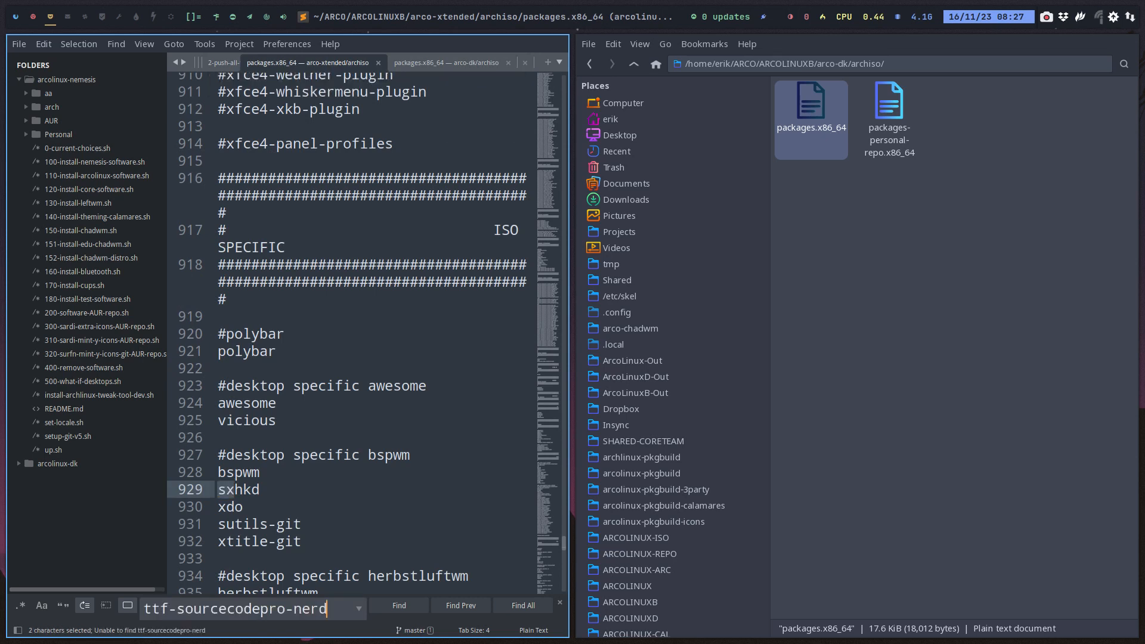
pyautogui.scroll(-3)
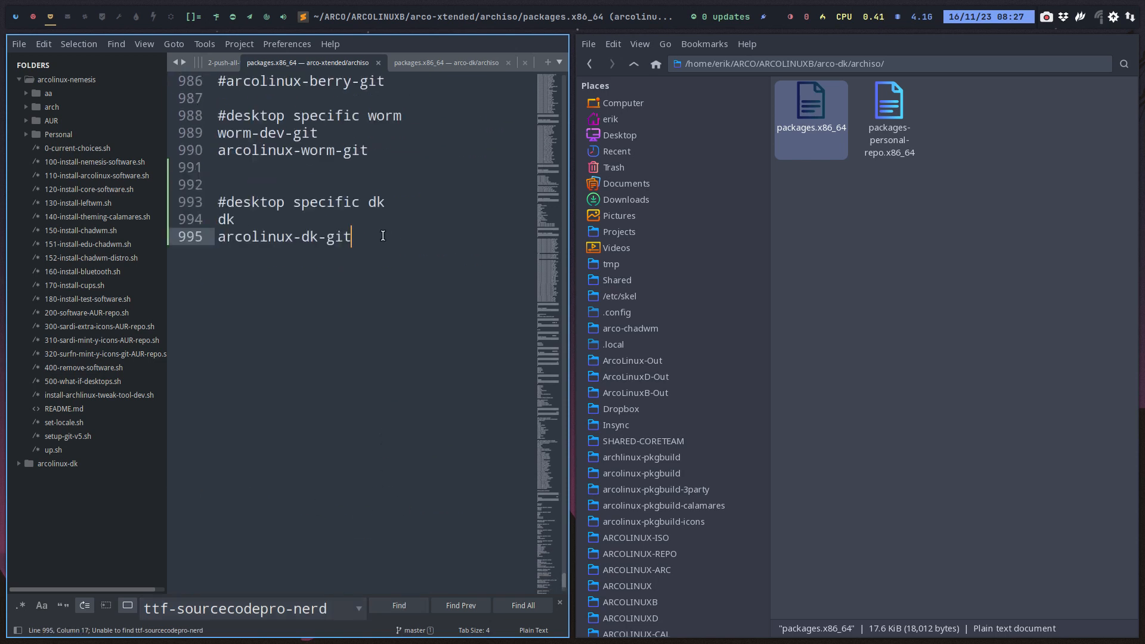
pyautogui.write('ttf-sourcecodepro-nerd')
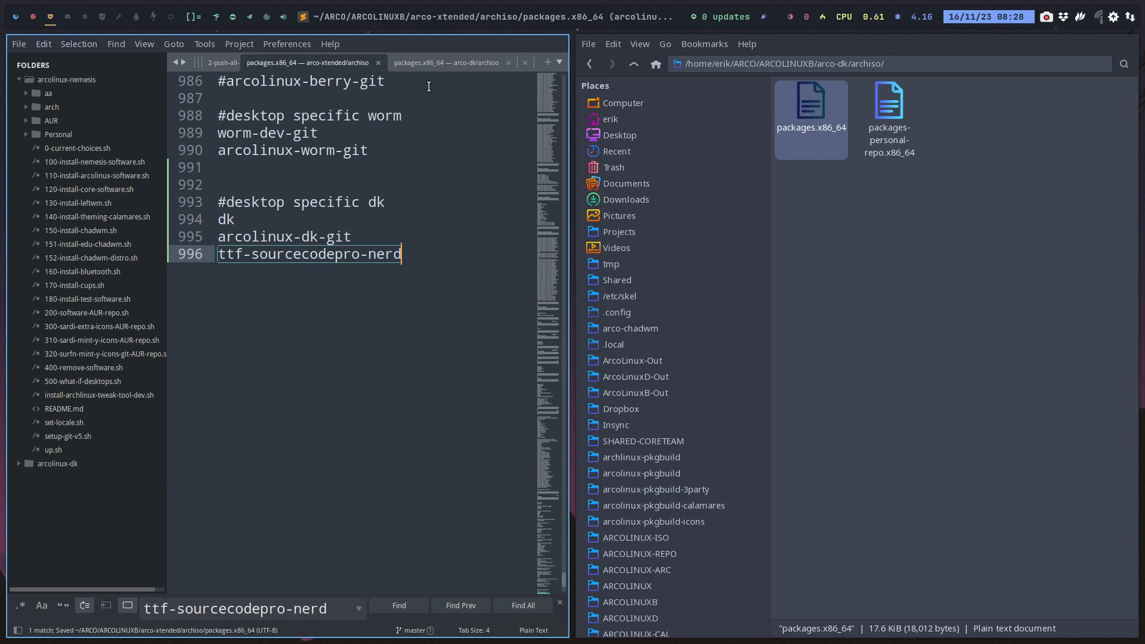
# Search for autorandr and rofi across the arco-dk and arco-xtended package lists.
pyautogui.click(446, 62)
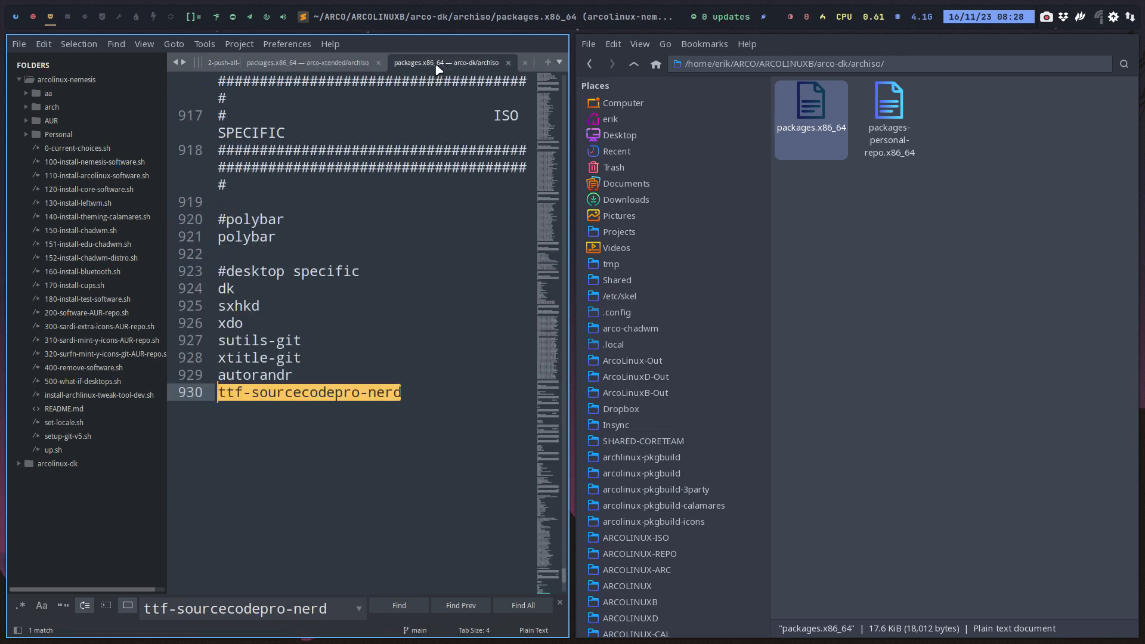
pyautogui.moveTo(342, 64)
pyautogui.write('a')
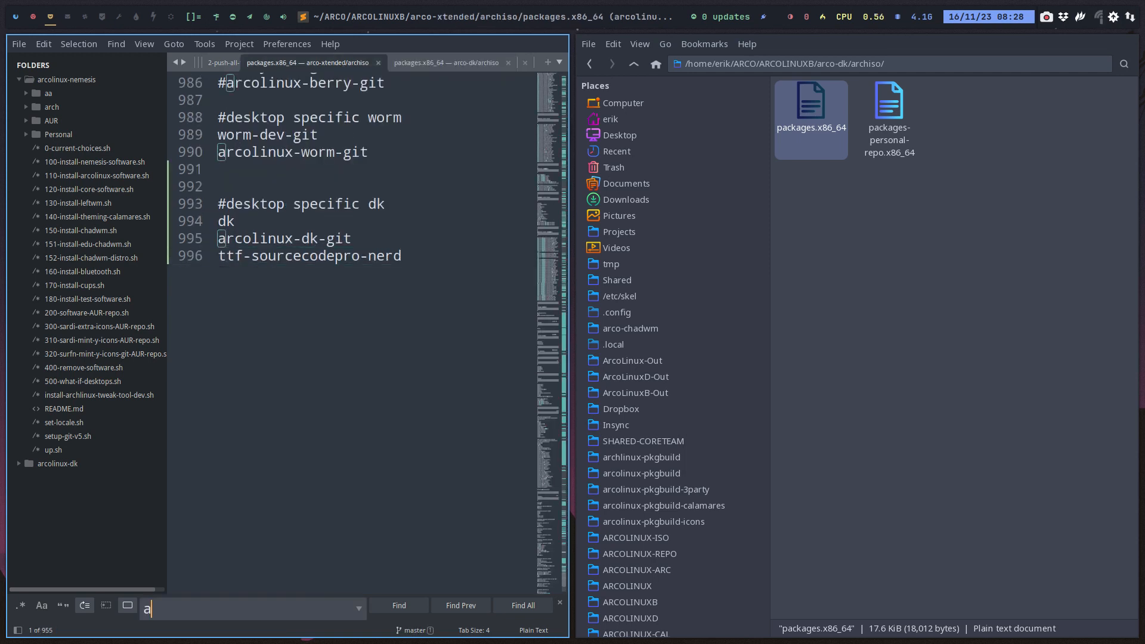
pyautogui.write('utor')
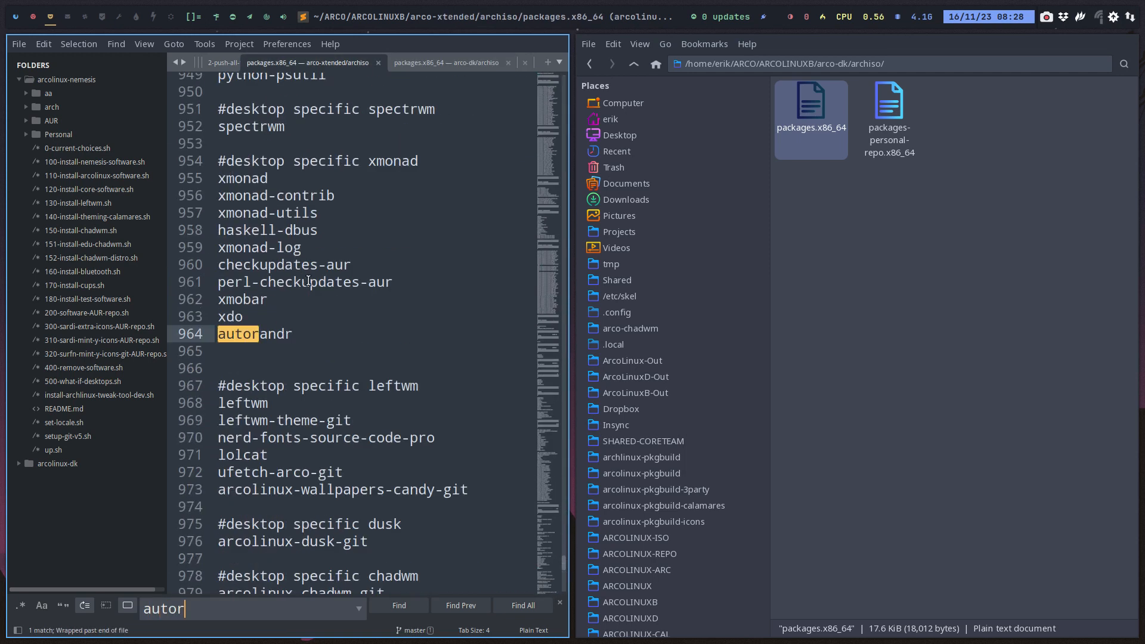
pyautogui.moveTo(460, 72)
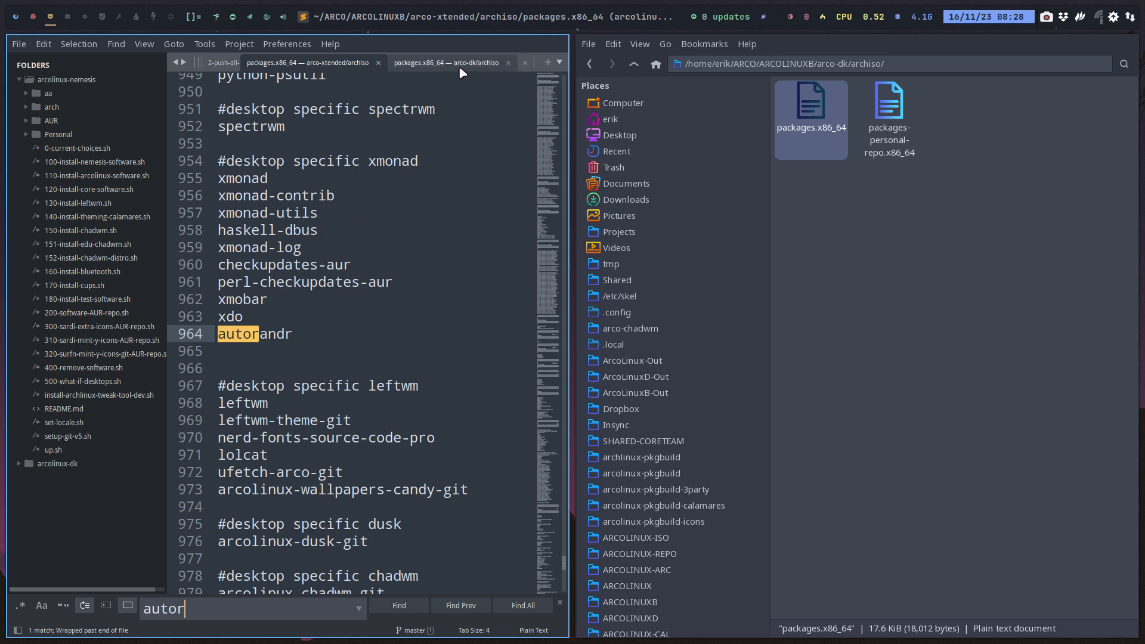
pyautogui.click(448, 63)
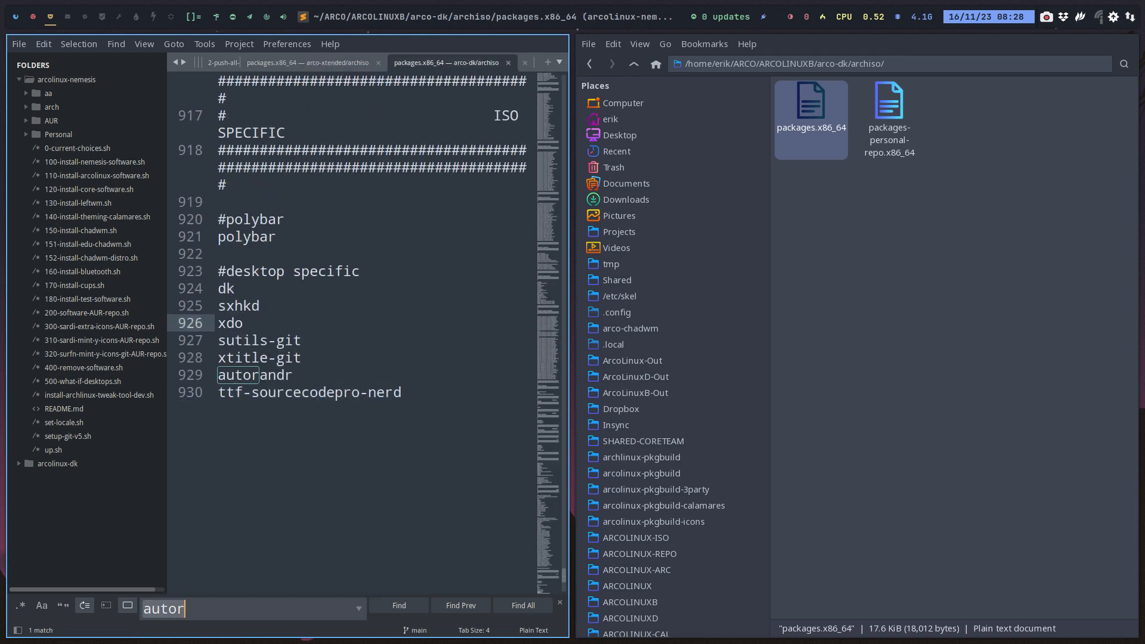
pyautogui.write('rofi')
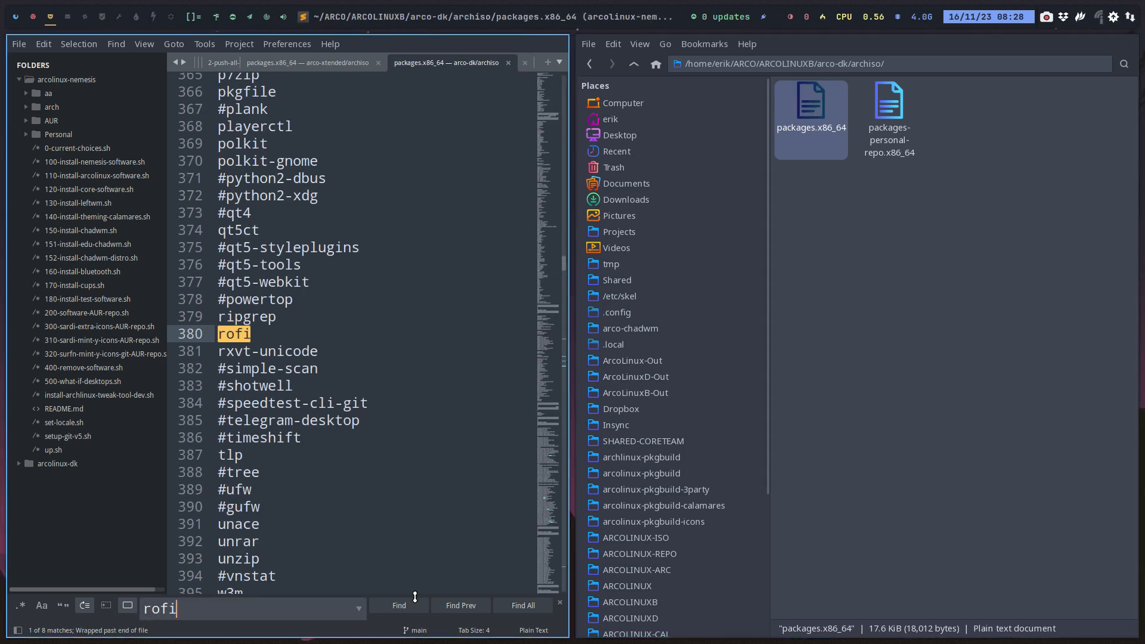
pyautogui.click(399, 606)
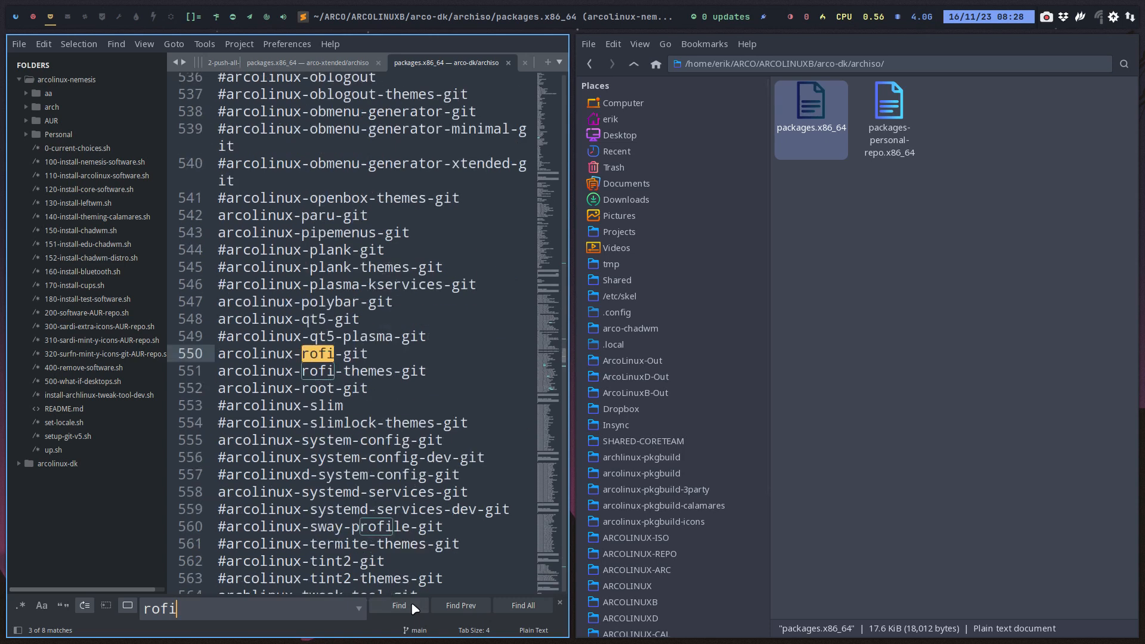
pyautogui.click(399, 605)
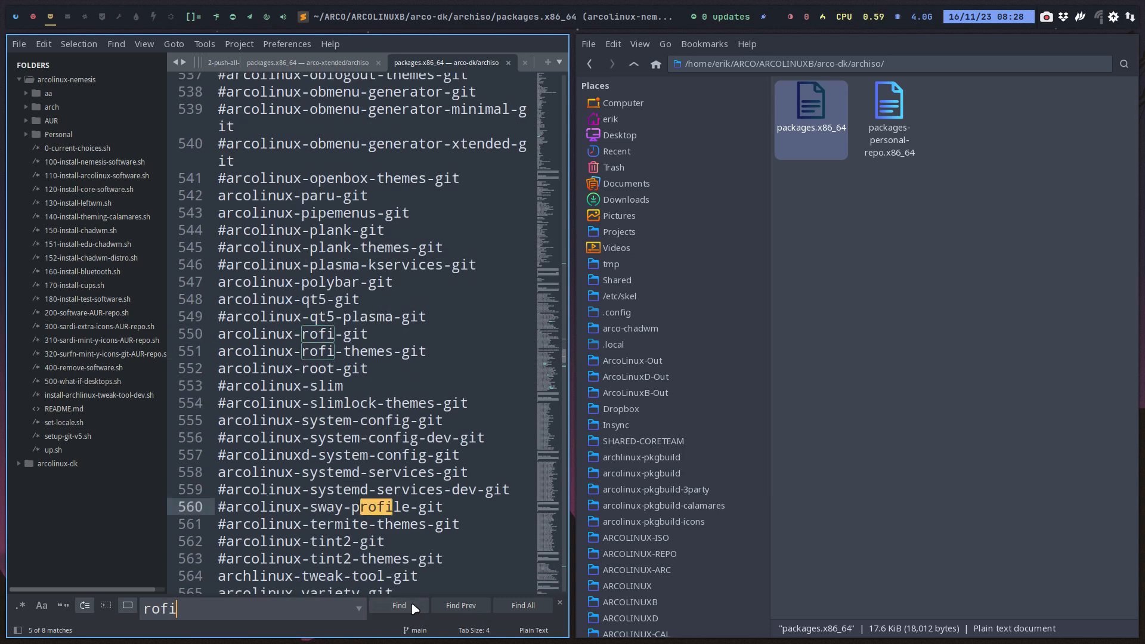
pyautogui.click(398, 605)
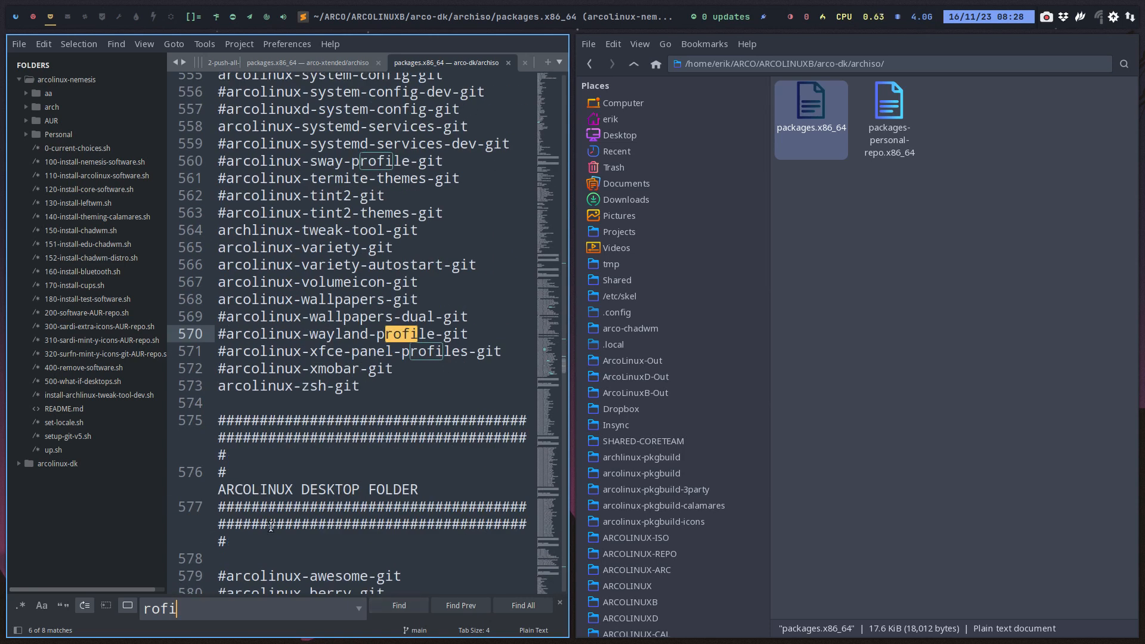
pyautogui.scroll(-3)
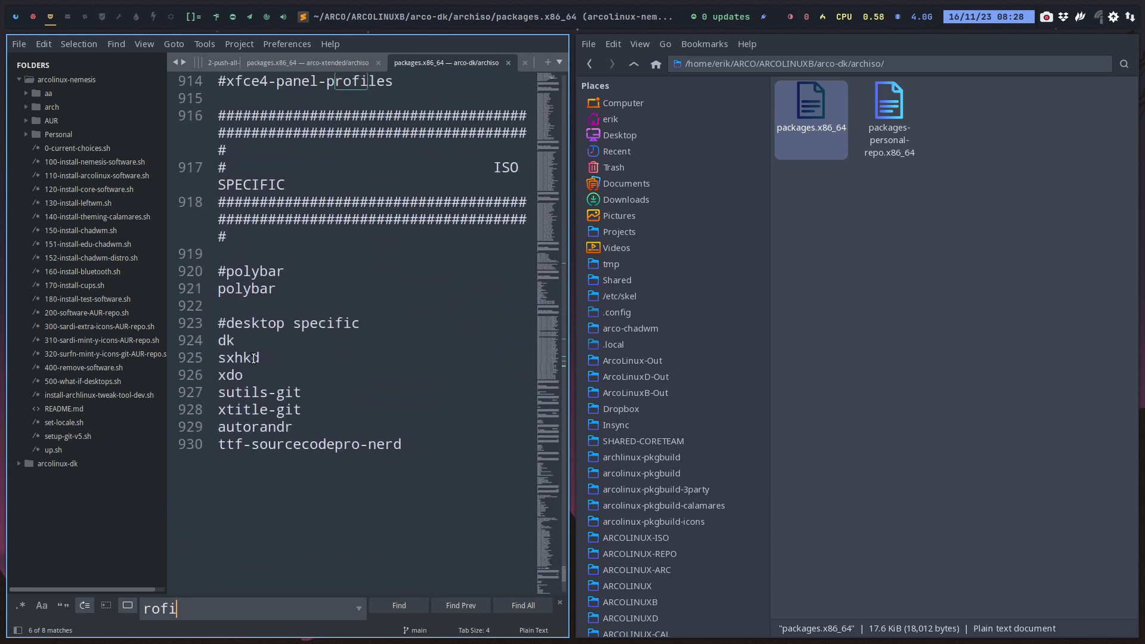
pyautogui.click(306, 62)
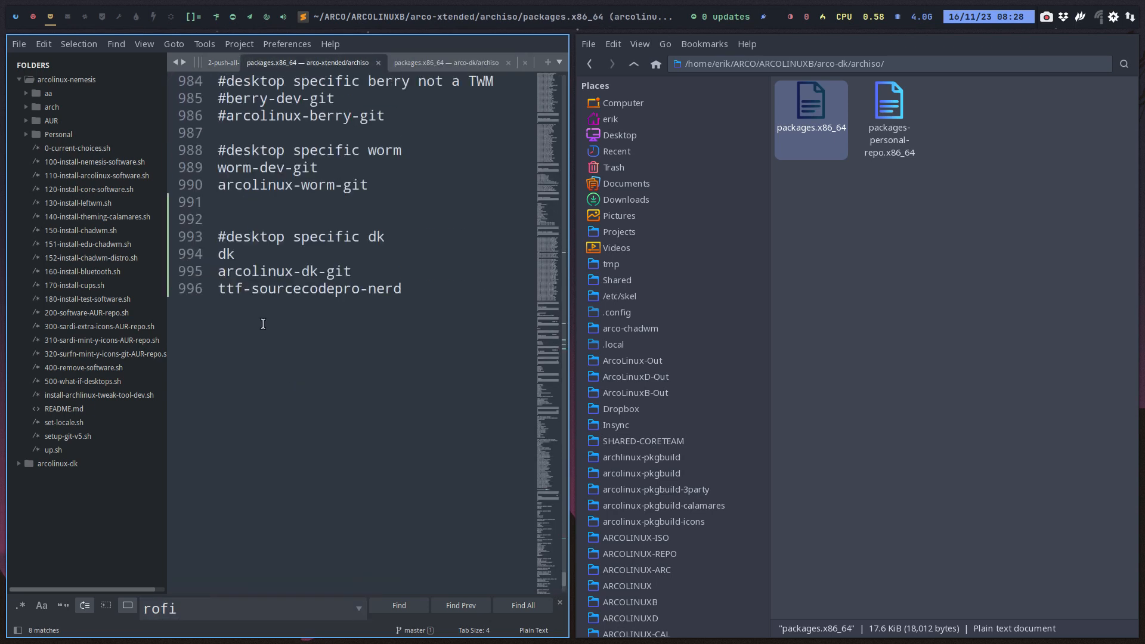
# Save packages.x86_64 and delete the blank line above '#desktop specific dk'.
pyautogui.click(288, 271)
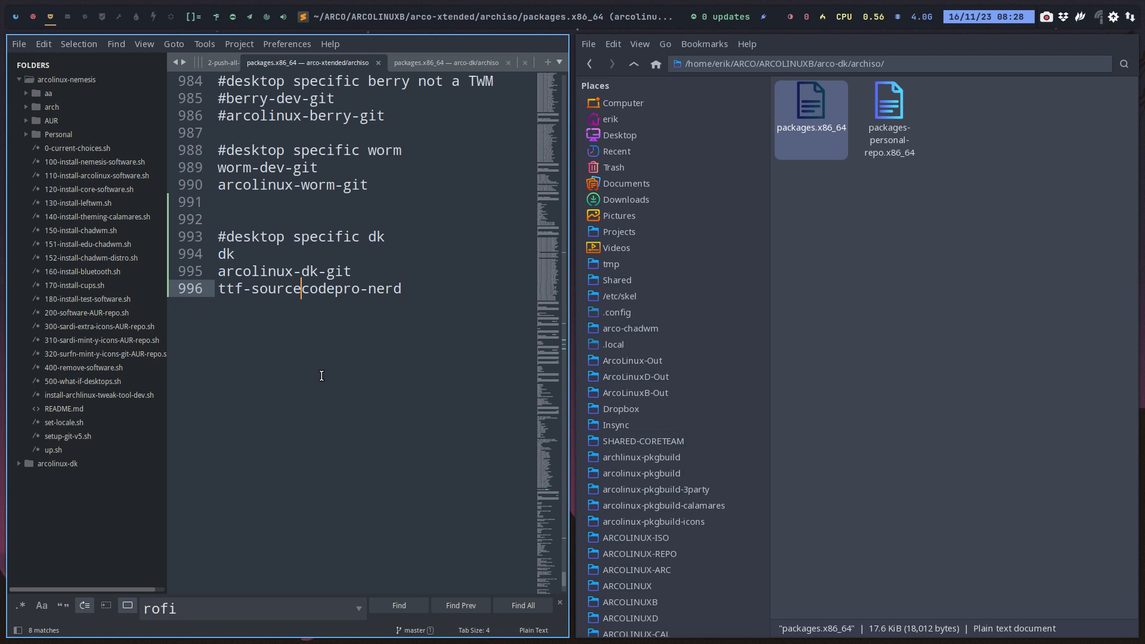
pyautogui.moveTo(228, 558)
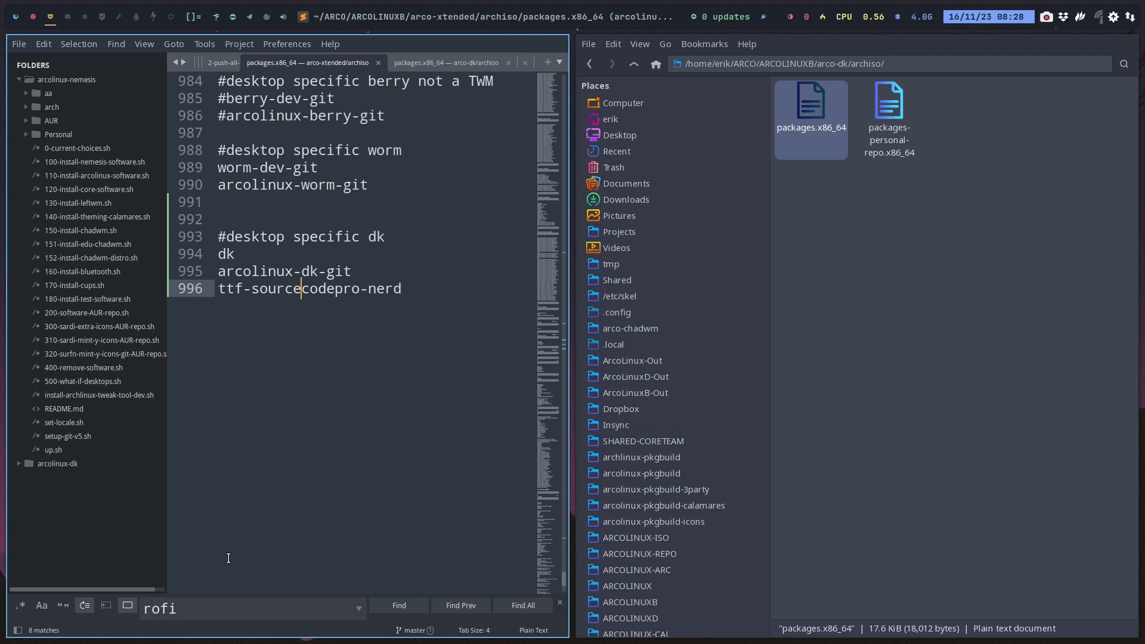
pyautogui.moveTo(286, 457)
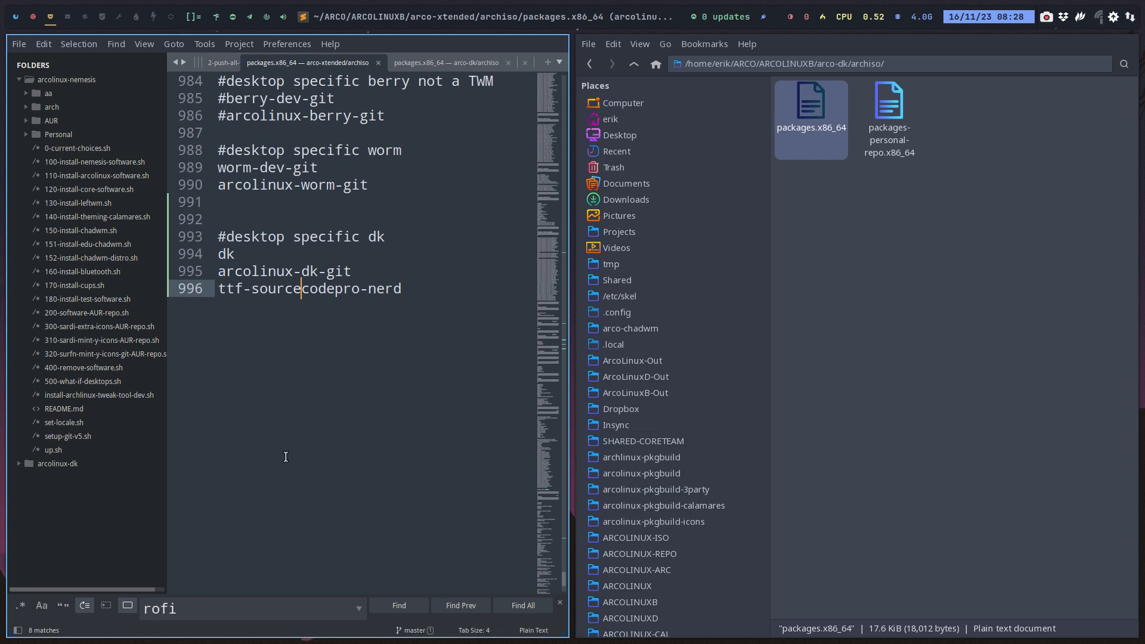
pyautogui.press('ctrl+s')
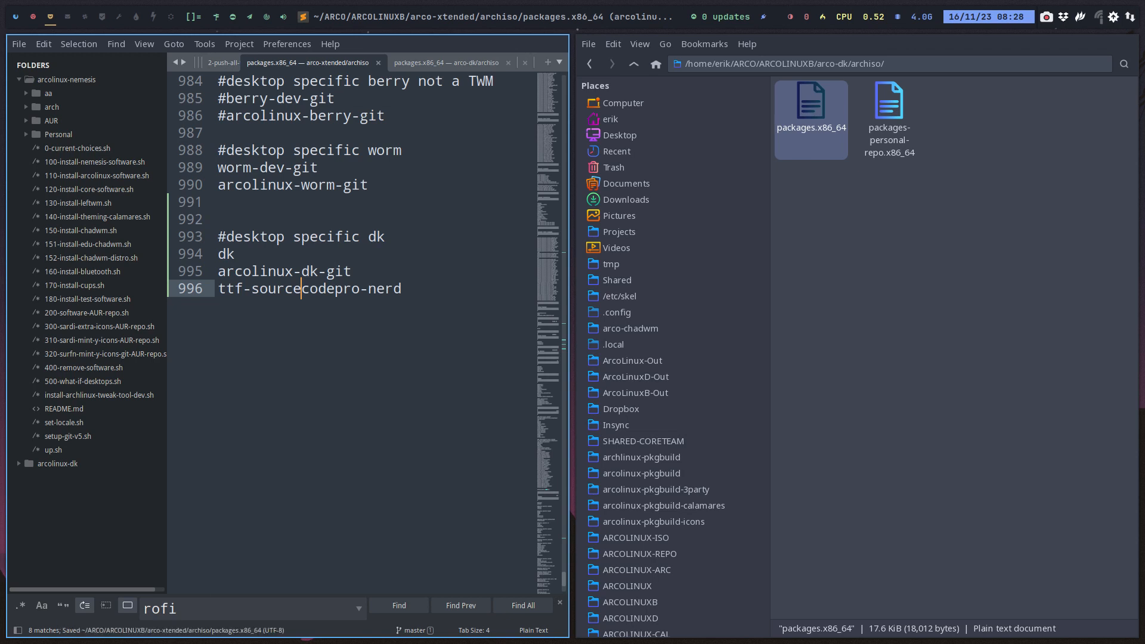
pyautogui.moveTo(365, 331)
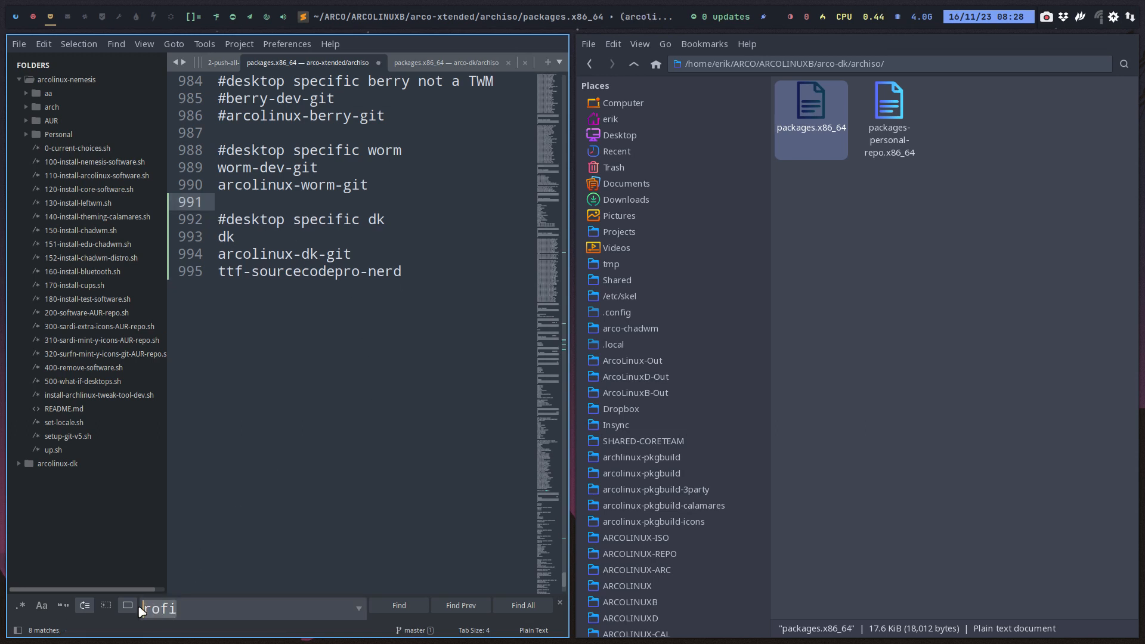
pyautogui.write('viva')
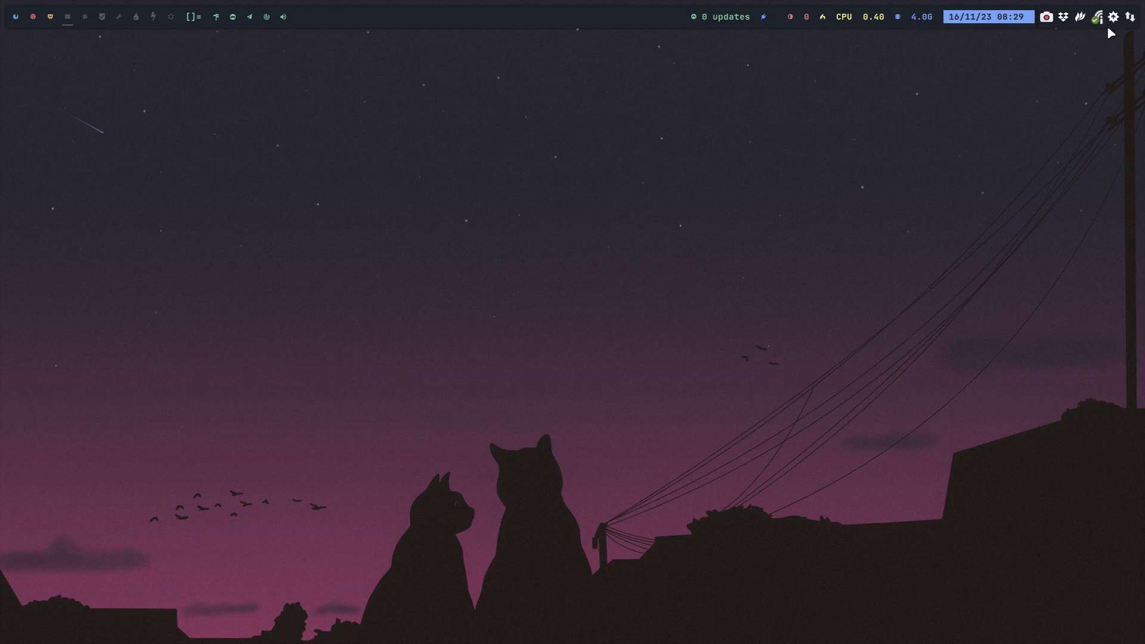
pyautogui.moveTo(573, 210)
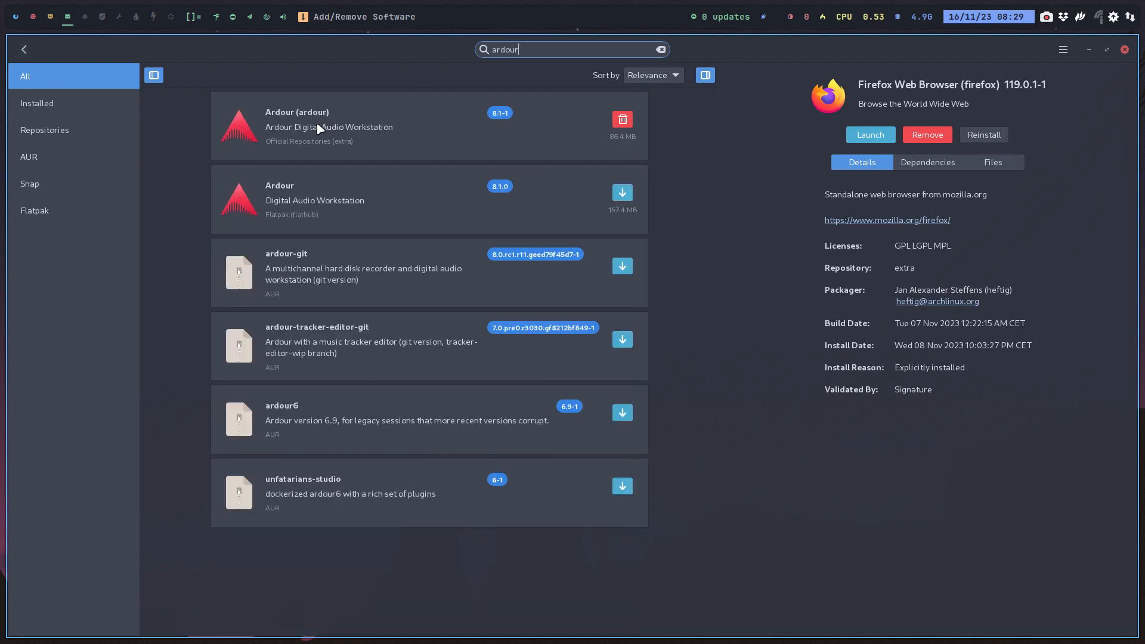
pyautogui.moveTo(300, 139)
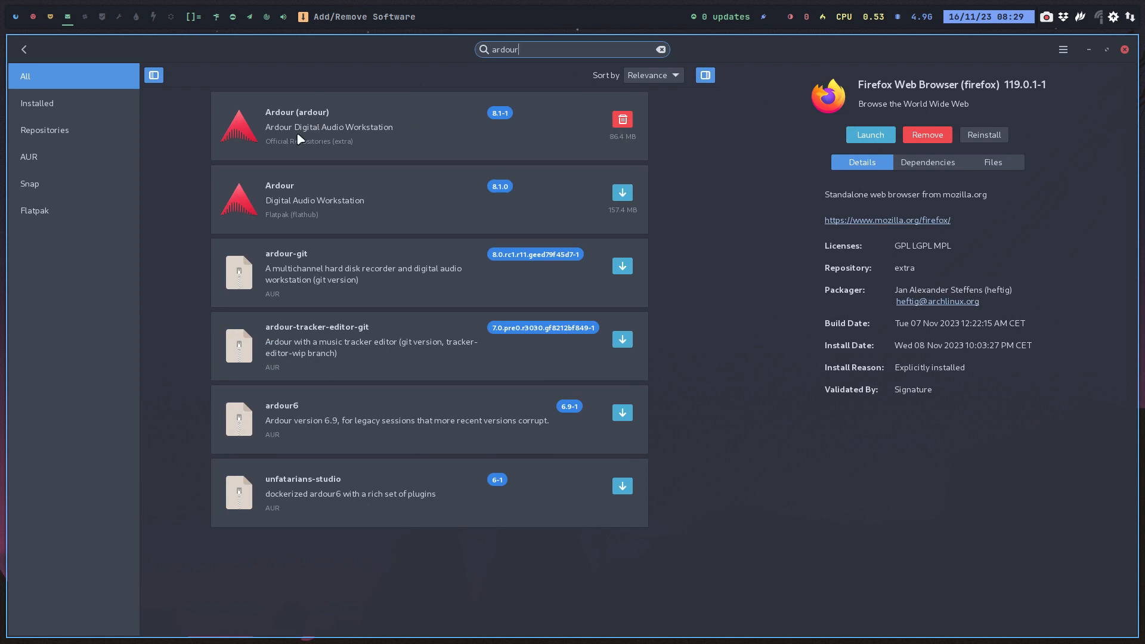
pyautogui.moveTo(306, 188)
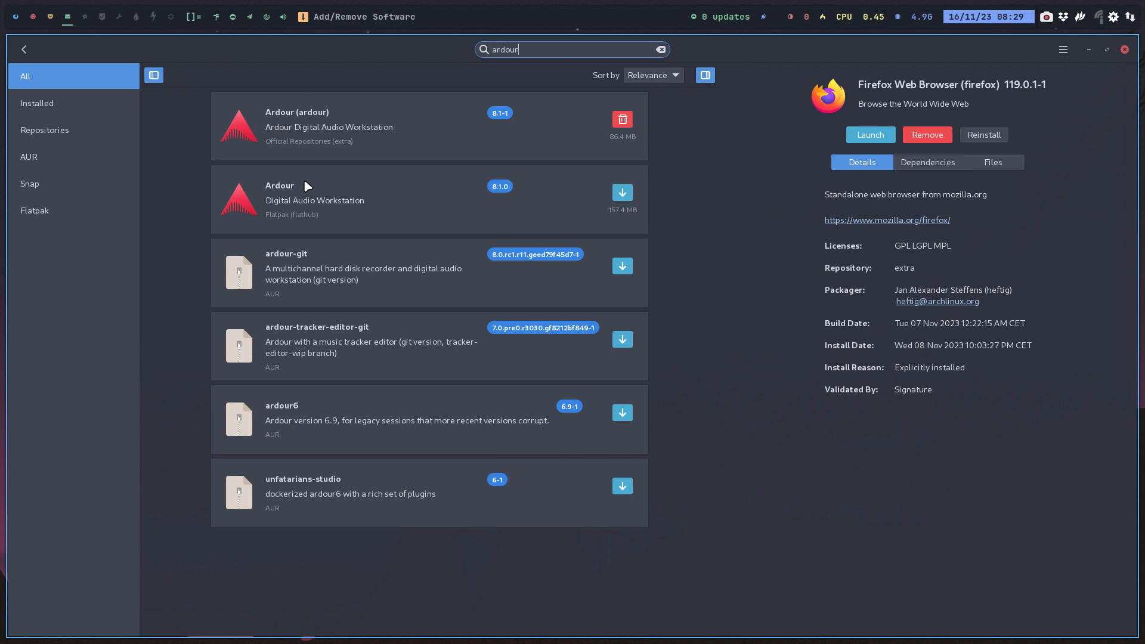
pyautogui.moveTo(307, 149)
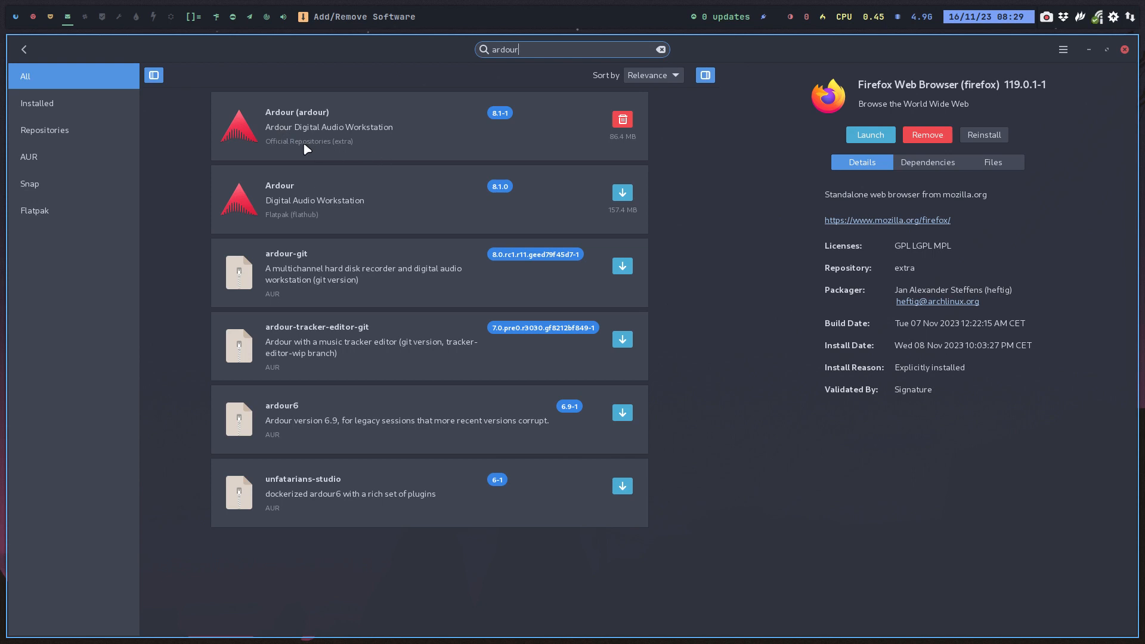
pyautogui.moveTo(344, 148)
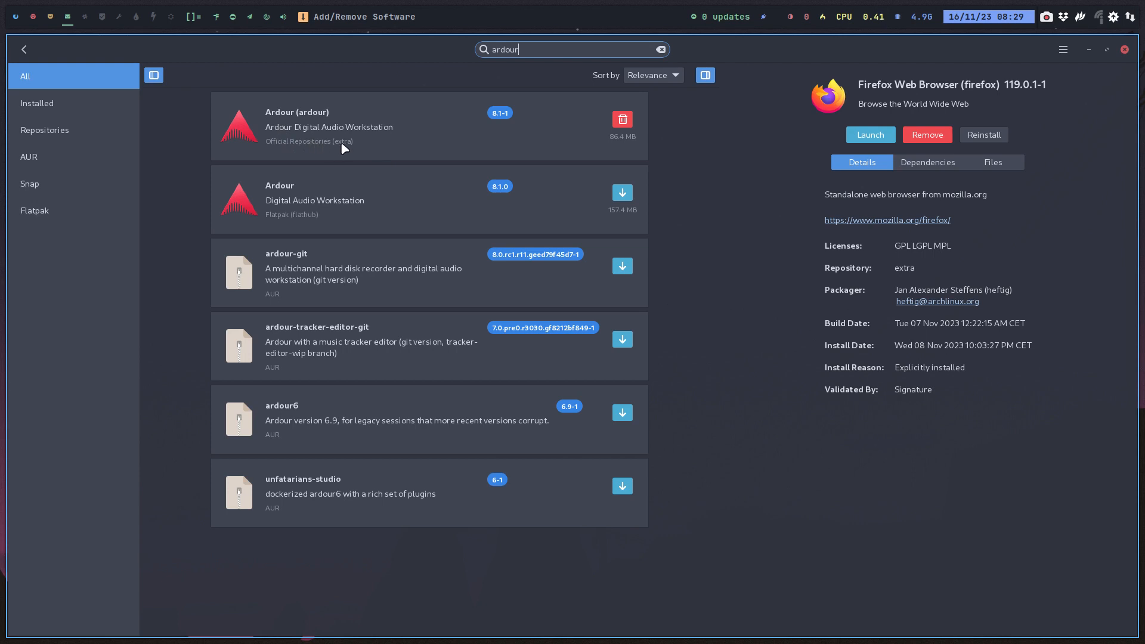
pyautogui.moveTo(273, 272)
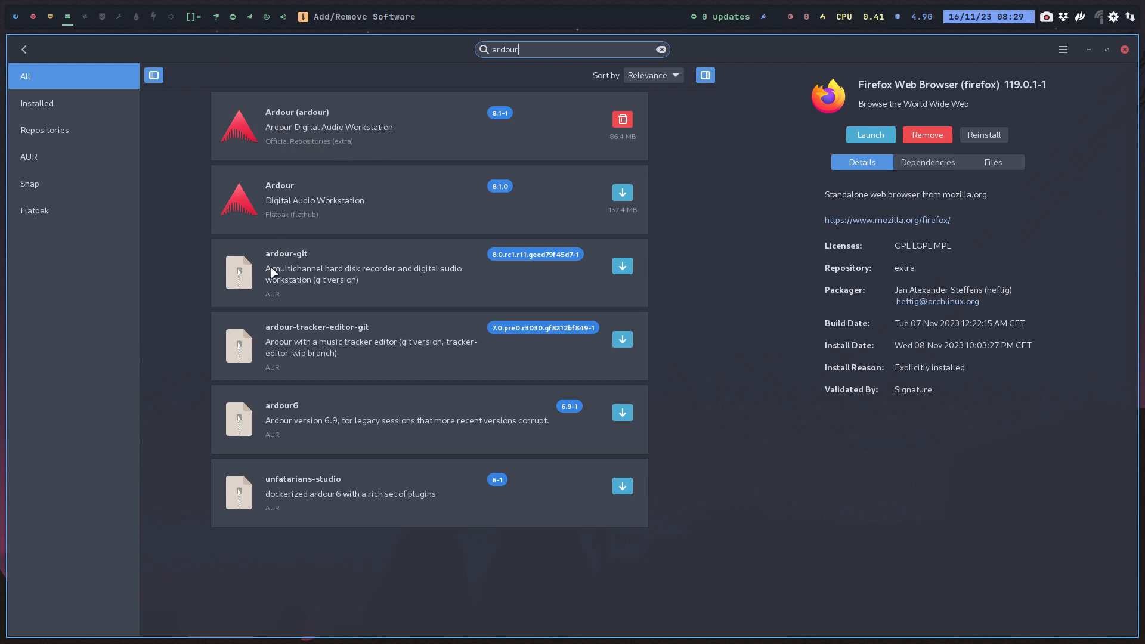
pyautogui.moveTo(300, 292)
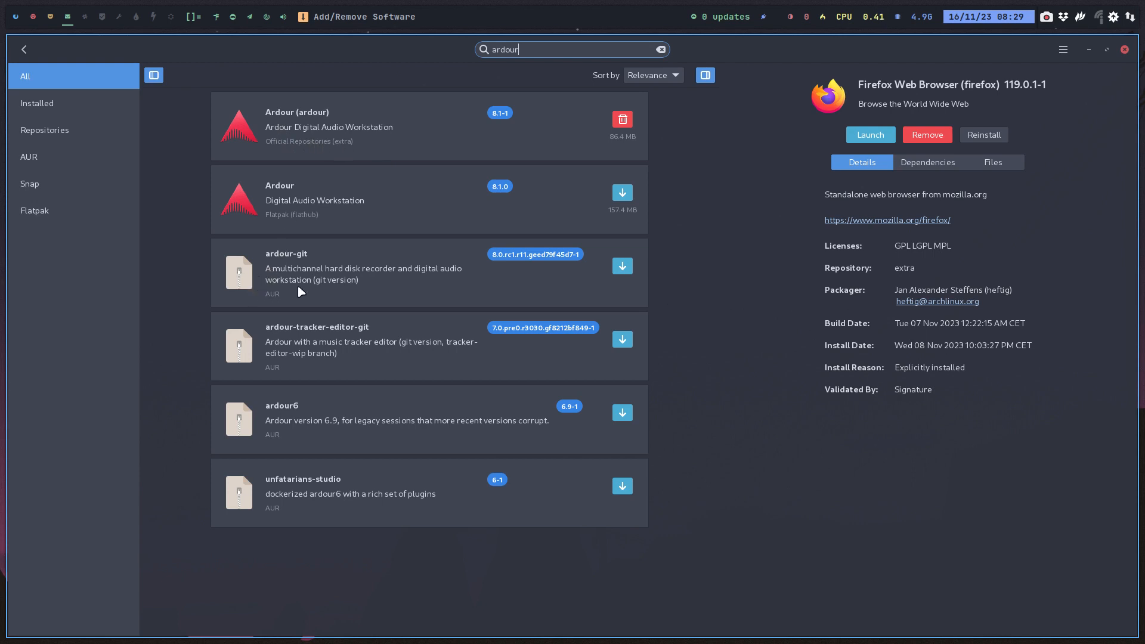
pyautogui.moveTo(323, 285)
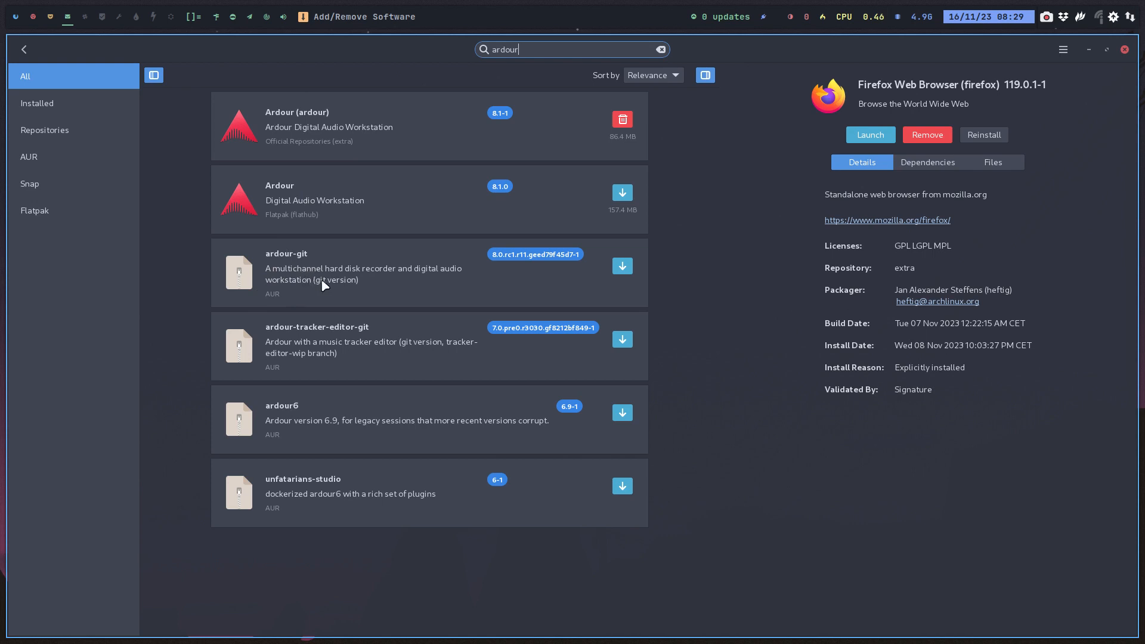
pyautogui.moveTo(288, 203)
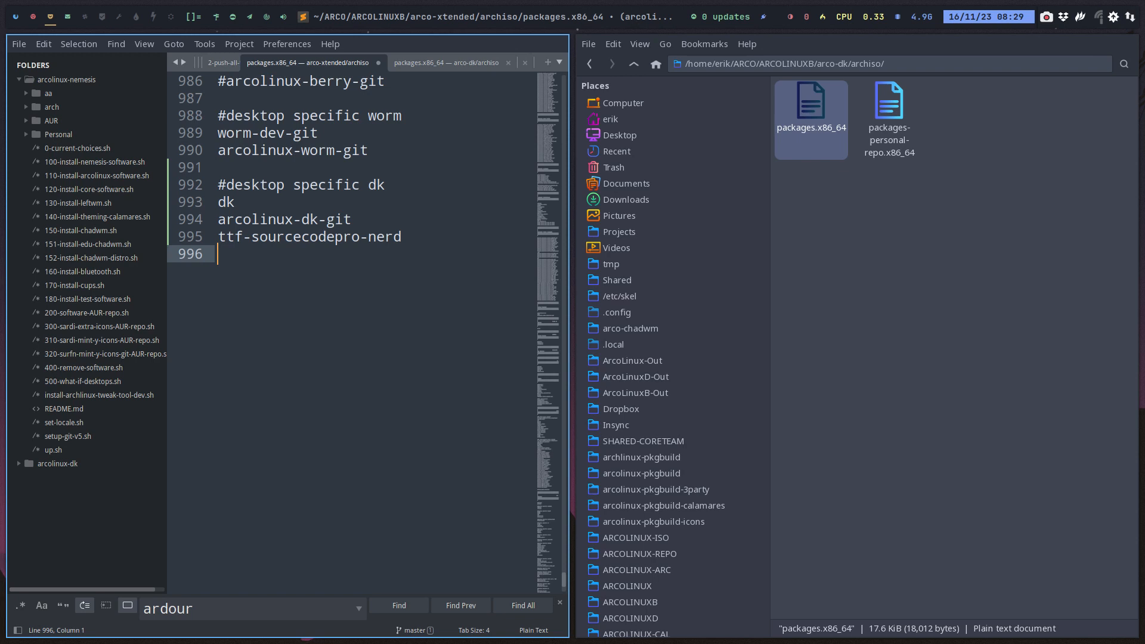
# Close Sublime Text, leaving Thunar showing the arco-dk archiso folder.
pyautogui.press('ctrl+s')
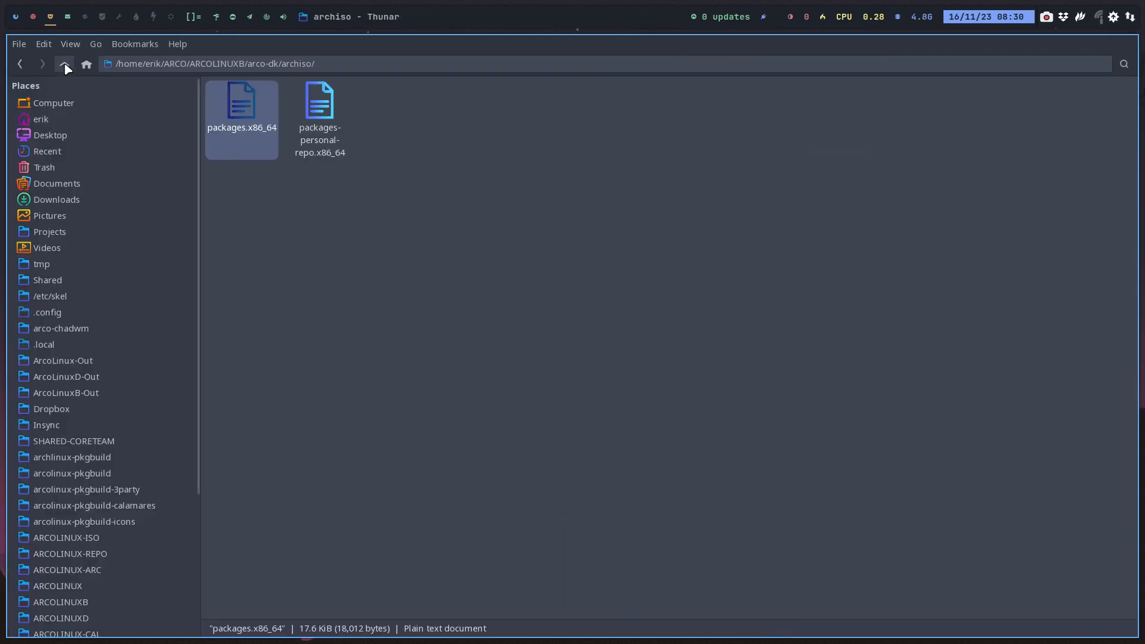
# Go up to arco-dk, peek into installation-scripts, then return to arco-xtended.
pyautogui.click(63, 64)
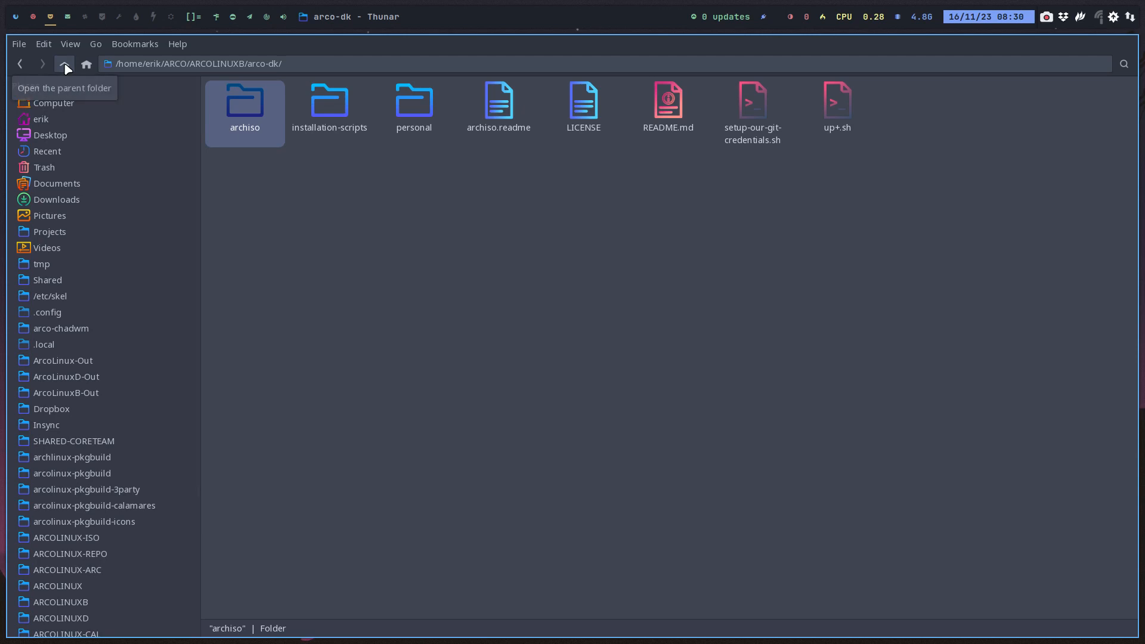
pyautogui.click(330, 108)
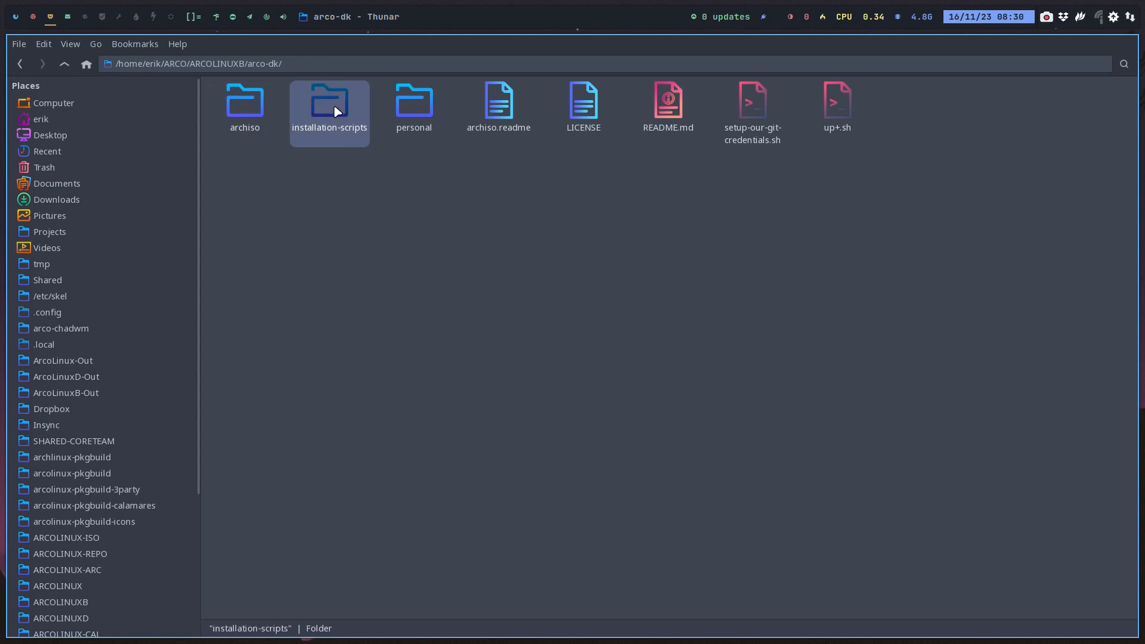
pyautogui.doubleClick(329, 100)
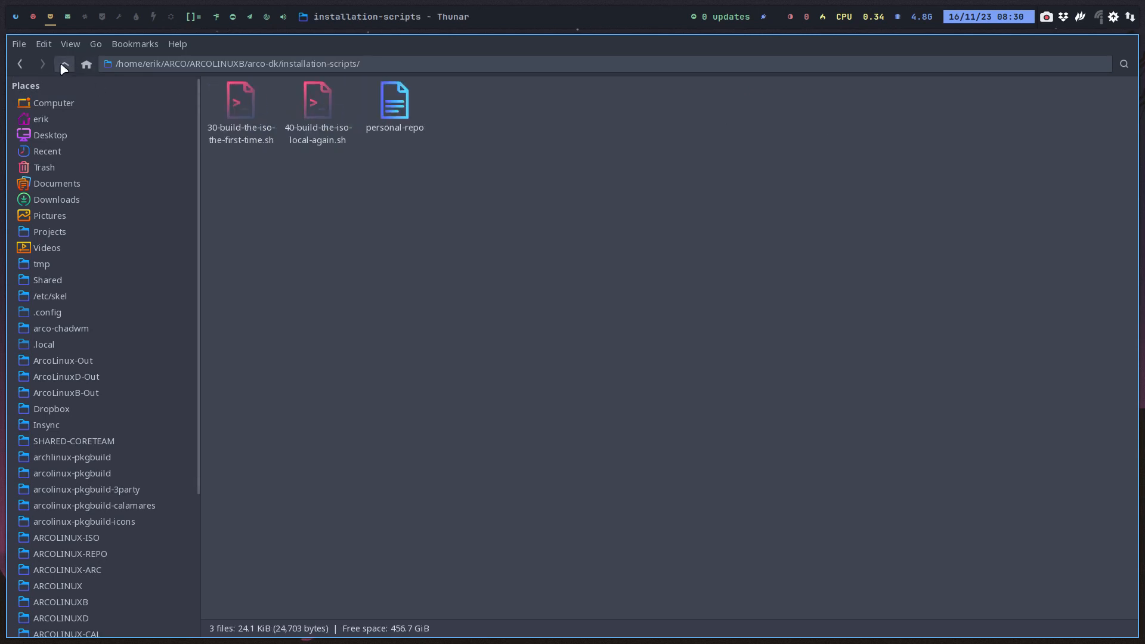
pyautogui.click(64, 63)
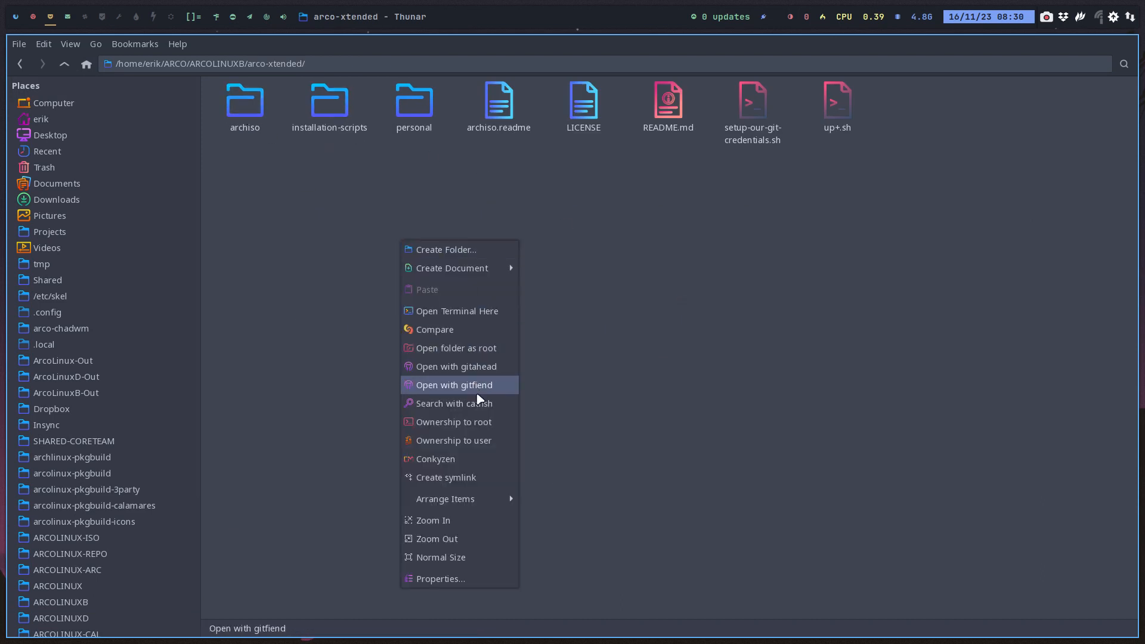
# Open arco-xtended in GitAhead and review the uncommitted packages.x86_64 dk block diff.
pyautogui.click(453, 385)
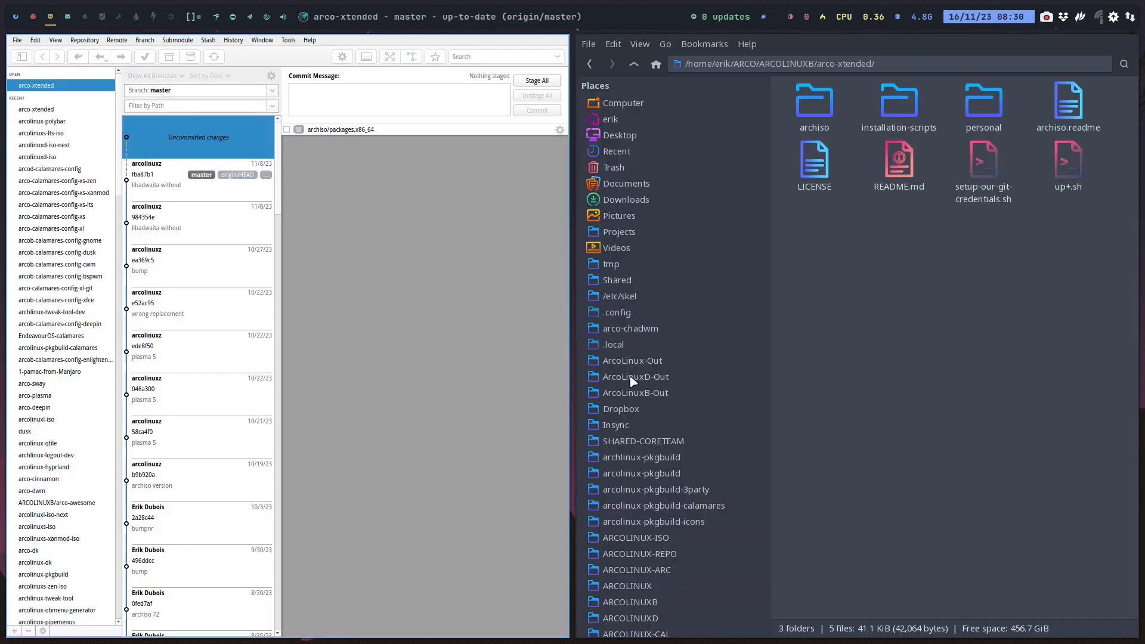
pyautogui.click(339, 129)
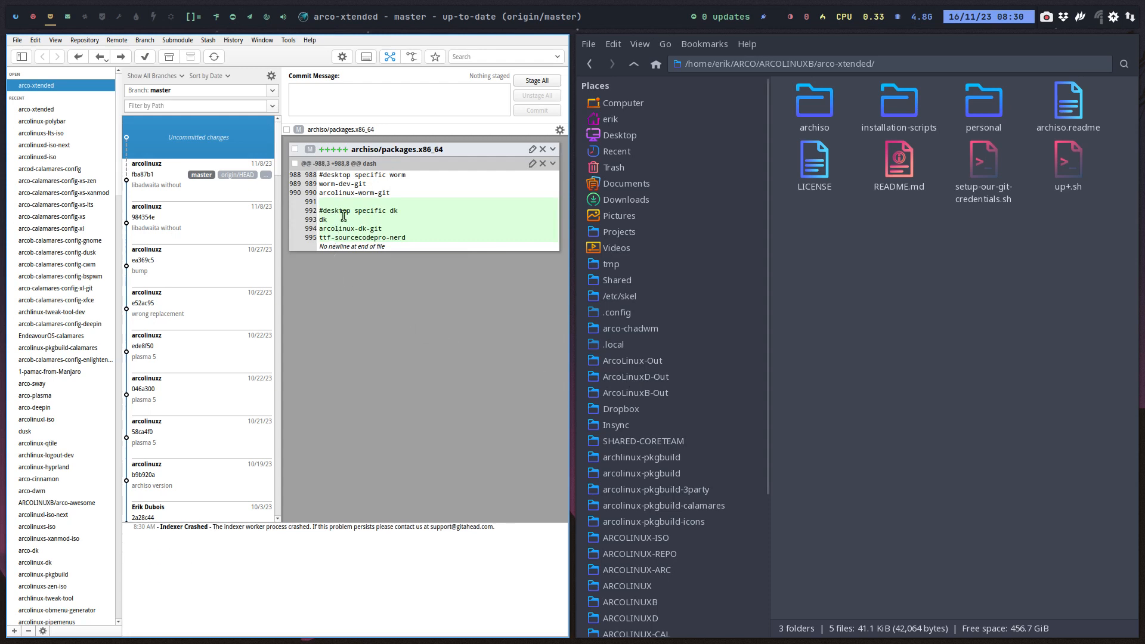
pyautogui.scroll(-3)
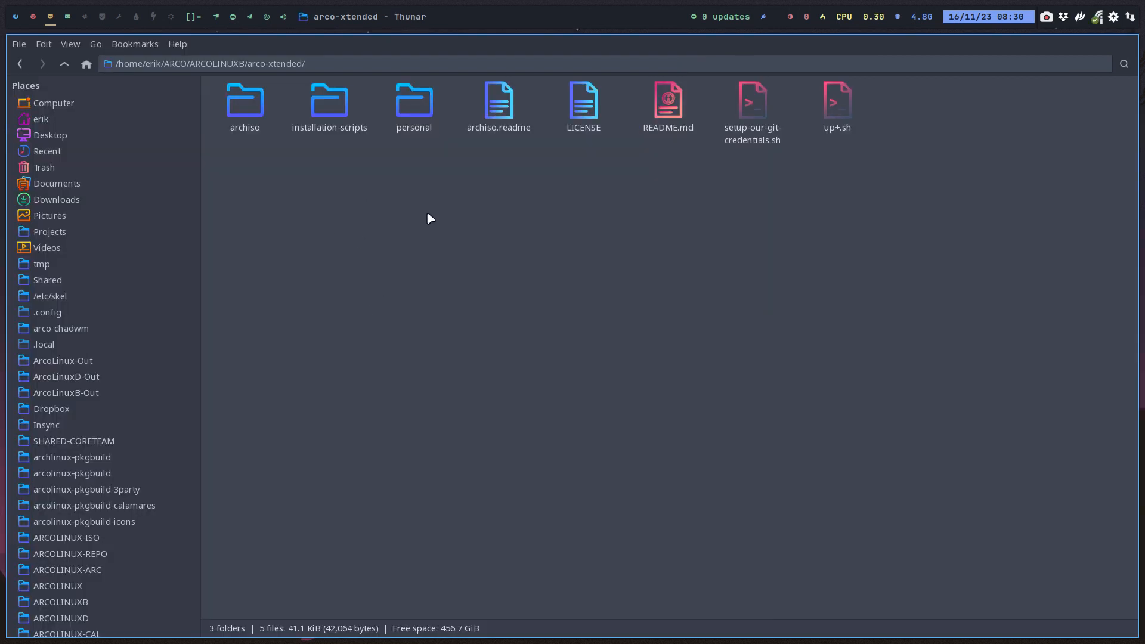
# Open a terminal in arco-xtended, run ./up+.sh with commit comment 'added dk to the iso'.
pyautogui.rightClick(430, 219)
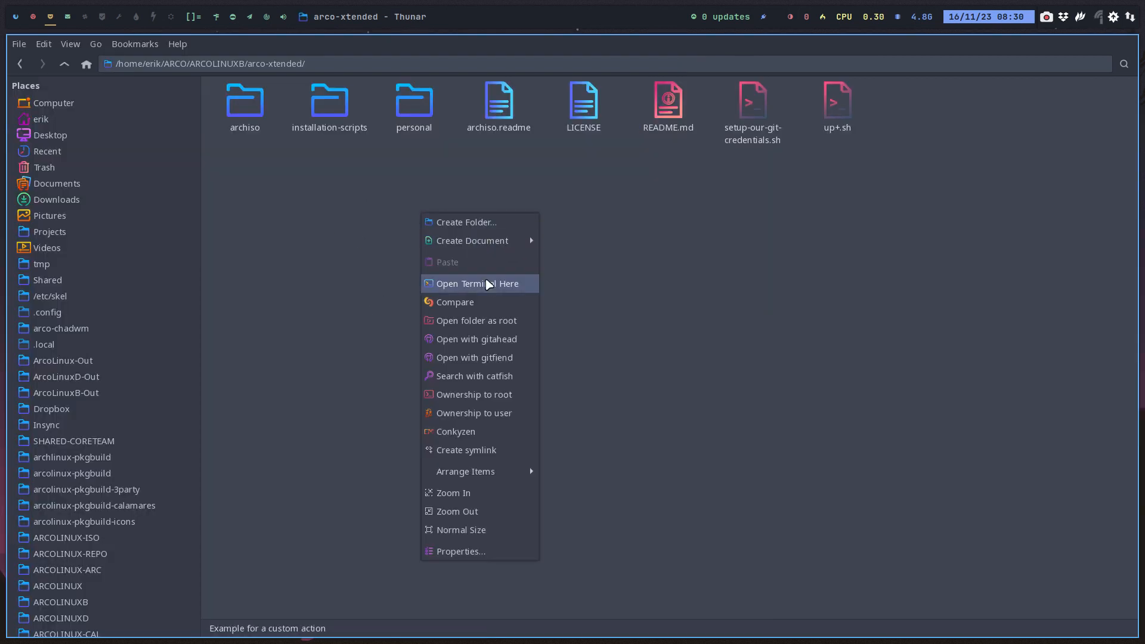
pyautogui.click(477, 283)
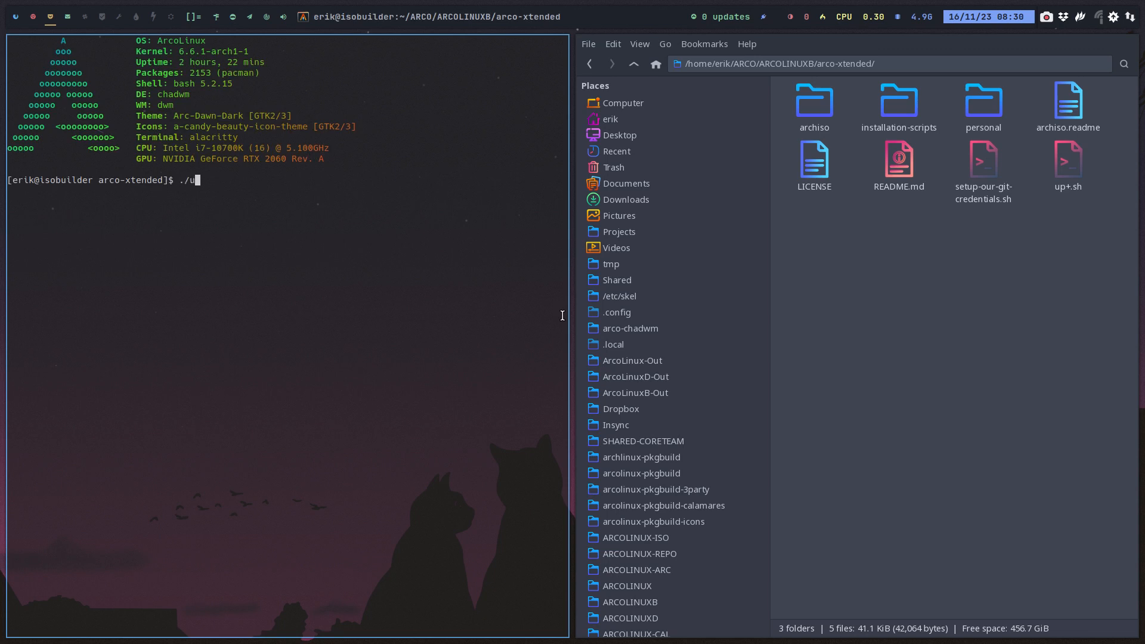
pyautogui.press('Return')
pyautogui.write('added ')
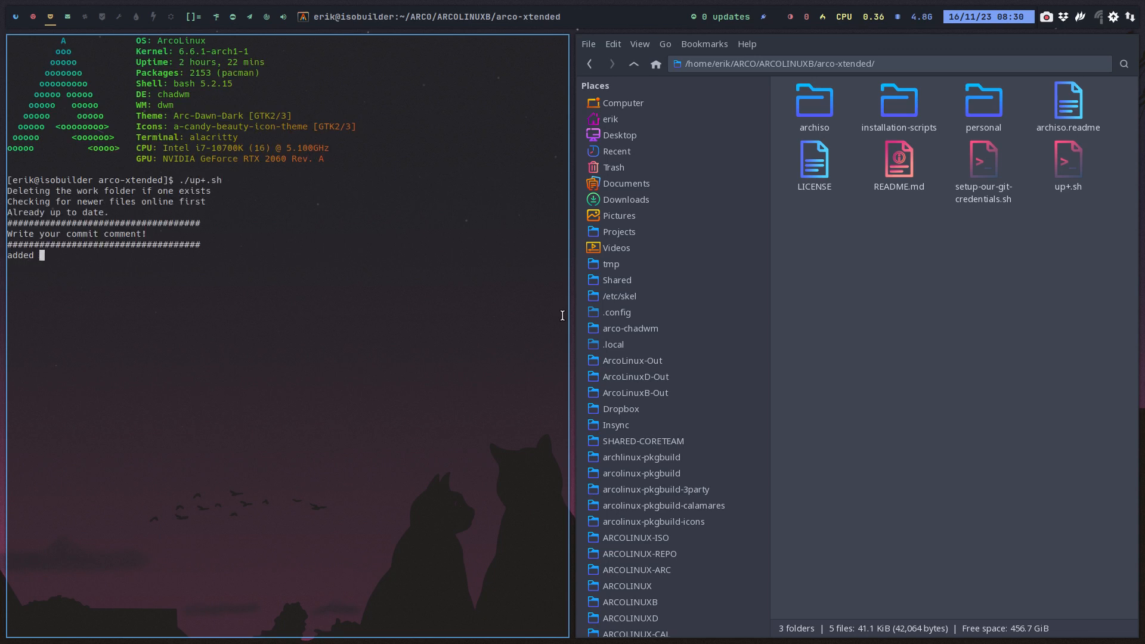
pyautogui.write('dk to the iso')
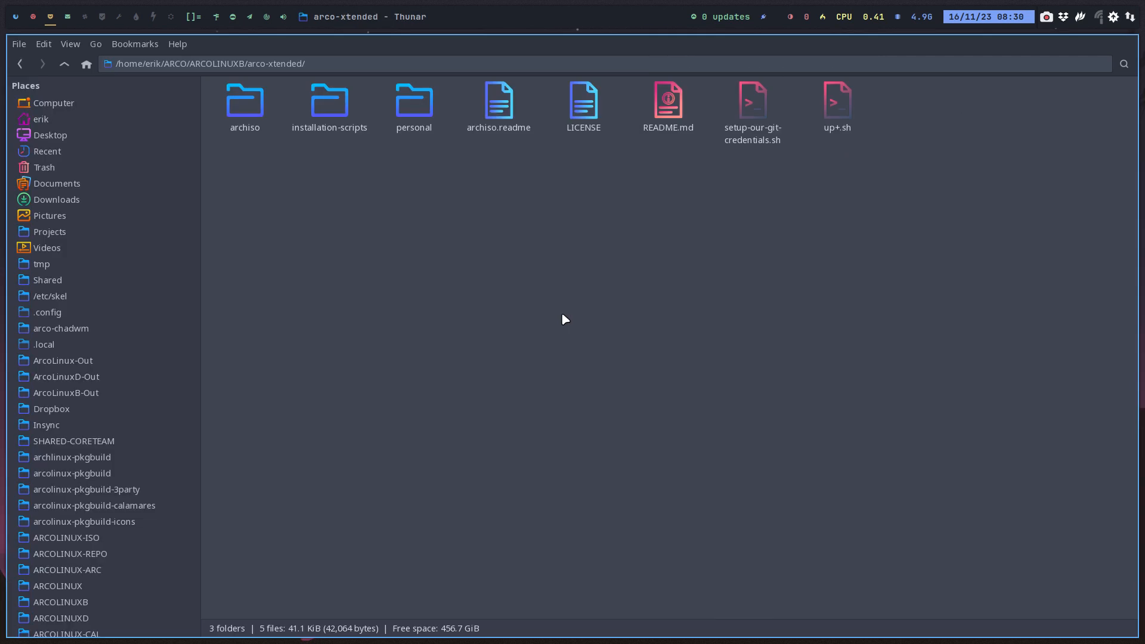
# Open a terminal in installation-scripts and tab-complete ./40-build-the-iso-local-again.sh.
pyautogui.doubleClick(329, 100)
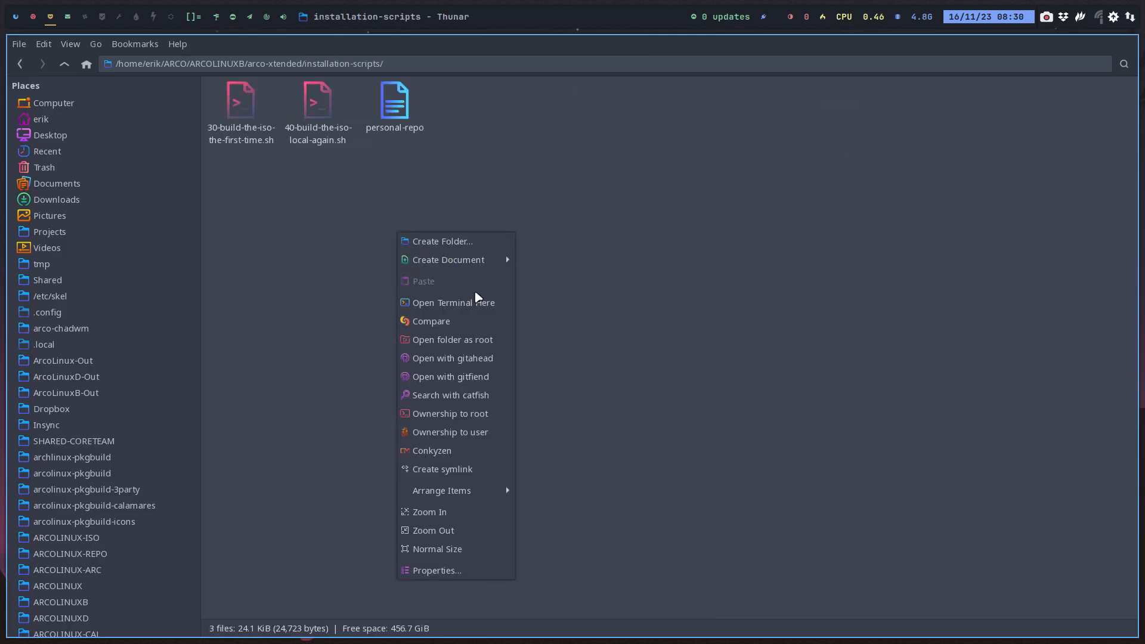
pyautogui.click(453, 302)
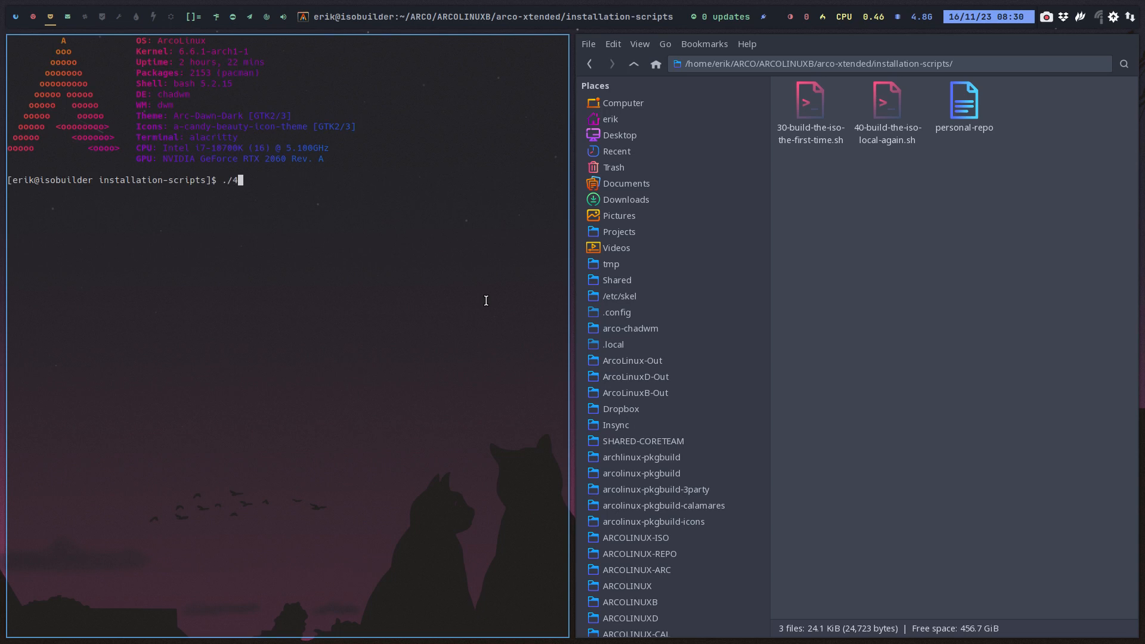
pyautogui.press('Tab')
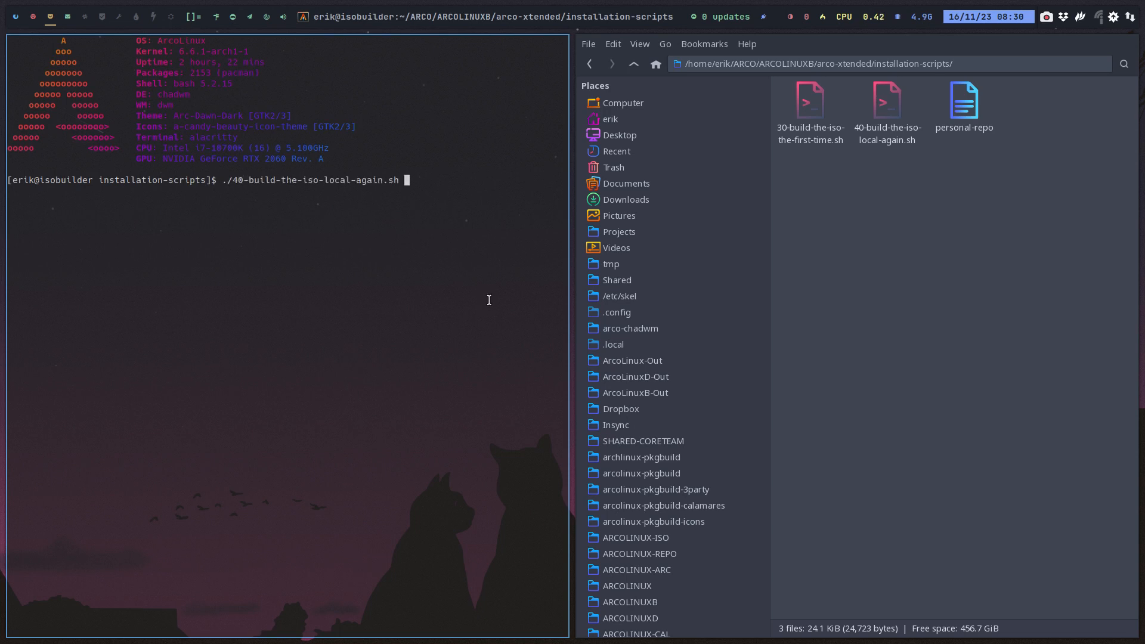